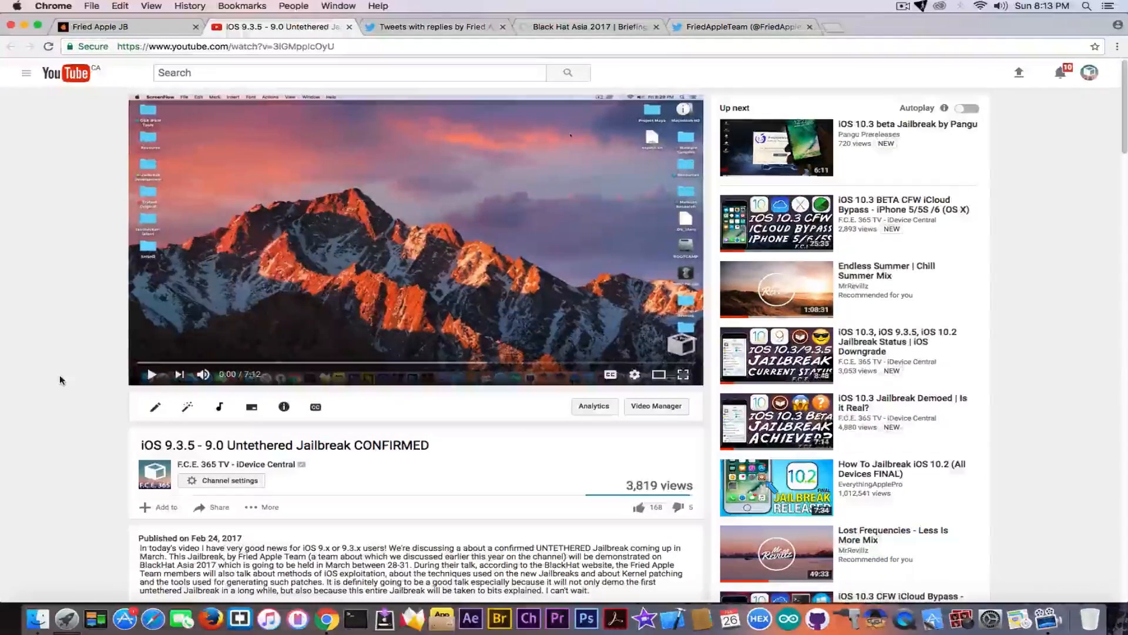
Step: Switch to the Black Hat Asia 2017 schedule, glance at the FriedAppleTeam Twitter profile, and return
{"action": "left_click", "coordinate": [589, 27]}
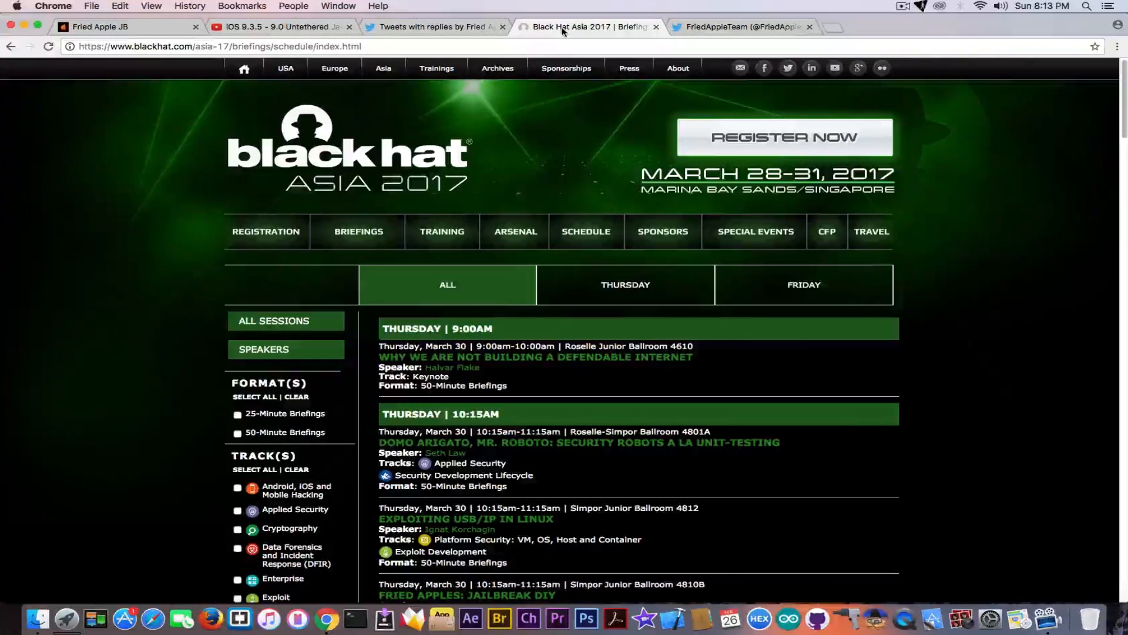
{"action": "left_click", "coordinate": [741, 27]}
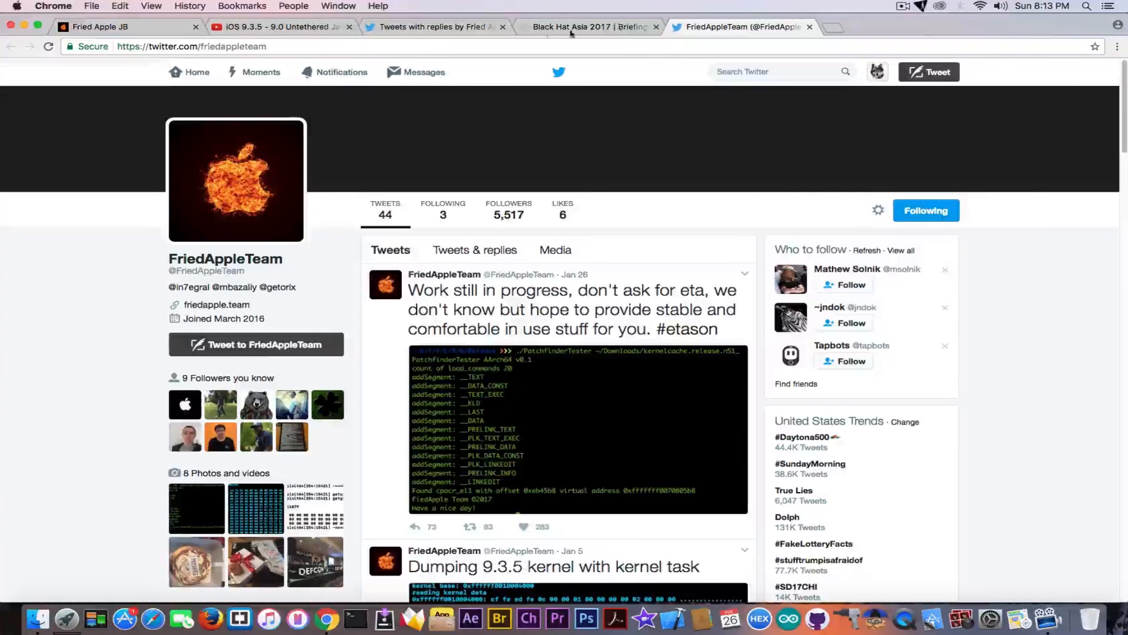
{"action": "left_click", "coordinate": [583, 27]}
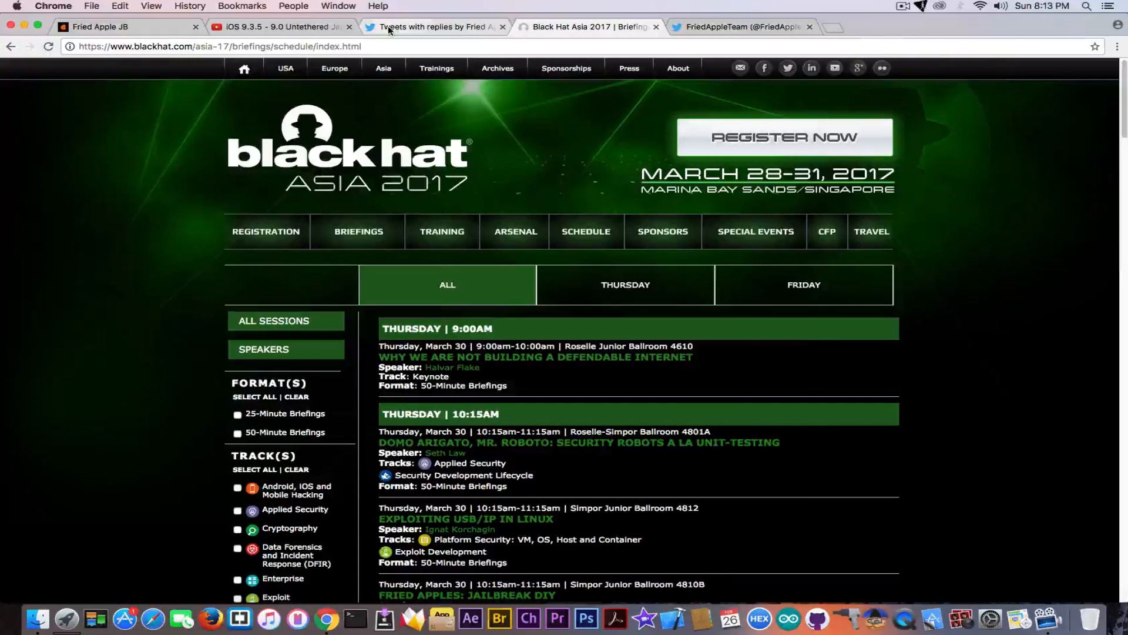
{"action": "mouse_move", "coordinate": [431, 27]}
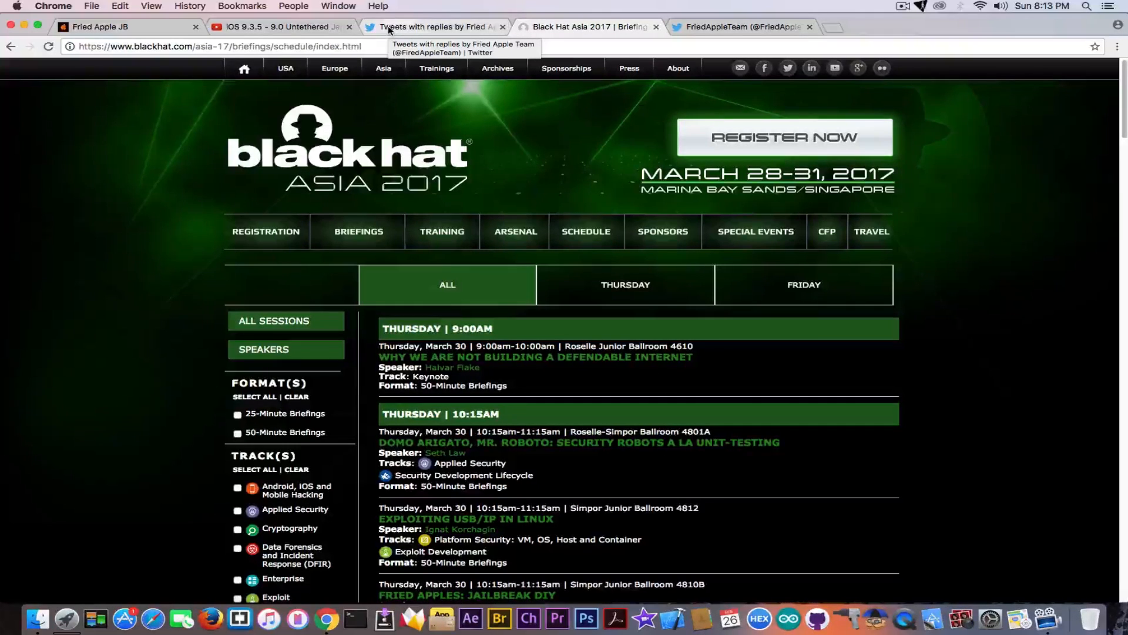
{"action": "left_click", "coordinate": [432, 27]}
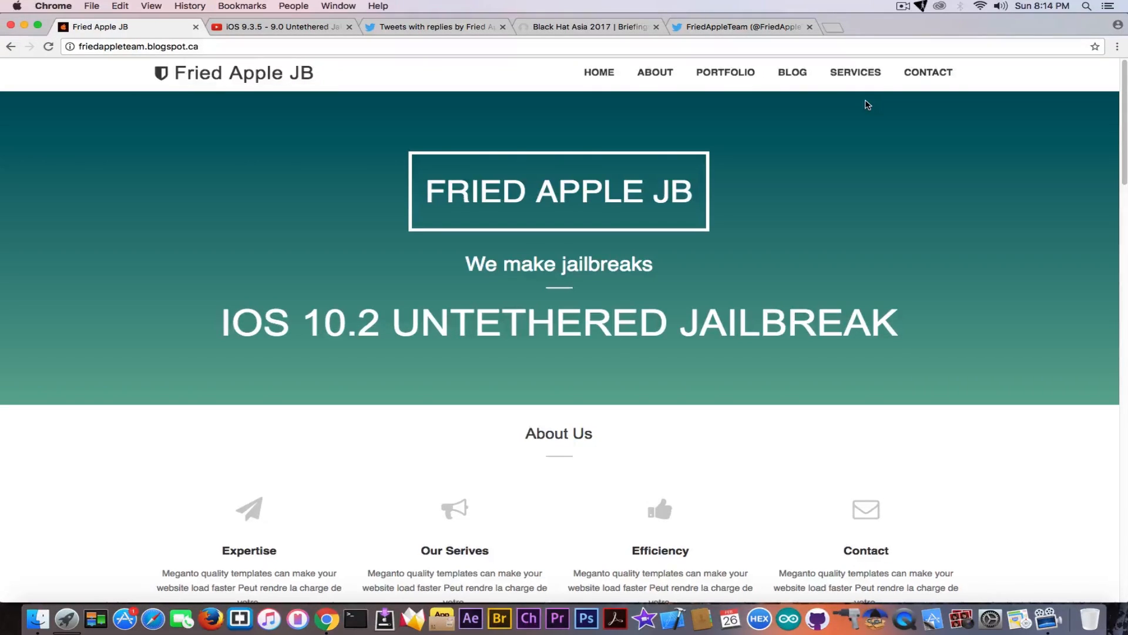
{"action": "mouse_move", "coordinate": [747, 232]}
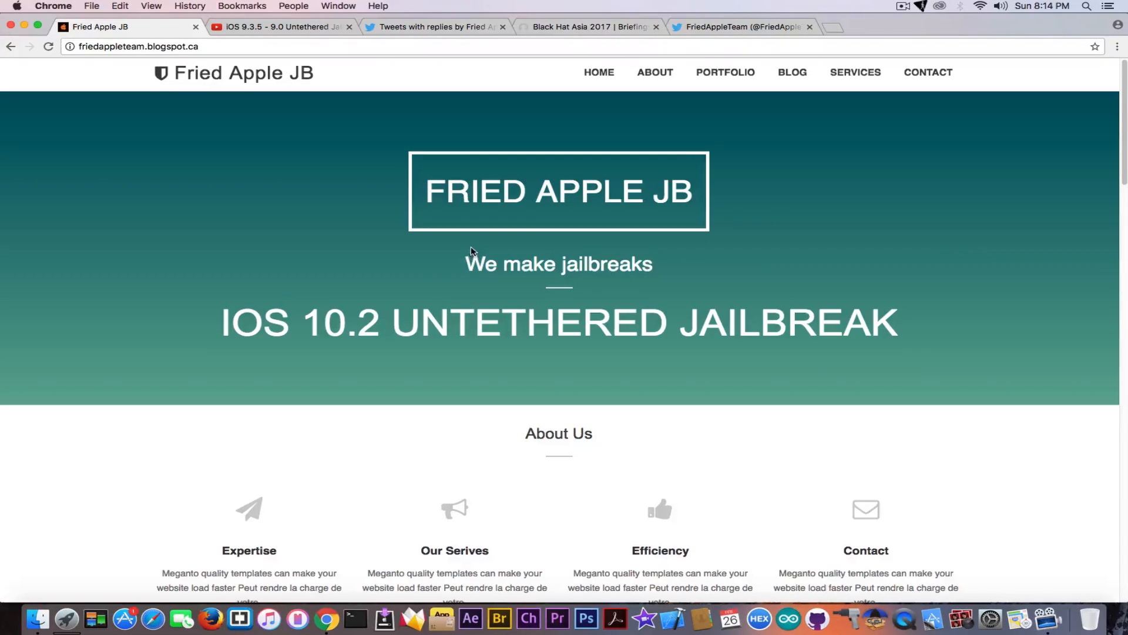
{"action": "left_click", "coordinate": [725, 71]}
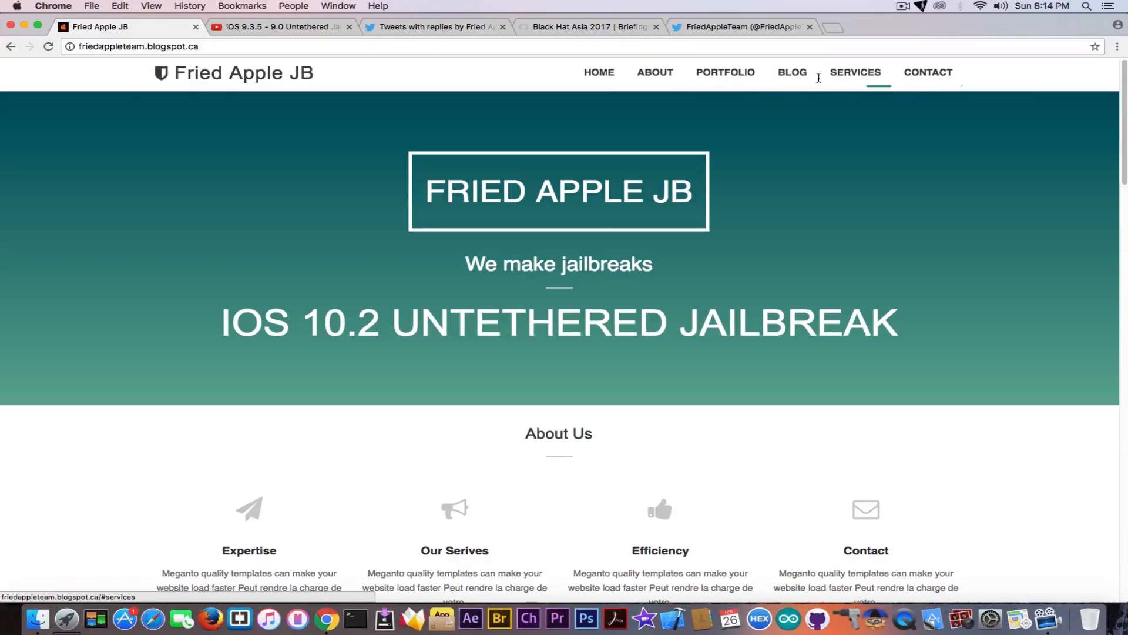
{"action": "left_click", "coordinate": [856, 72]}
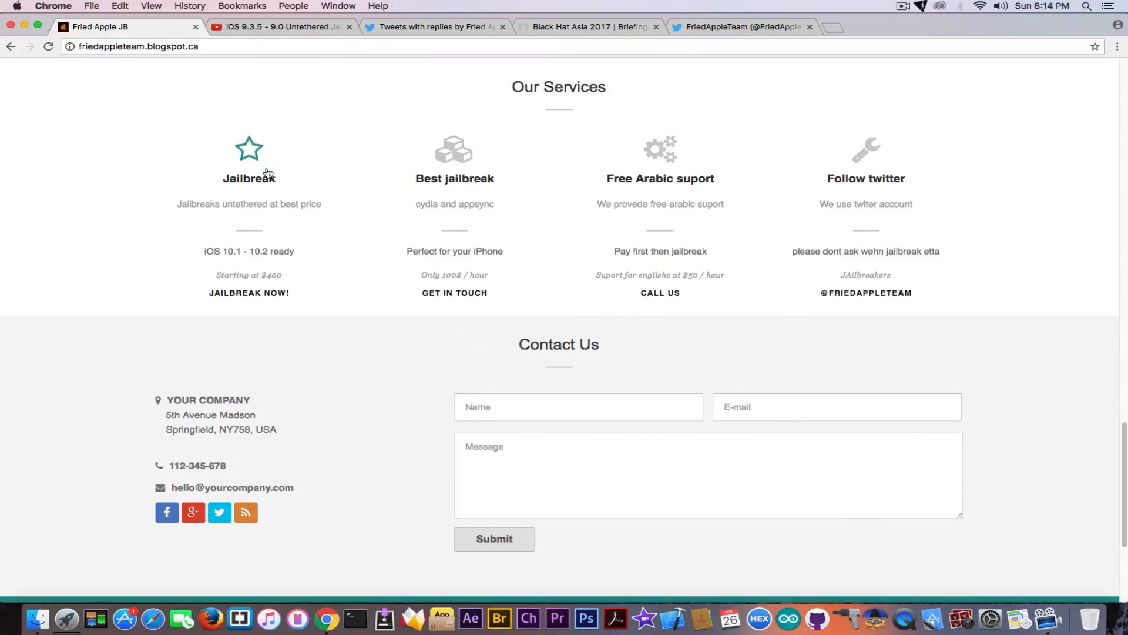
{"action": "mouse_move", "coordinate": [246, 210]}
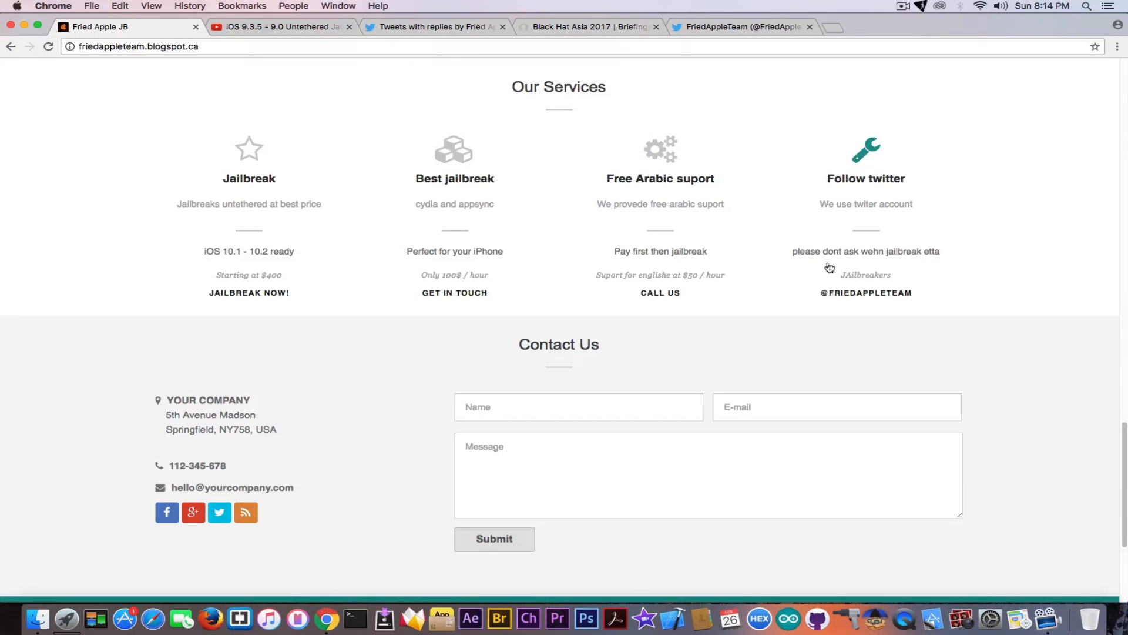
{"action": "mouse_move", "coordinate": [918, 256]}
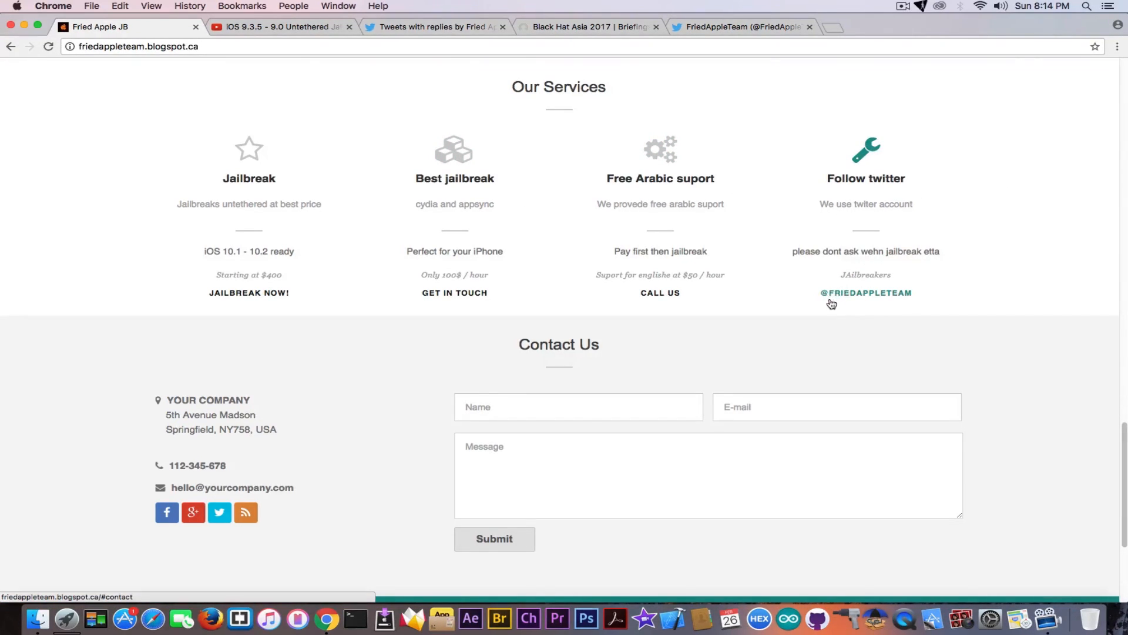
{"action": "mouse_move", "coordinate": [843, 300]}
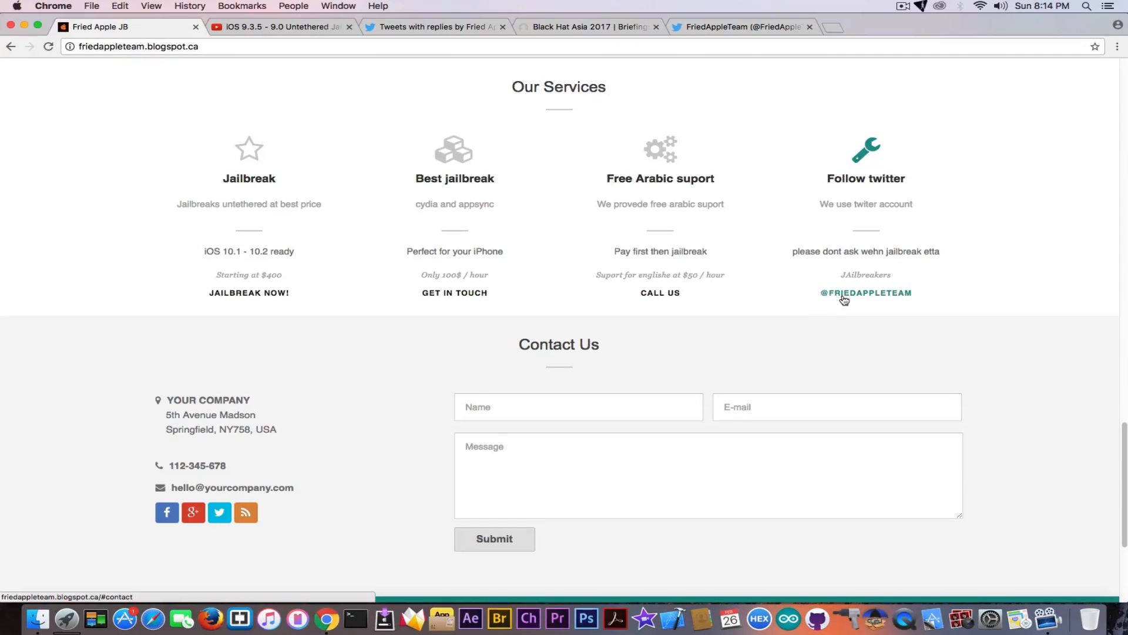
{"action": "mouse_move", "coordinate": [905, 301]}
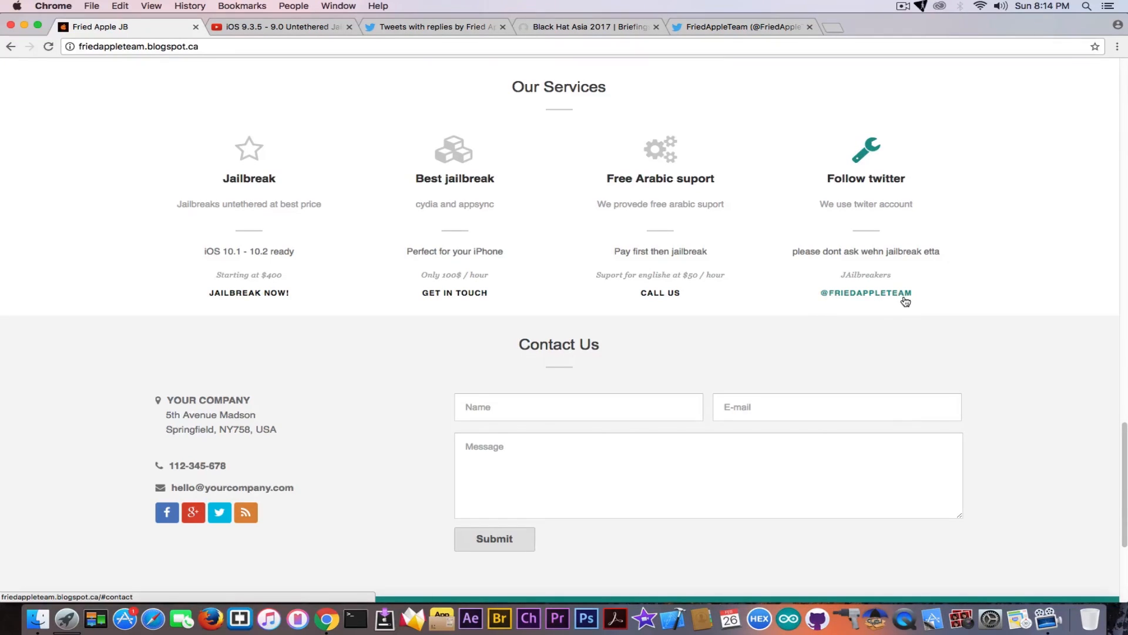
{"action": "left_click", "coordinate": [742, 27]}
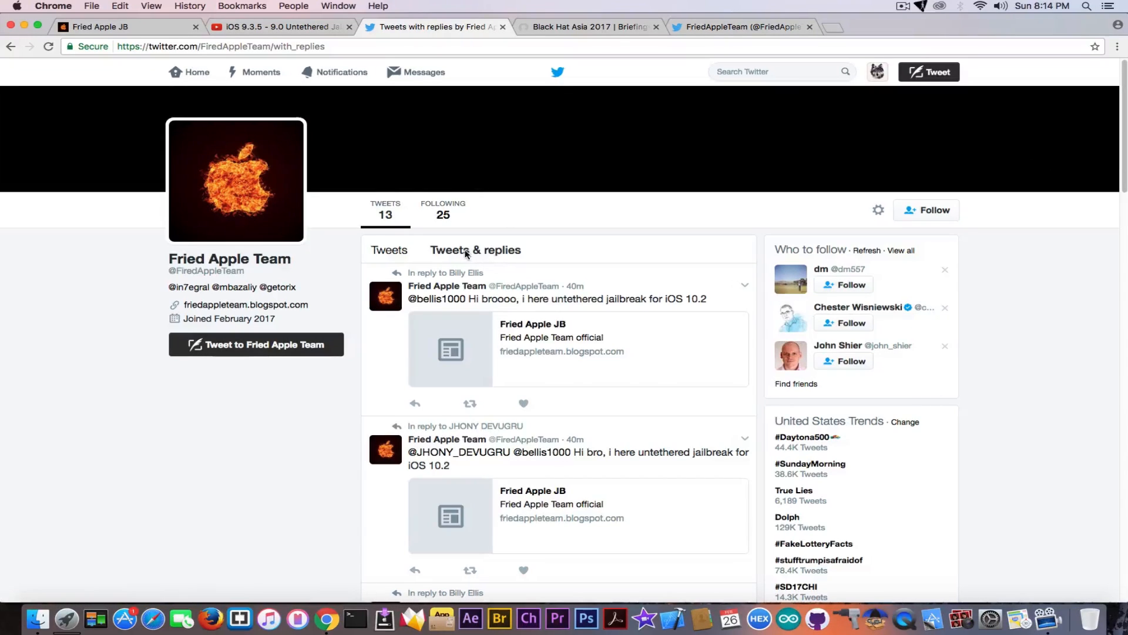
{"action": "mouse_move", "coordinate": [229, 258]}
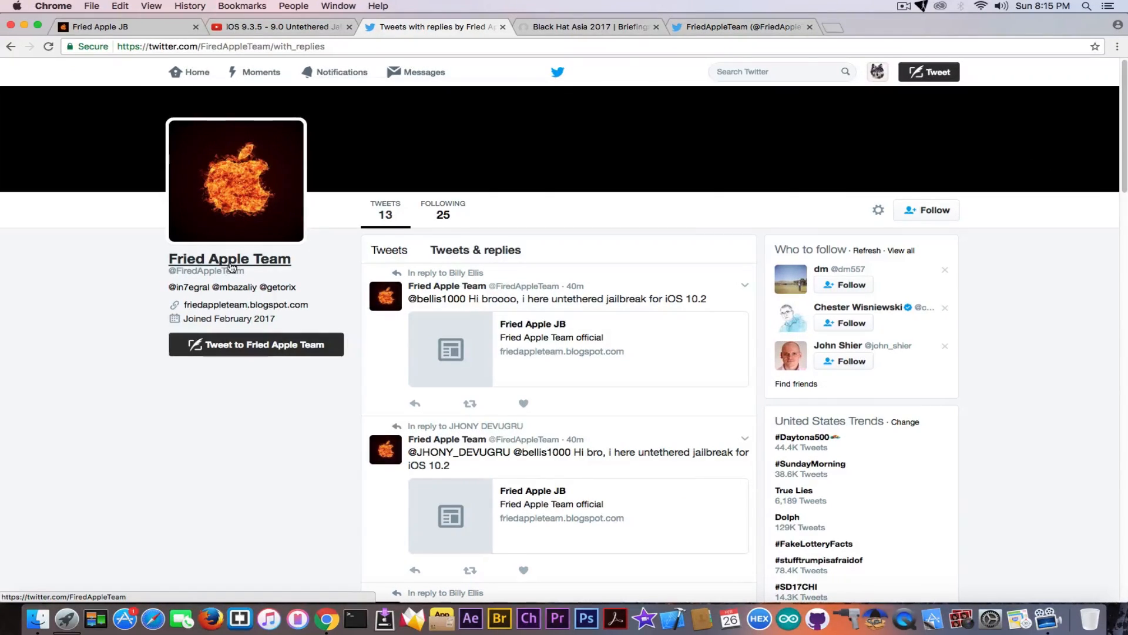
{"action": "mouse_move", "coordinate": [505, 268]}
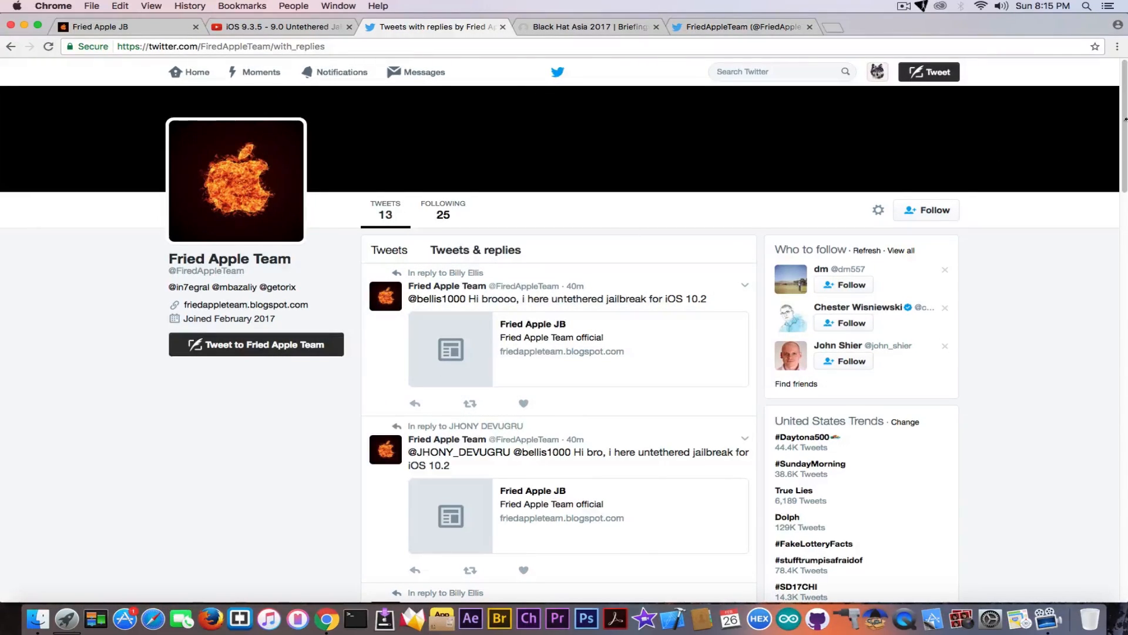
Step: Scroll the Tweets & replies timeline to the bottom, past the repeated iOS 10.2 jailbreak pitches
{"action": "scroll", "scroll_direction": "down", "scroll_amount": 3}
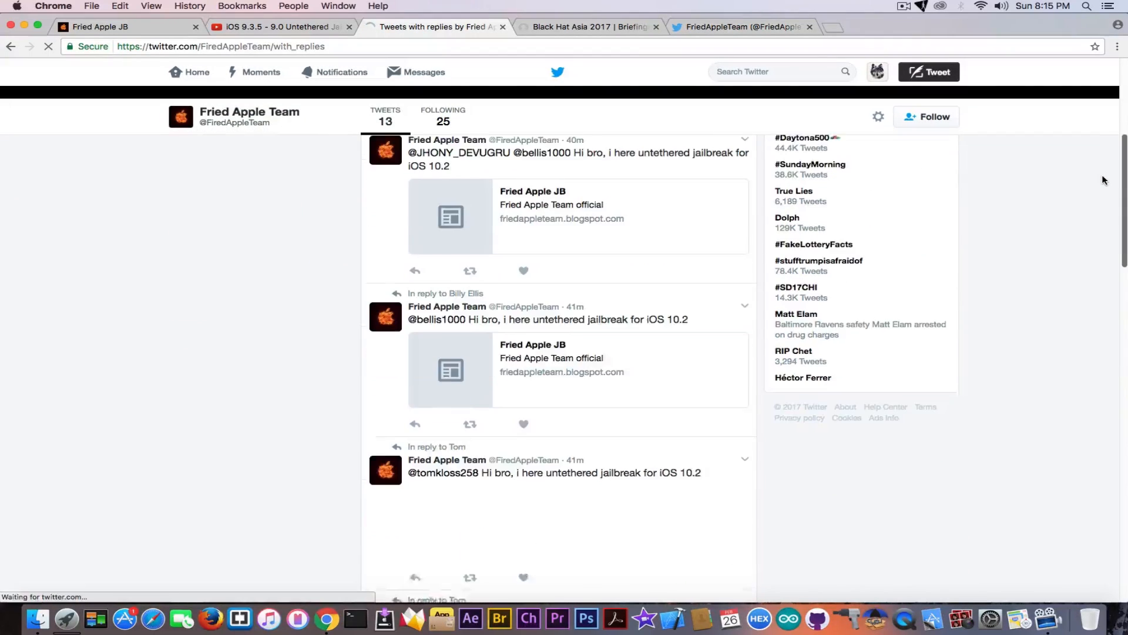
{"action": "scroll", "scroll_direction": "down", "scroll_amount": 3}
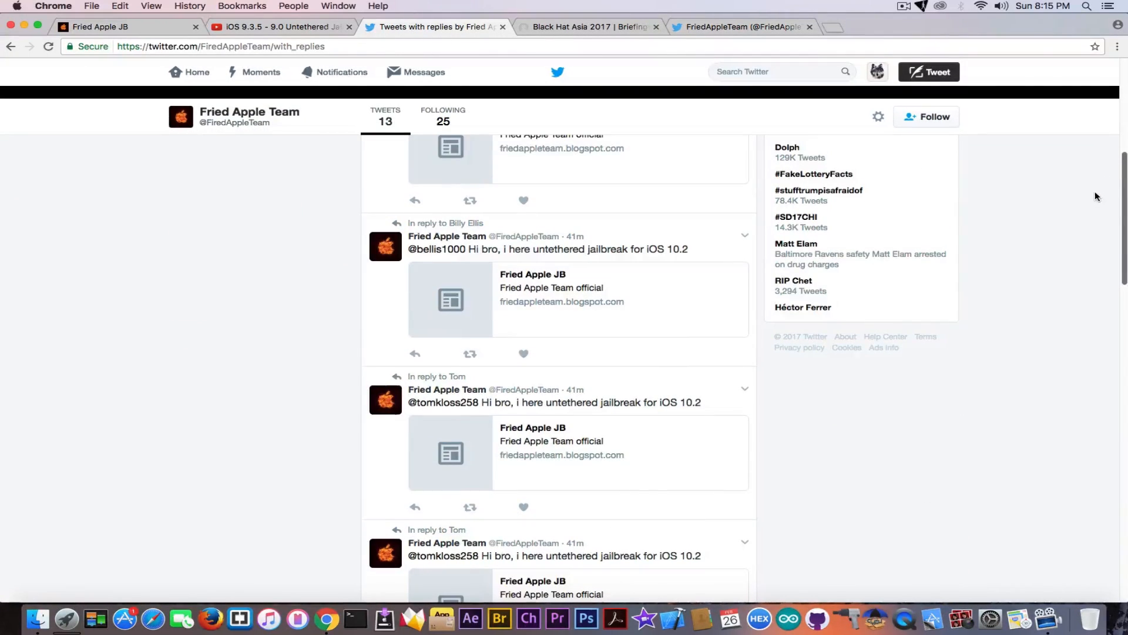
{"action": "mouse_move", "coordinate": [447, 402]}
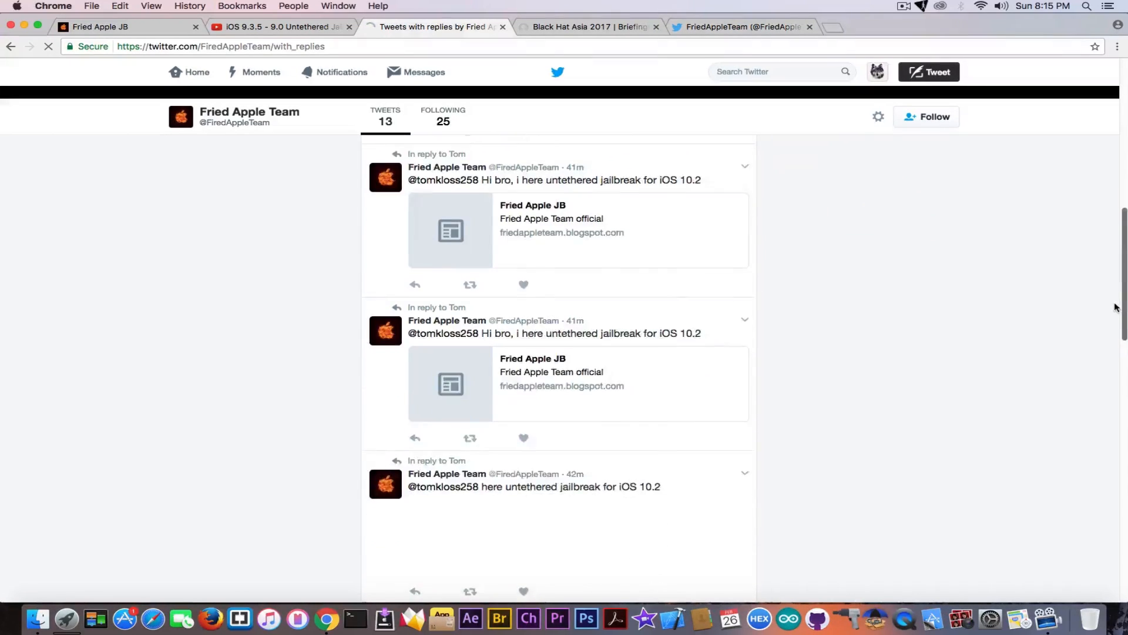
{"action": "scroll", "scroll_direction": "down", "scroll_amount": 3}
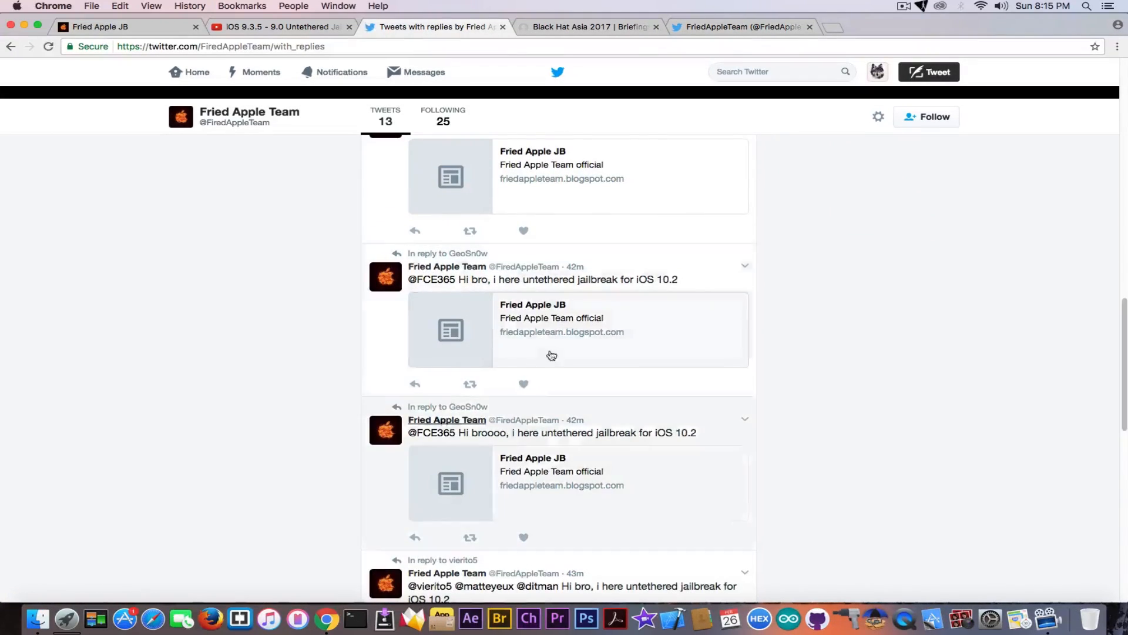
{"action": "scroll", "scroll_direction": "down", "scroll_amount": 3}
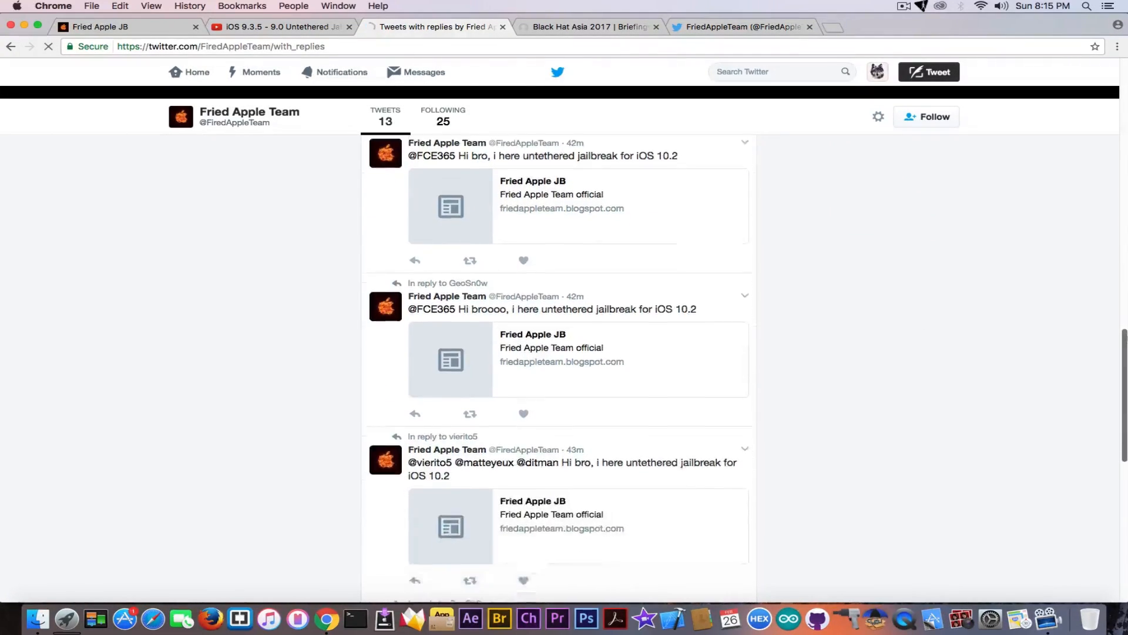
{"action": "scroll", "scroll_direction": "down", "scroll_amount": 3}
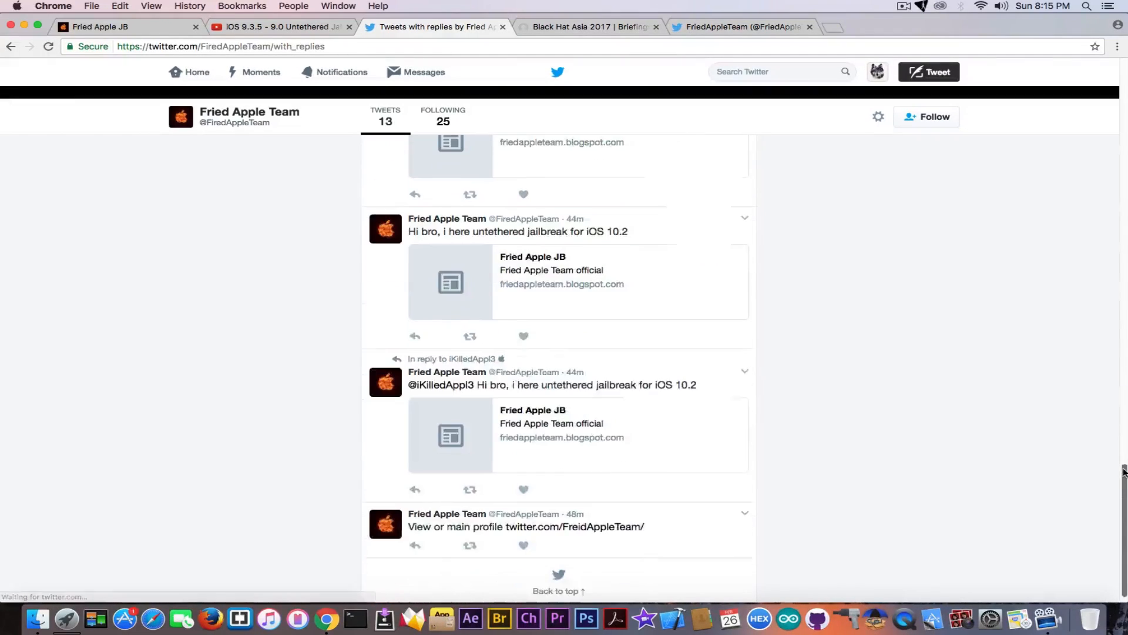
{"action": "scroll", "scroll_direction": "down", "scroll_amount": 3}
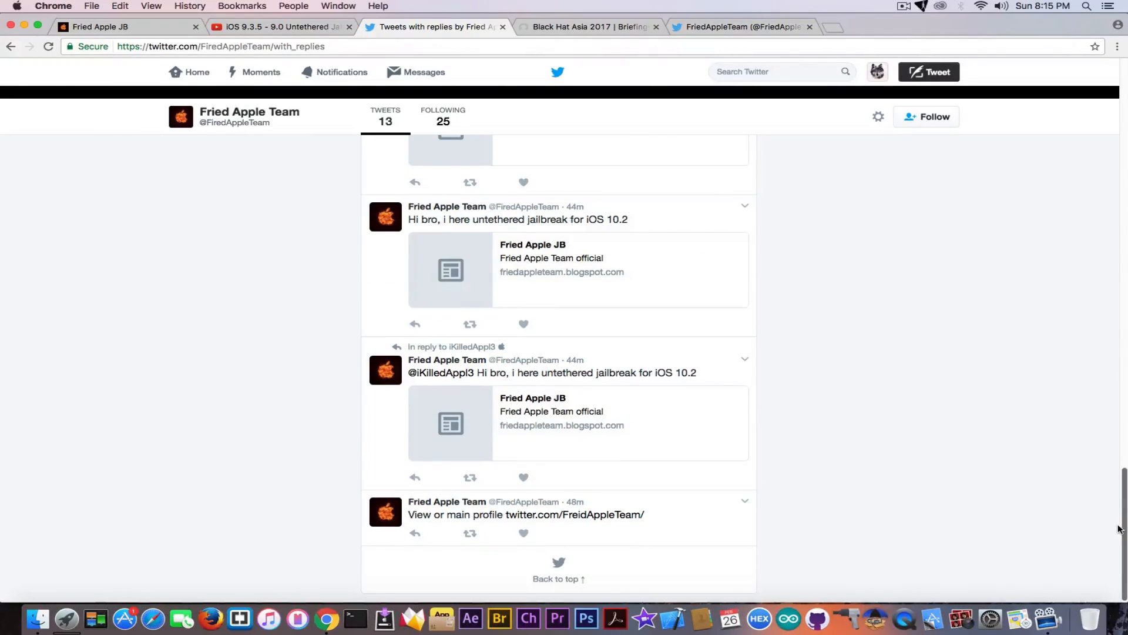
{"action": "mouse_move", "coordinate": [547, 506]}
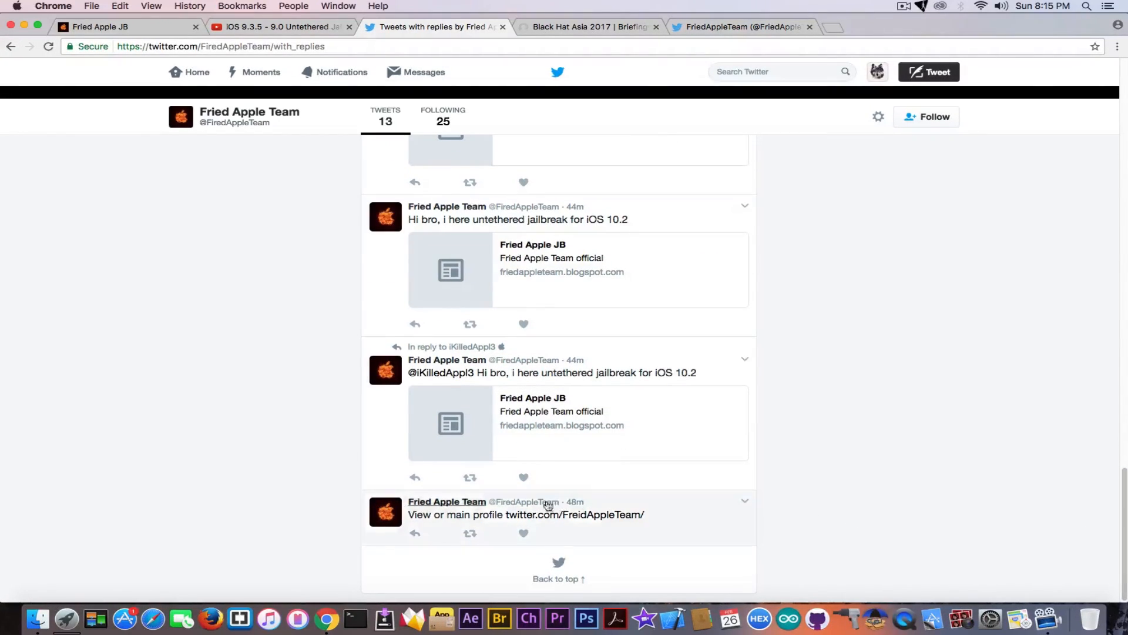
{"action": "mouse_move", "coordinate": [474, 521]}
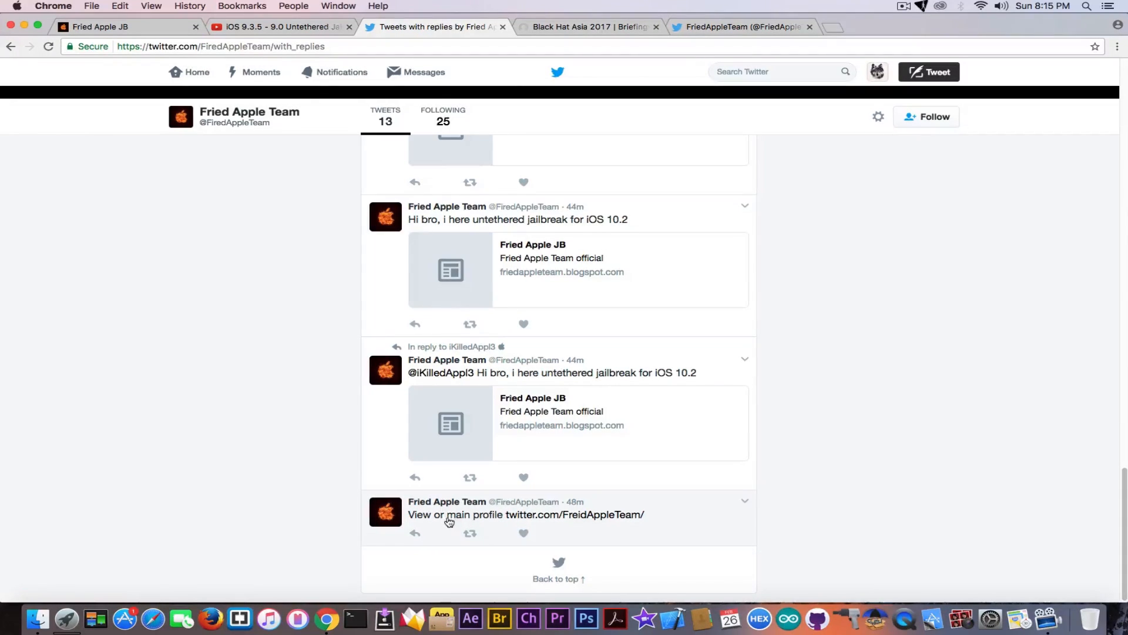
Step: Load the FriedAppleTeam main profile showing its iOS 10 untethered jailbreak tweets and bio link
{"action": "left_click", "coordinate": [565, 513]}
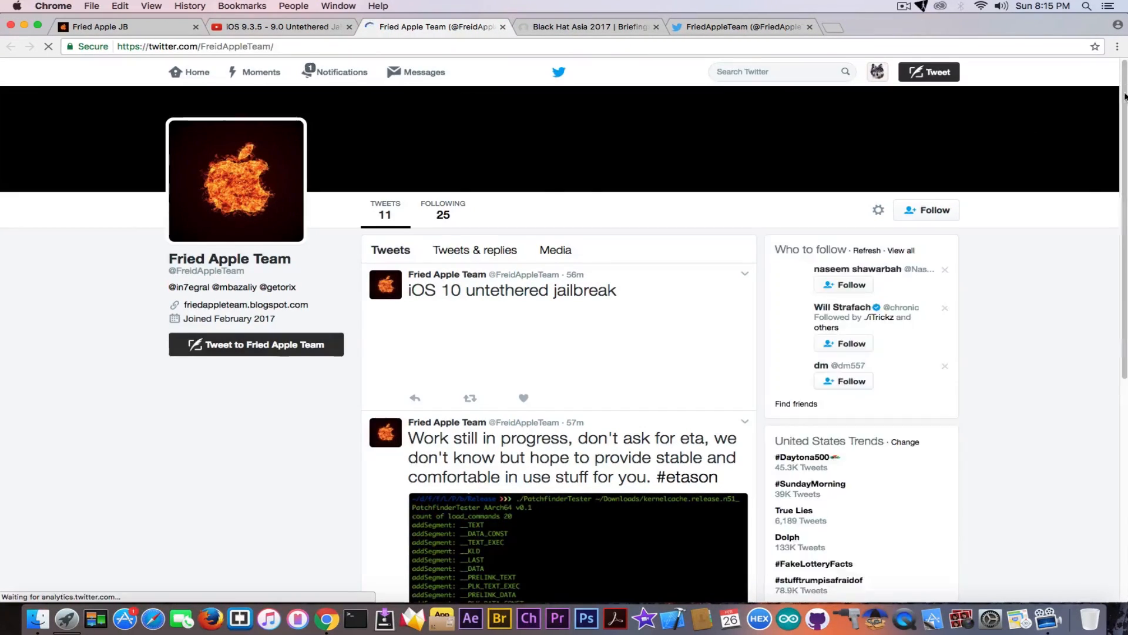
{"action": "scroll", "scroll_direction": "down", "scroll_amount": 3}
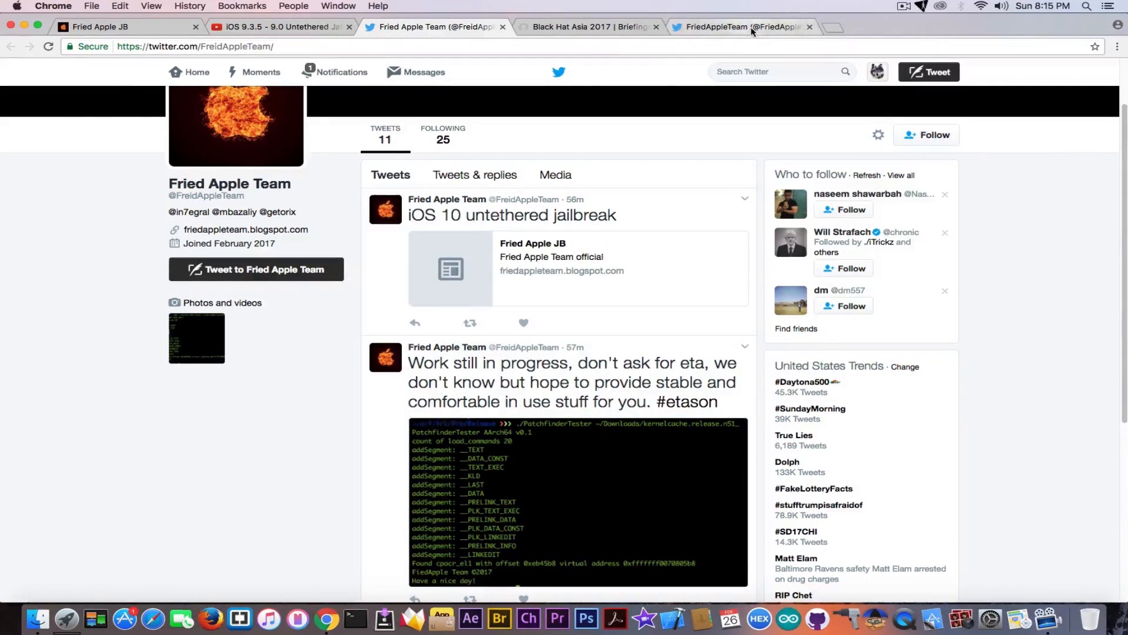
{"action": "left_click", "coordinate": [431, 27]}
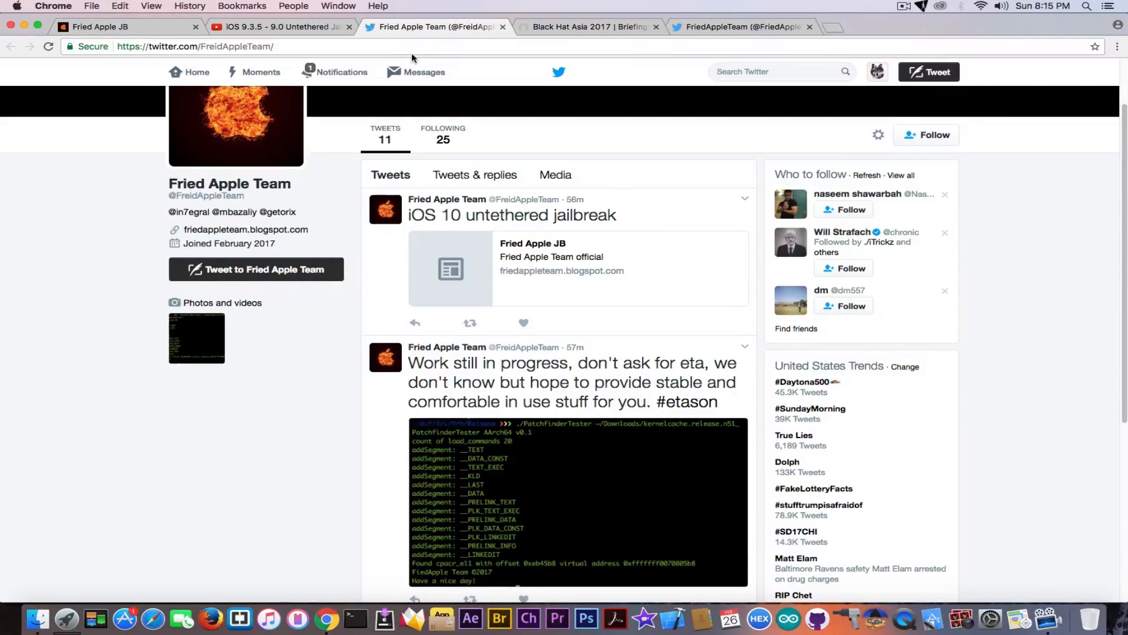
{"action": "mouse_move", "coordinate": [223, 236]}
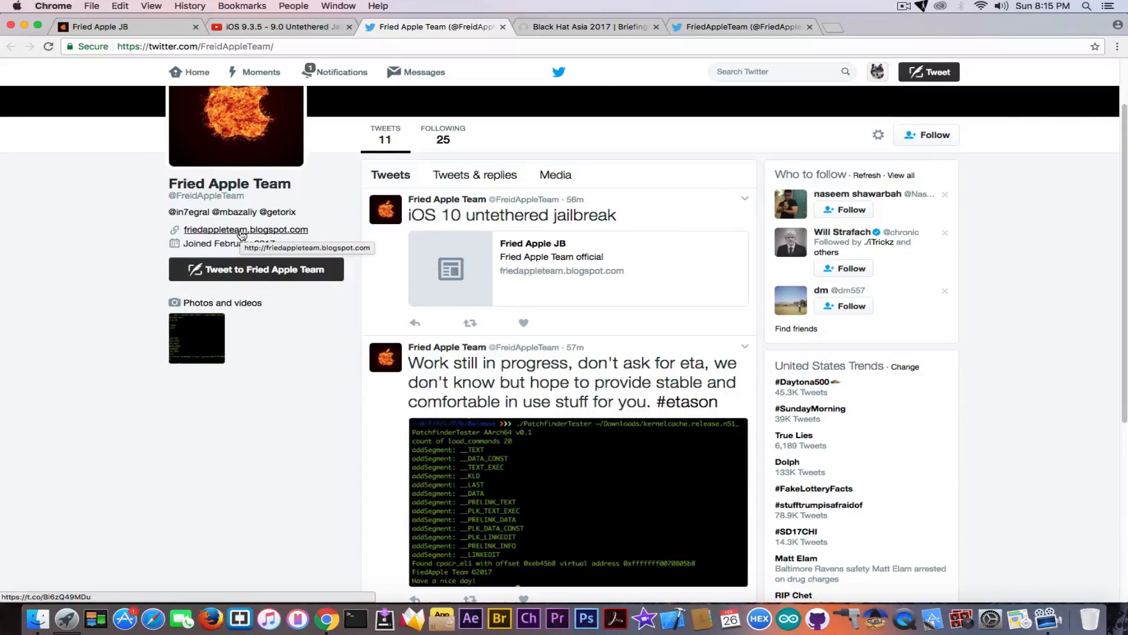
Step: Visit friedappleteam.blogspot.ca from the bio and look over its Services, Main Blog and About sections
{"action": "left_click", "coordinate": [244, 229]}
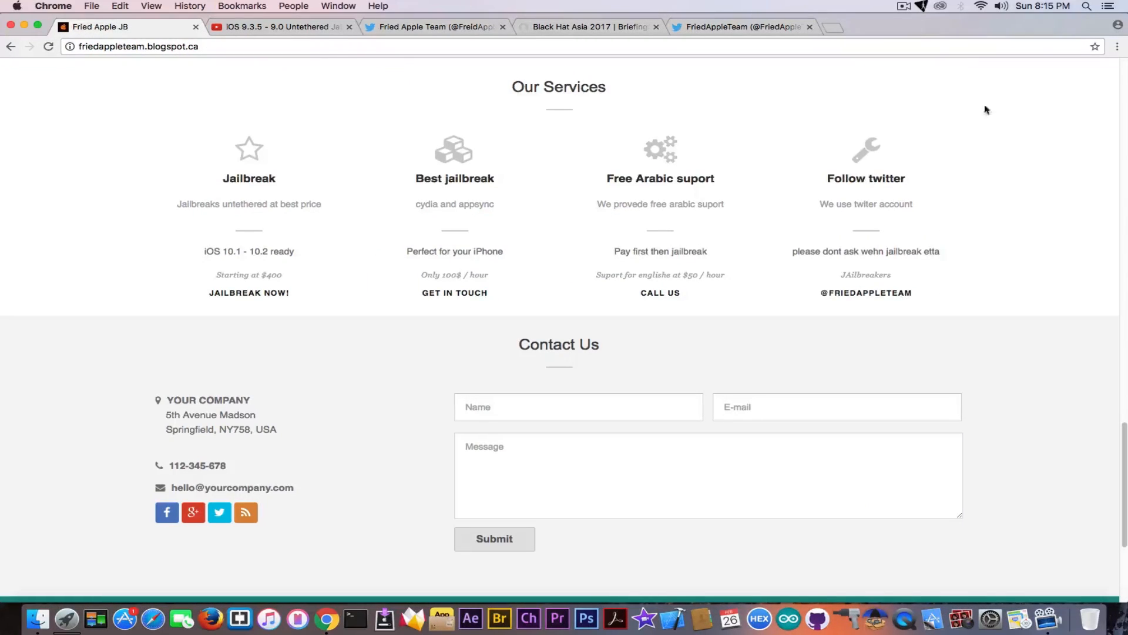
{"action": "double_click", "coordinate": [208, 400]}
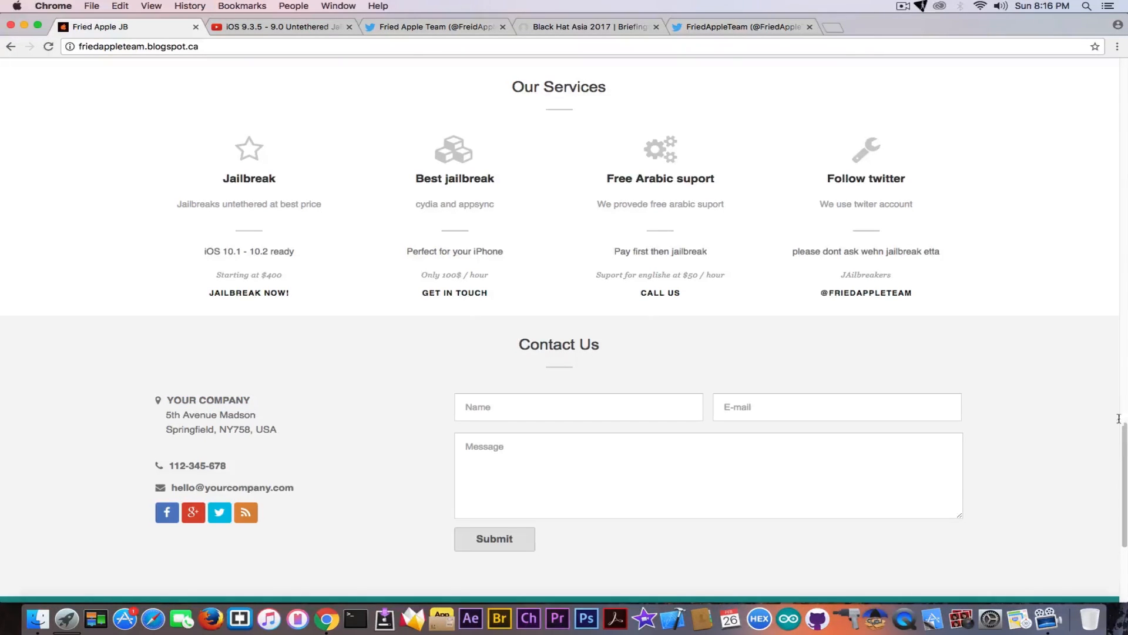
{"action": "scroll", "scroll_direction": "up", "scroll_amount": 3}
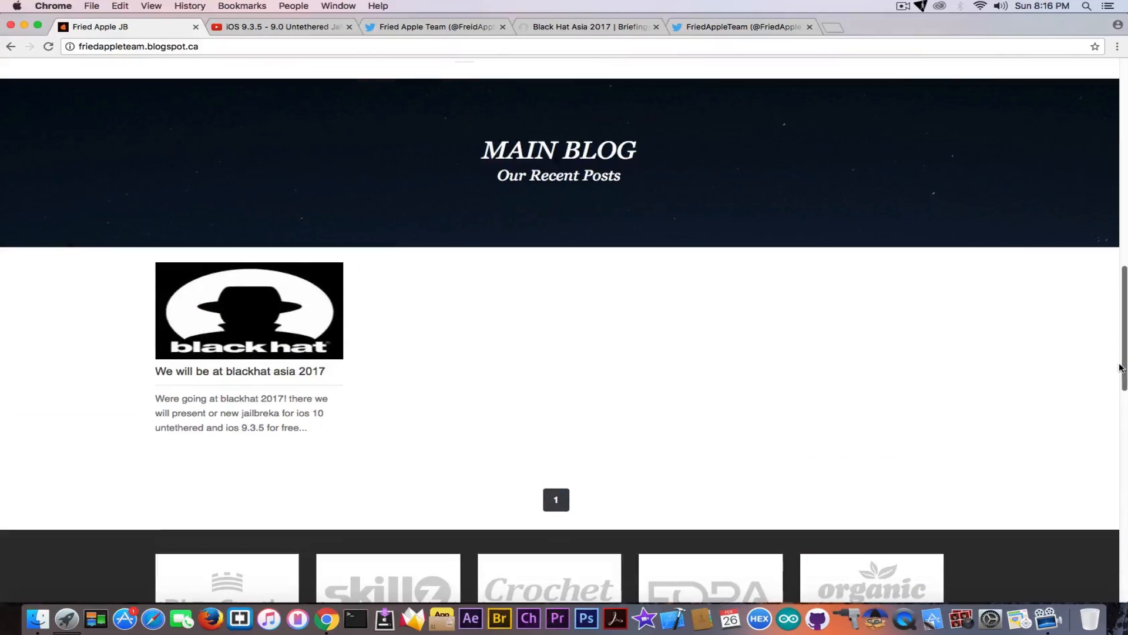
{"action": "scroll", "scroll_direction": "up", "scroll_amount": 3}
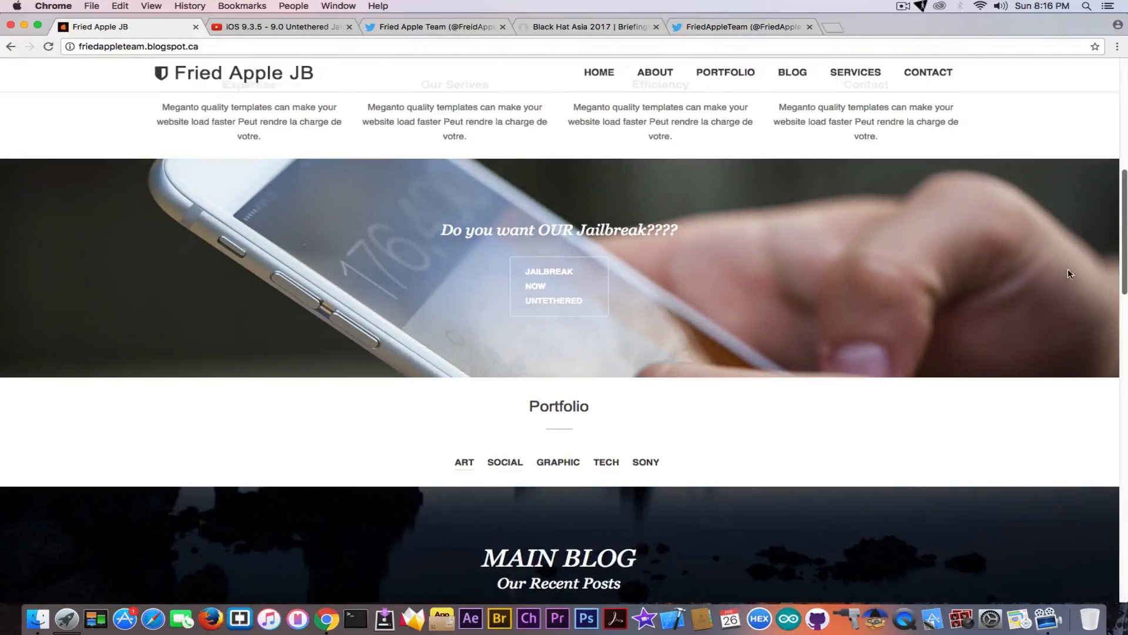
{"action": "mouse_move", "coordinate": [558, 286]}
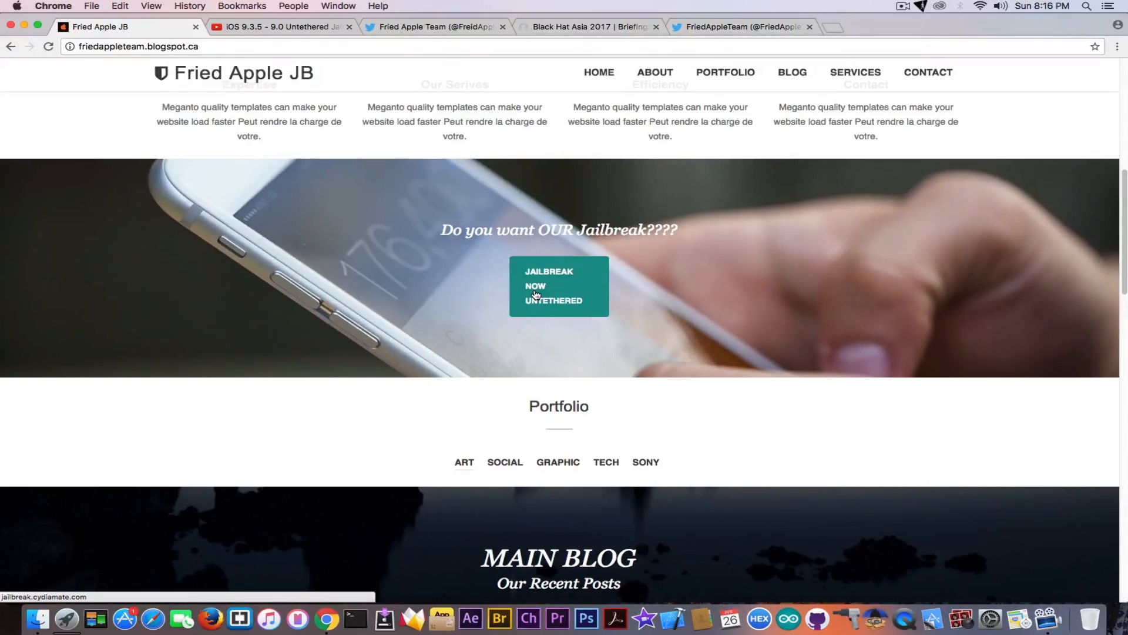
{"action": "mouse_move", "coordinate": [566, 291]}
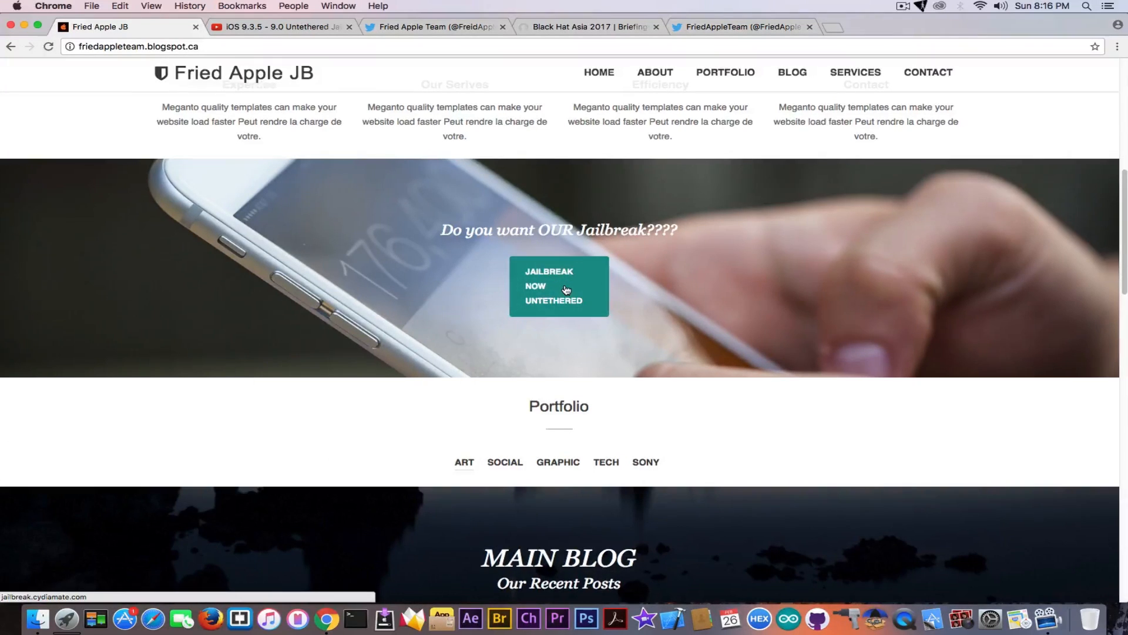
{"action": "mouse_move", "coordinate": [887, 281]}
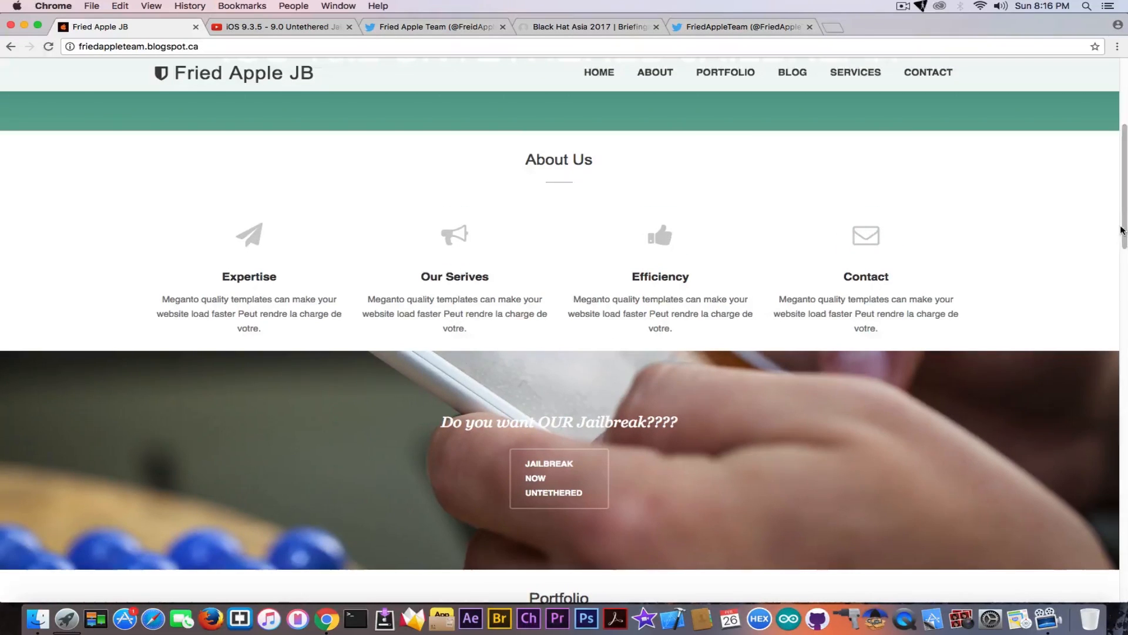
{"action": "scroll", "scroll_direction": "up", "scroll_amount": 3}
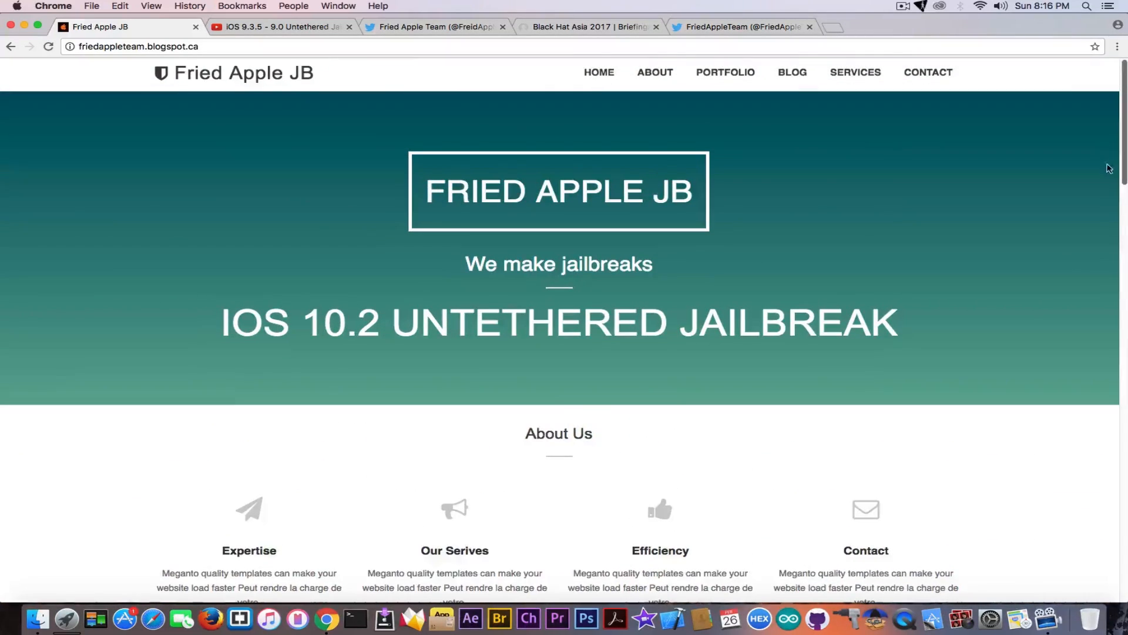
{"action": "scroll", "scroll_direction": "down", "scroll_amount": 3}
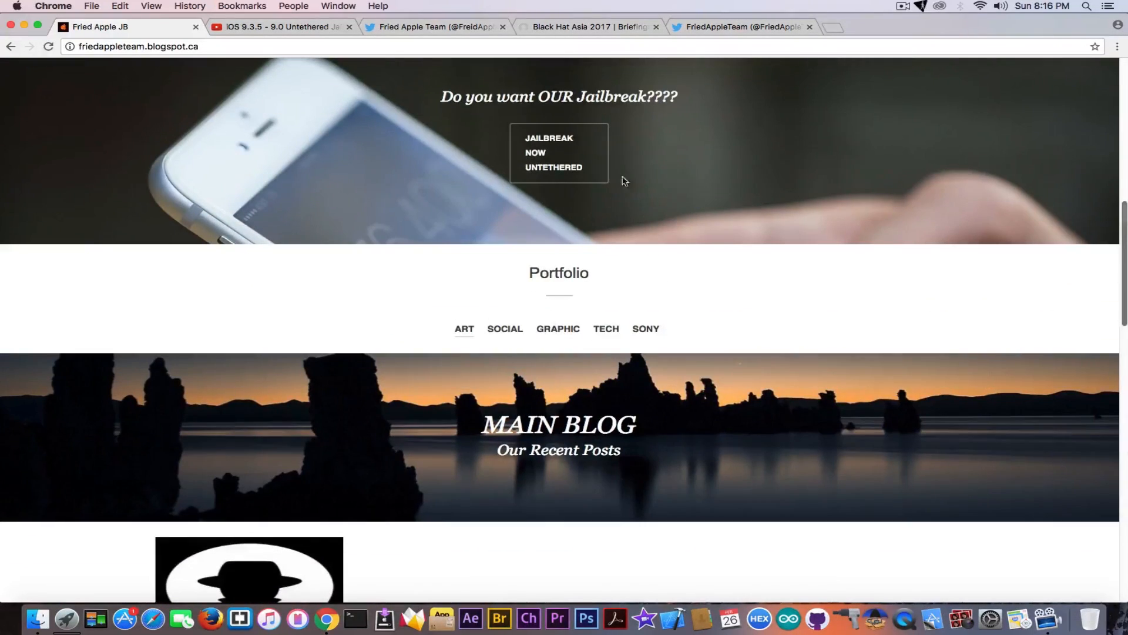
{"action": "mouse_move", "coordinate": [559, 167]}
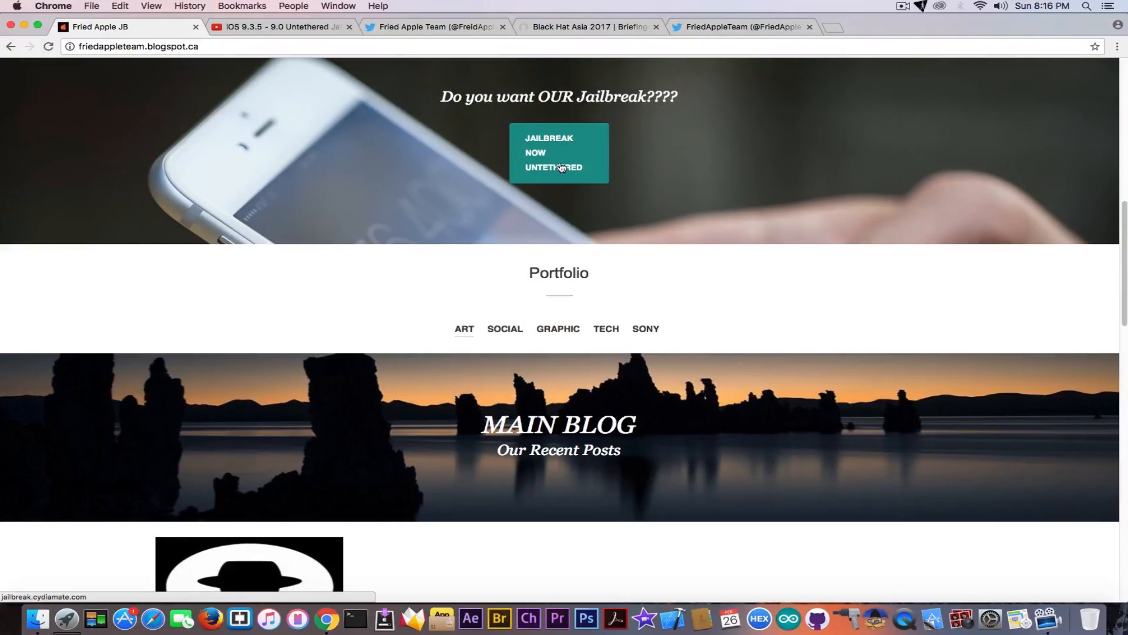
Step: Follow the 'JAILBREAK NOW UNTETHERED' button to the Cydia Mate iOS 10.2 download page
{"action": "left_click", "coordinate": [558, 153]}
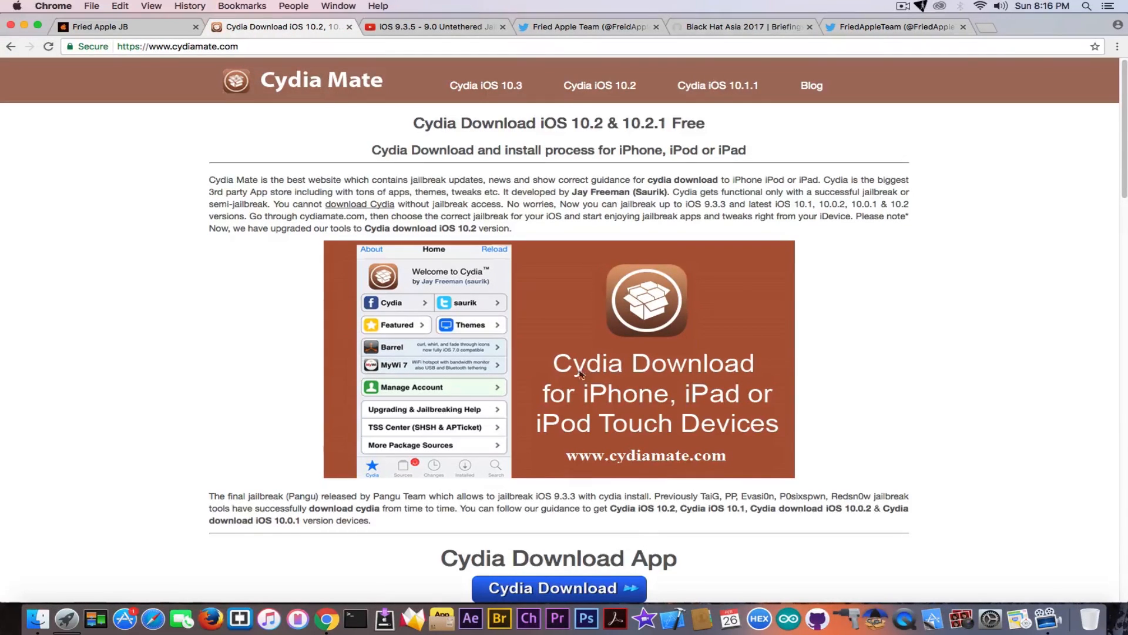
Step: Close the cydiamate.com page and scroll the Fried Apple JB site back to its Main Blog posts
{"action": "left_click", "coordinate": [109, 27]}
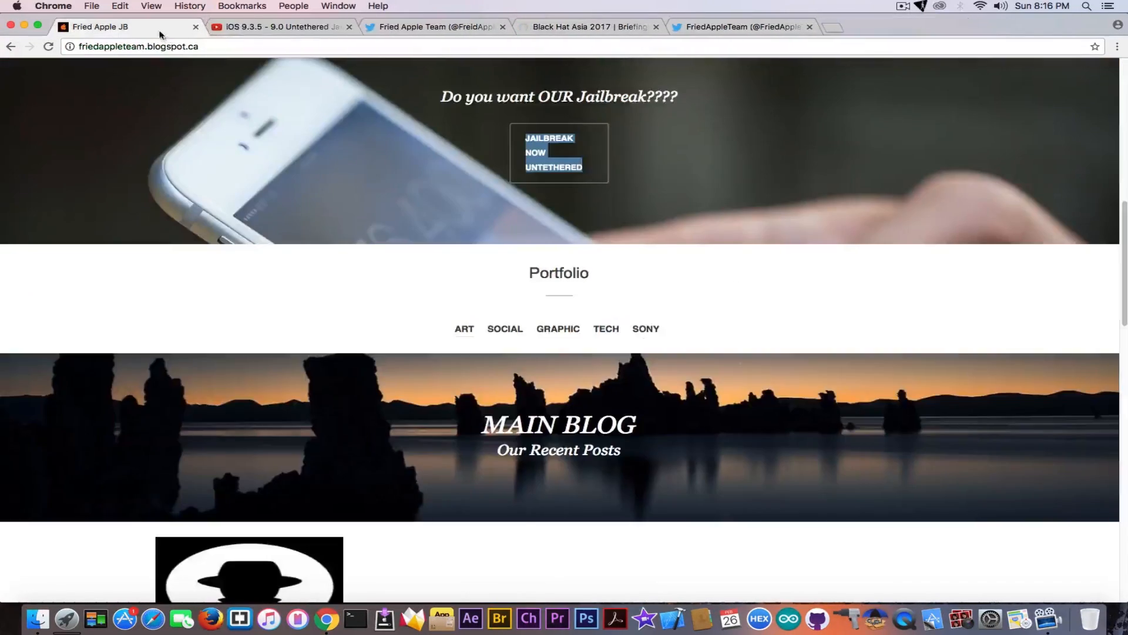
{"action": "scroll", "scroll_direction": "up", "scroll_amount": 3}
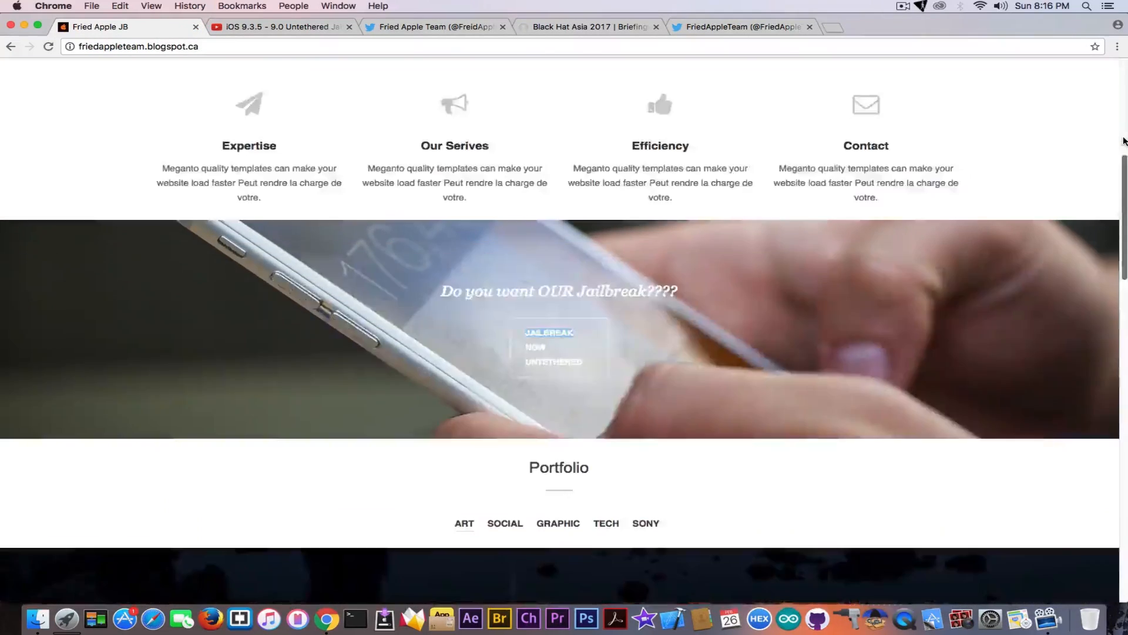
{"action": "scroll", "scroll_direction": "up", "scroll_amount": 3}
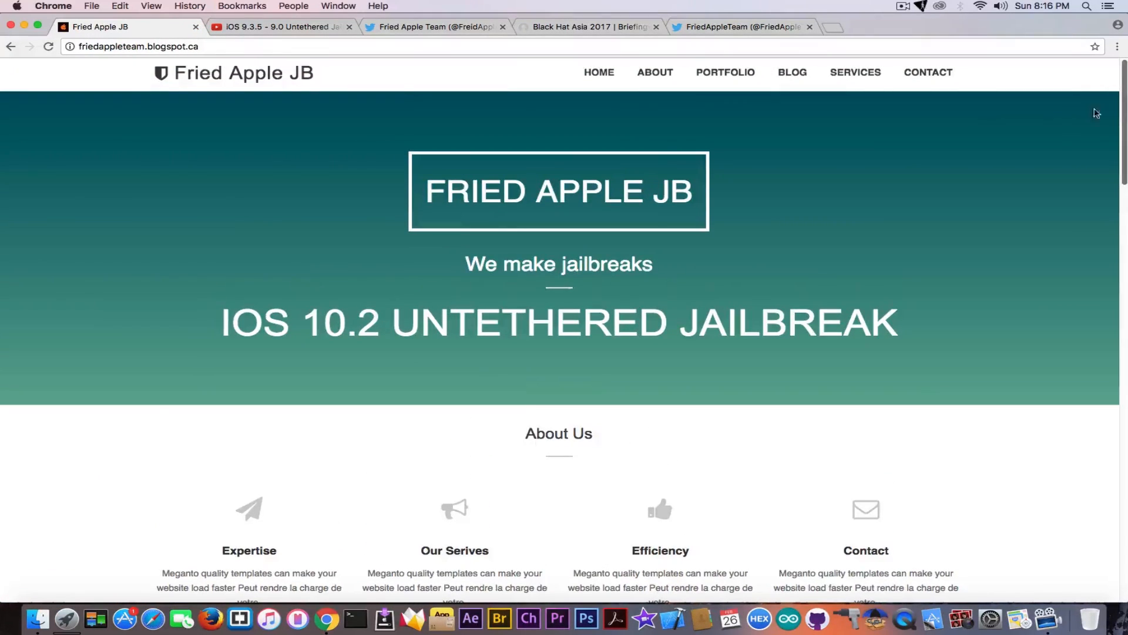
{"action": "mouse_move", "coordinate": [383, 184]}
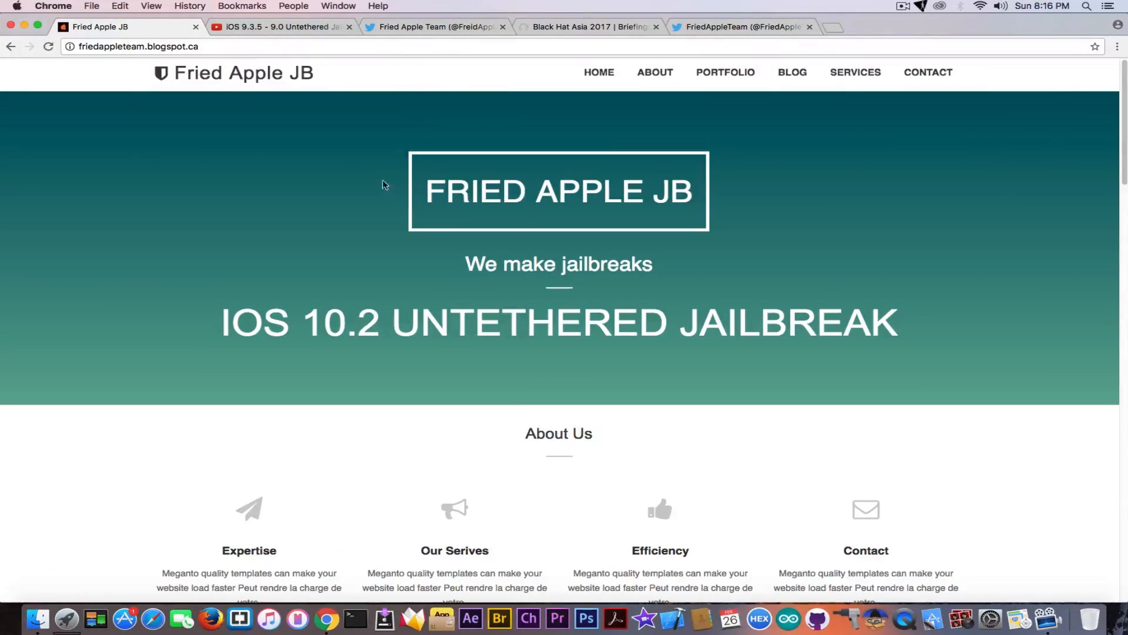
{"action": "scroll", "scroll_direction": "down", "scroll_amount": 3}
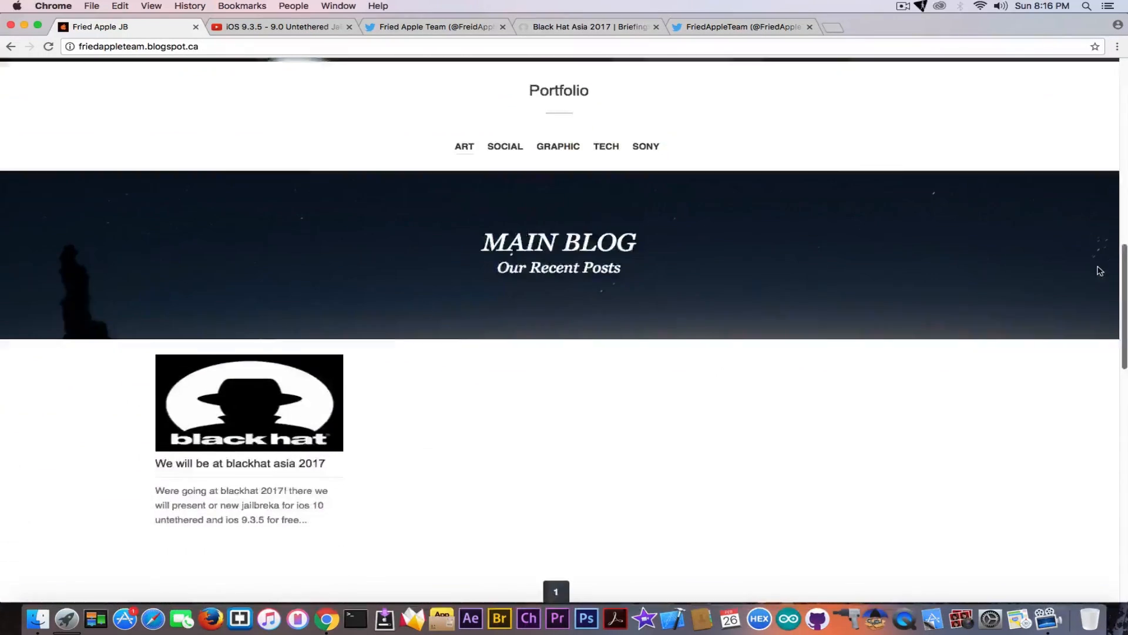
Step: Read the 'We will be at blackhat asia 2017' post, then return to the Black Hat briefings schedule
{"action": "left_click", "coordinate": [239, 463]}
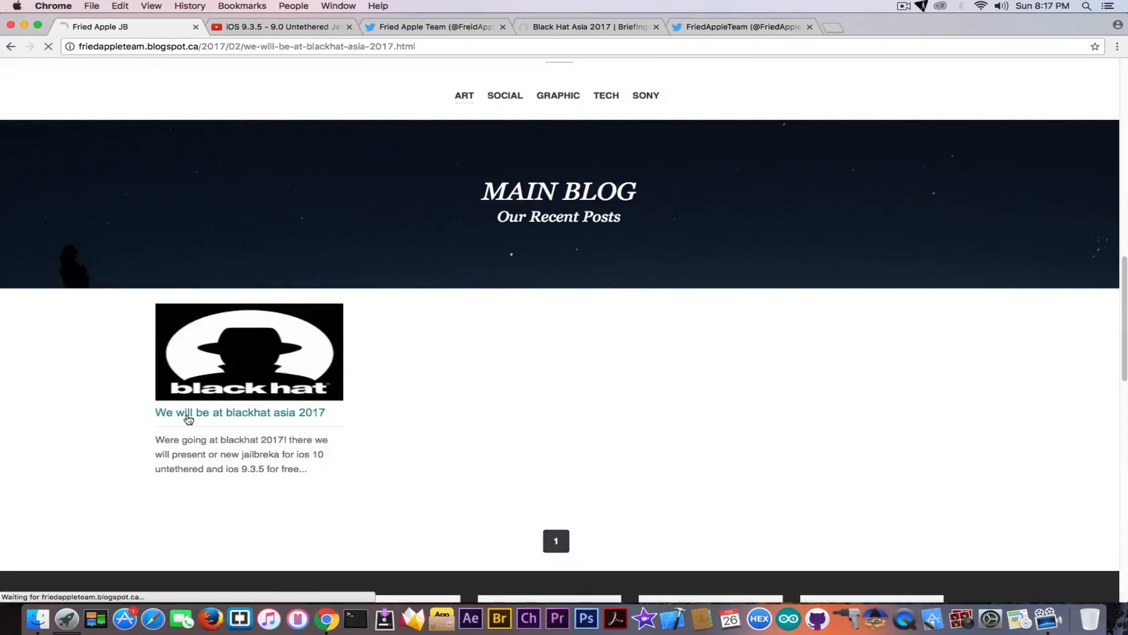
{"action": "left_click", "coordinate": [239, 413]}
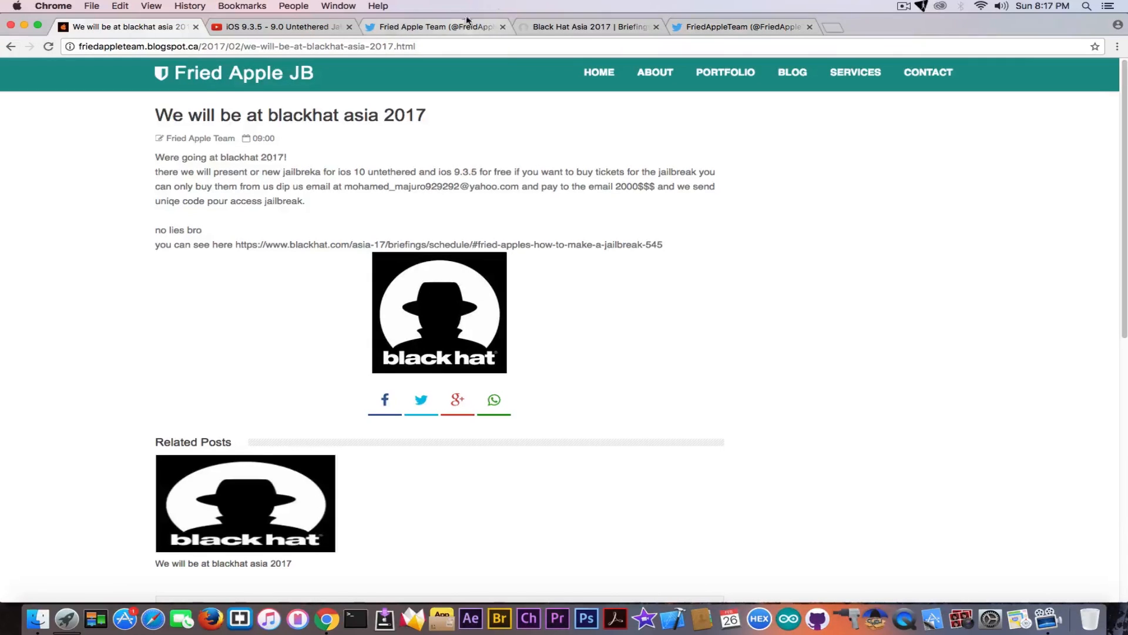
{"action": "left_click", "coordinate": [583, 27]}
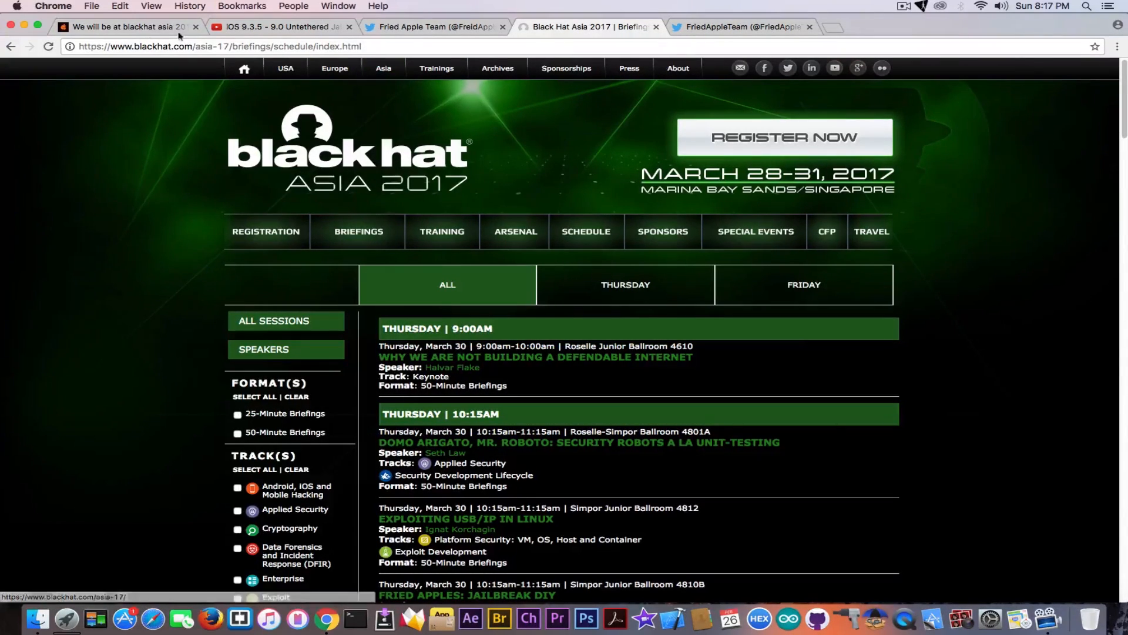
{"action": "left_click", "coordinate": [281, 27]}
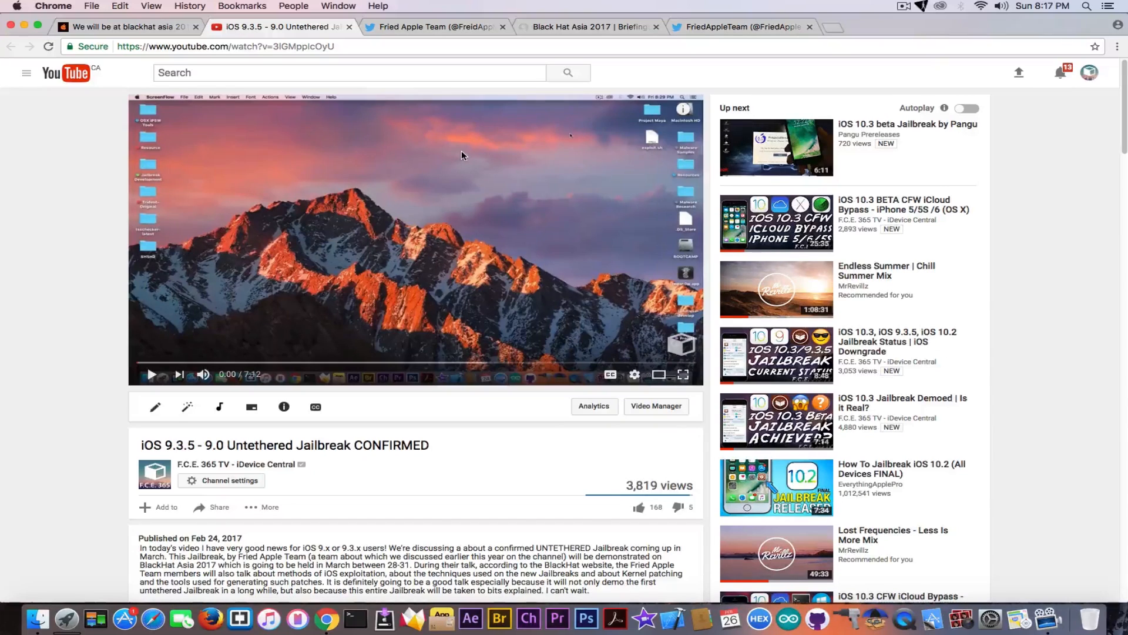
{"action": "left_click", "coordinate": [589, 27]}
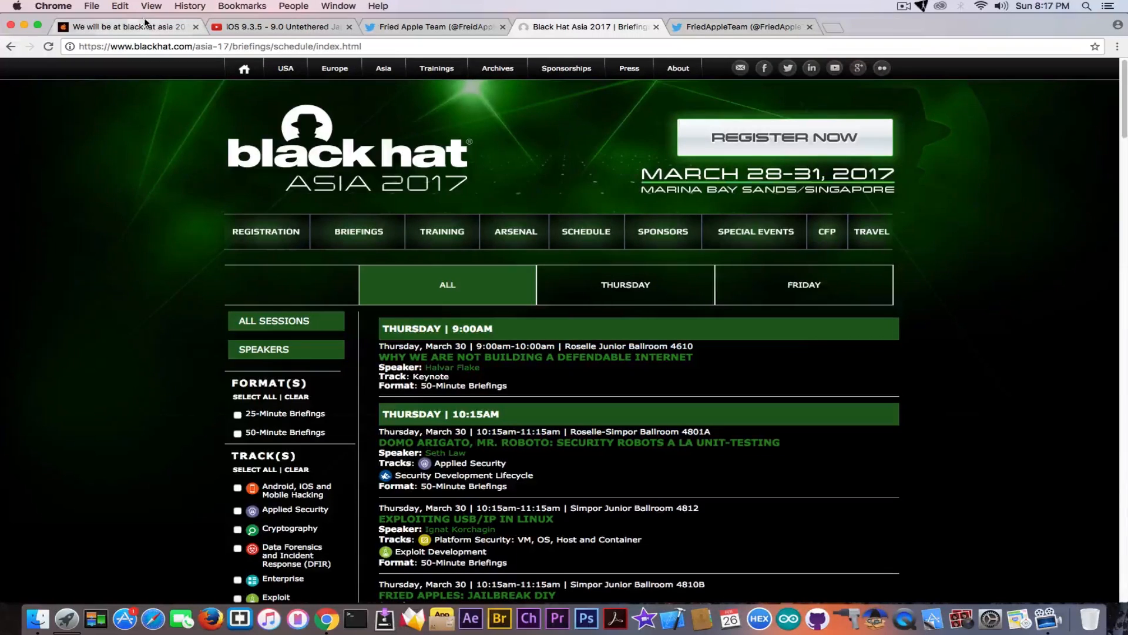
{"action": "left_click", "coordinate": [122, 27]}
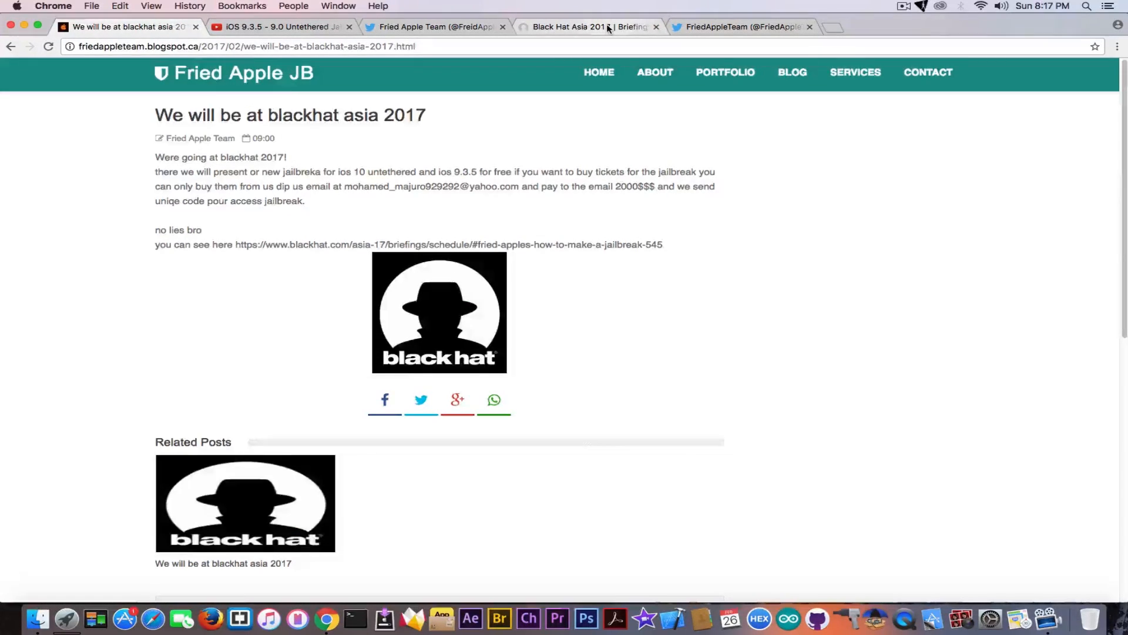
{"action": "left_click", "coordinate": [569, 27]}
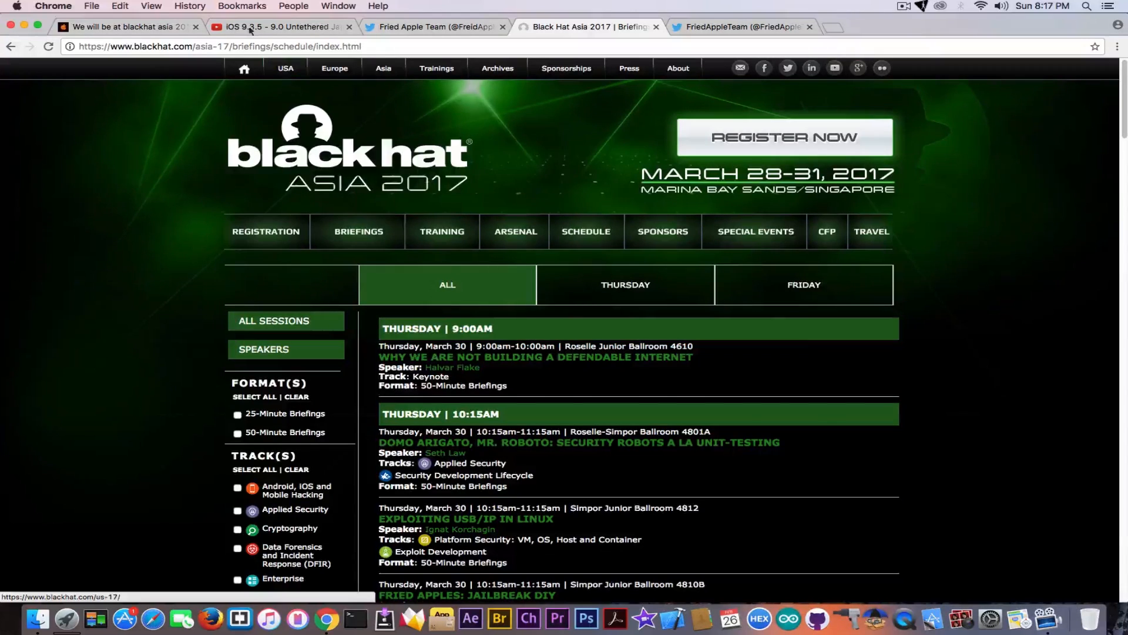
{"action": "left_click", "coordinate": [126, 27]}
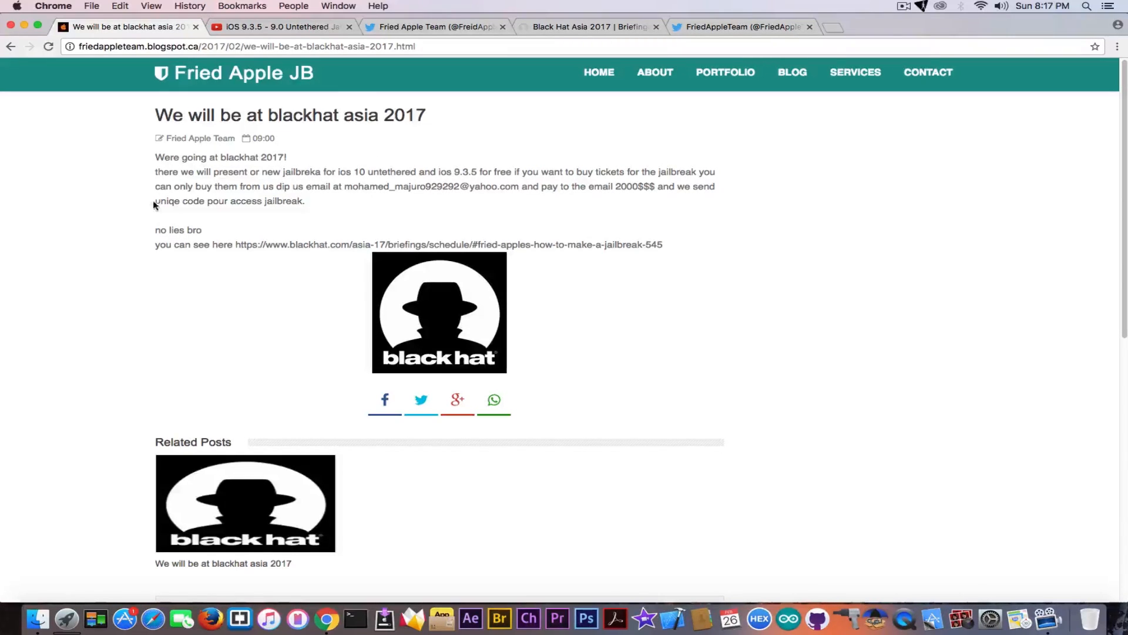
{"action": "mouse_move", "coordinate": [261, 190]}
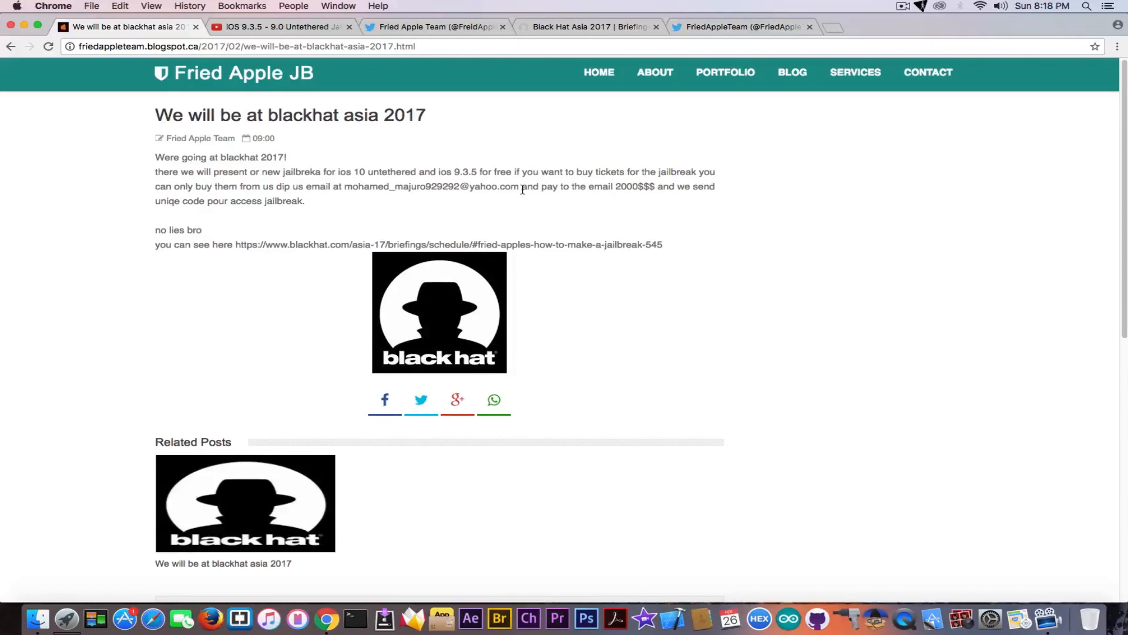
{"action": "mouse_move", "coordinate": [637, 187]}
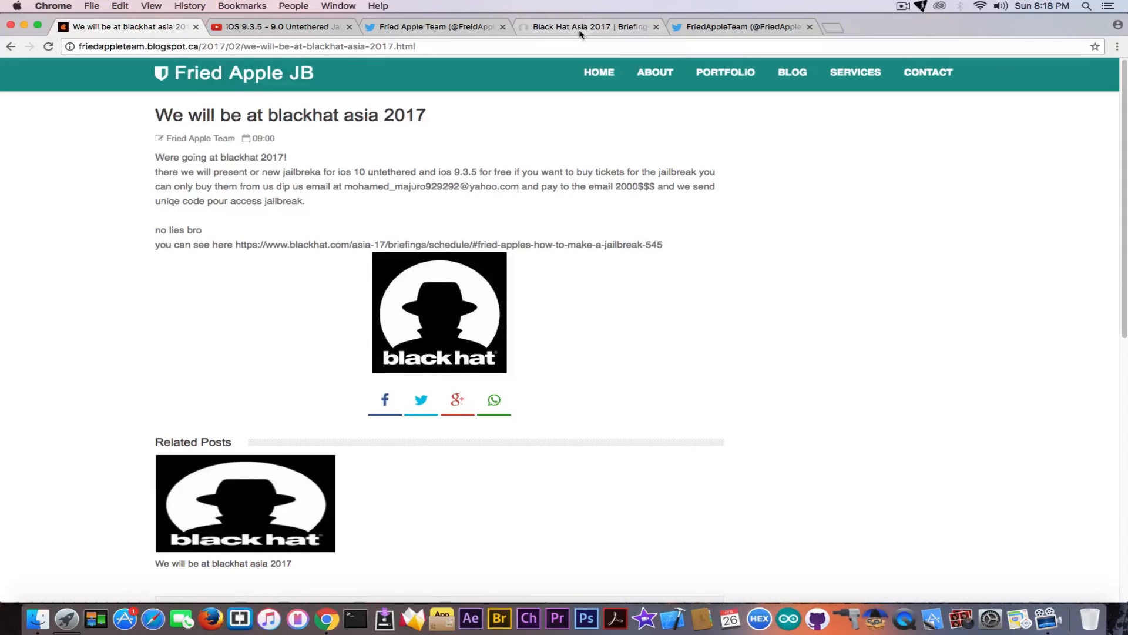
{"action": "left_click", "coordinate": [587, 27]}
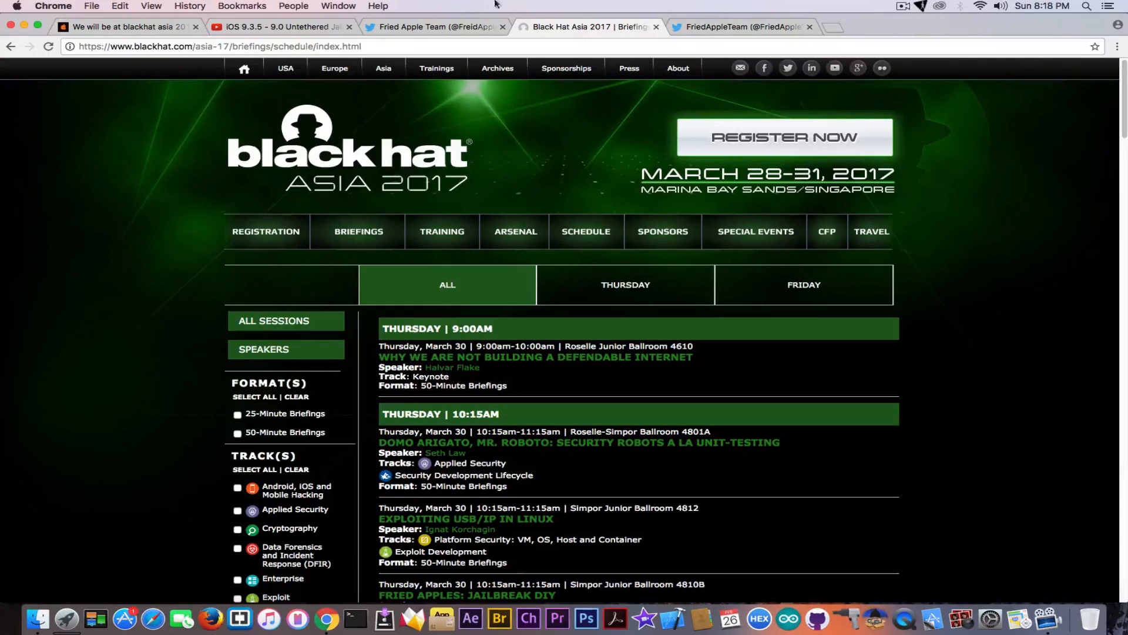
{"action": "left_click", "coordinate": [126, 27]}
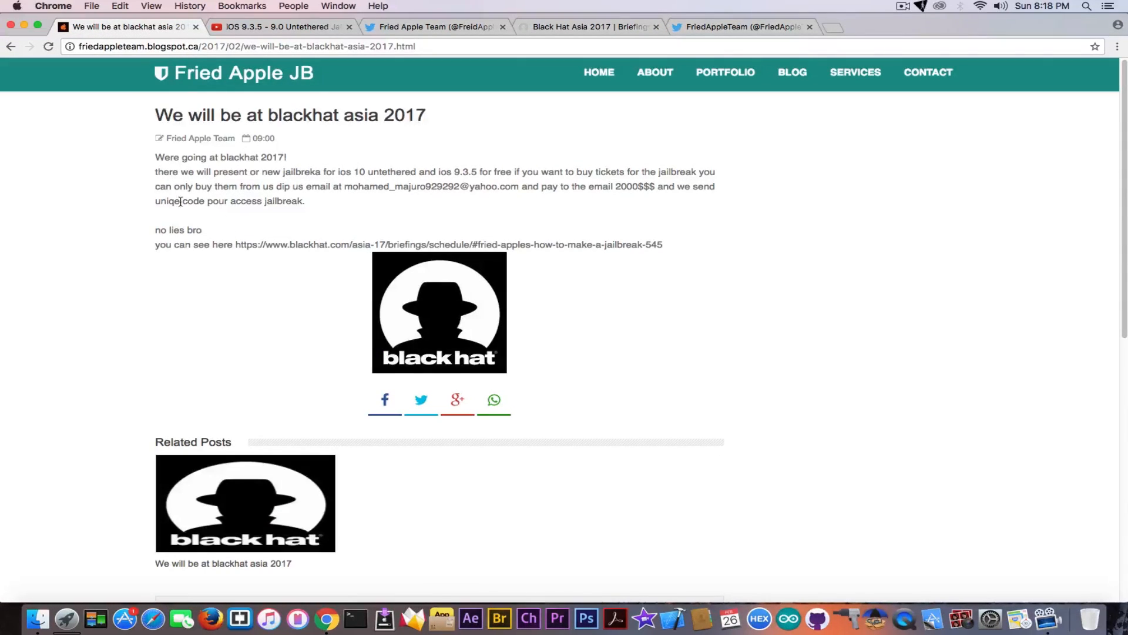
{"action": "mouse_move", "coordinate": [262, 138]}
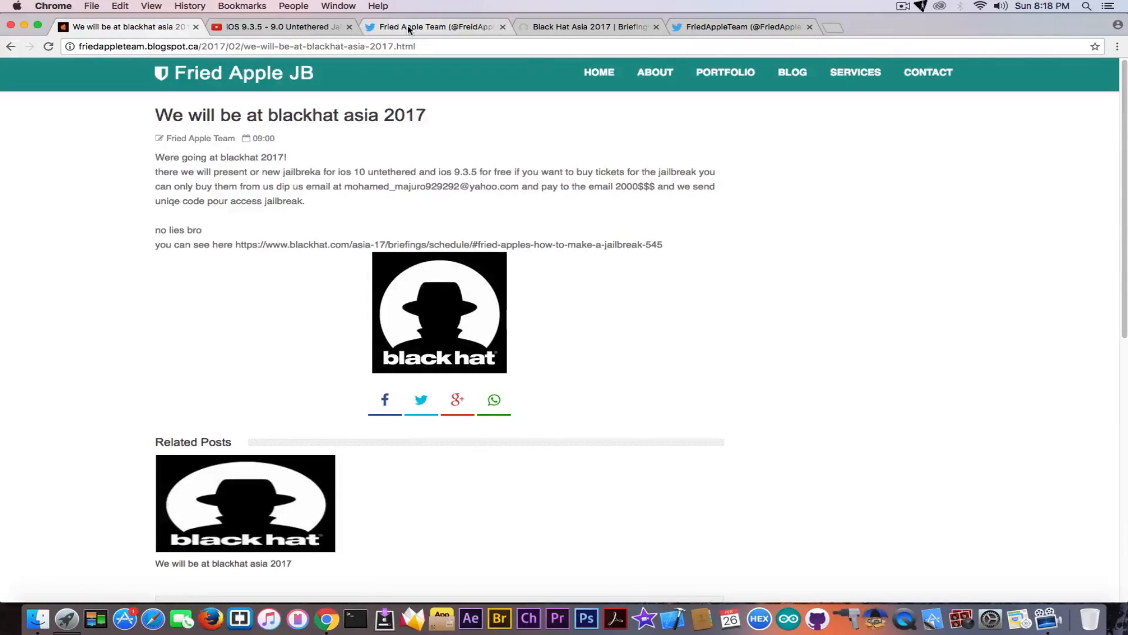
Step: Show Fried Apple Team's Tweets & replies and scroll through the FREE UNTETHERED JAILBREAK spam to the earliest tweets
{"action": "left_click", "coordinate": [431, 27]}
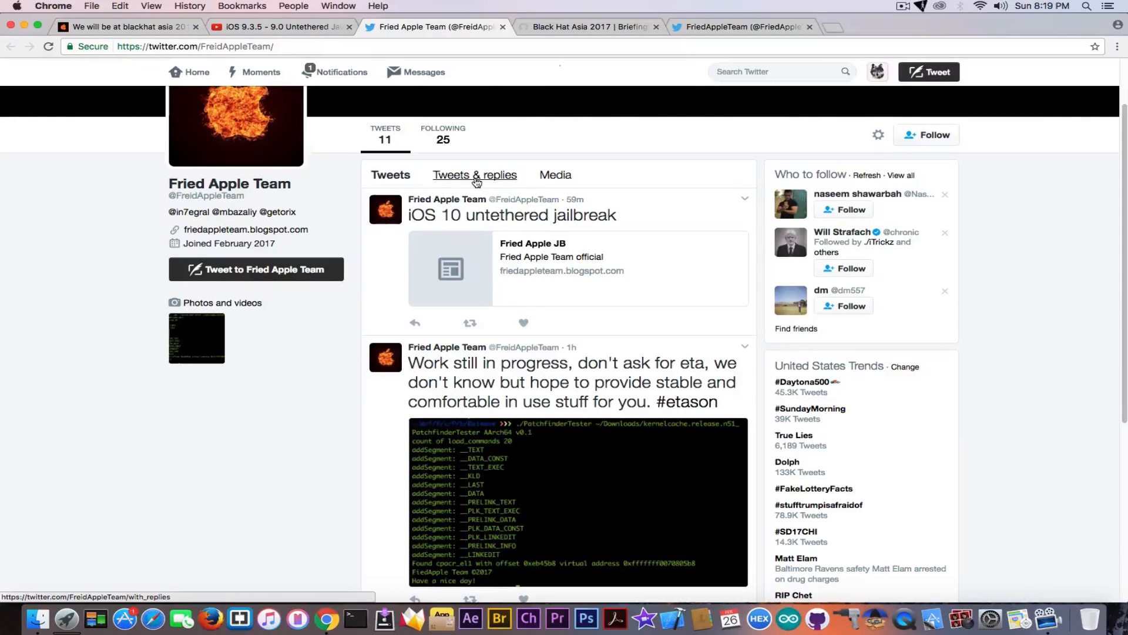
{"action": "left_click", "coordinate": [473, 173]}
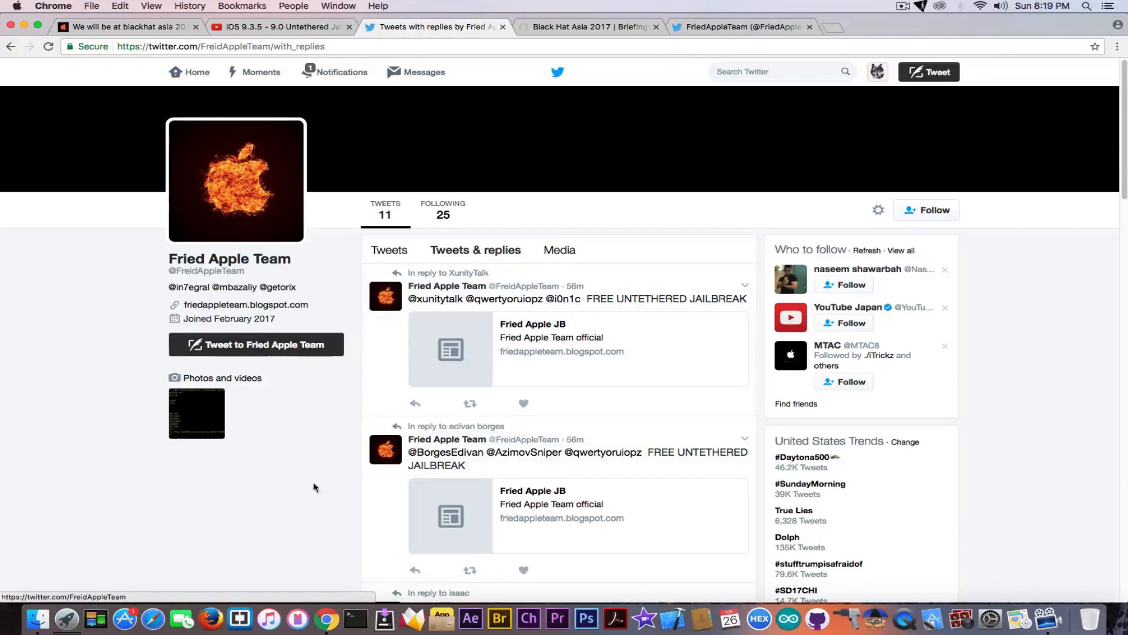
{"action": "scroll", "scroll_direction": "down", "scroll_amount": 3}
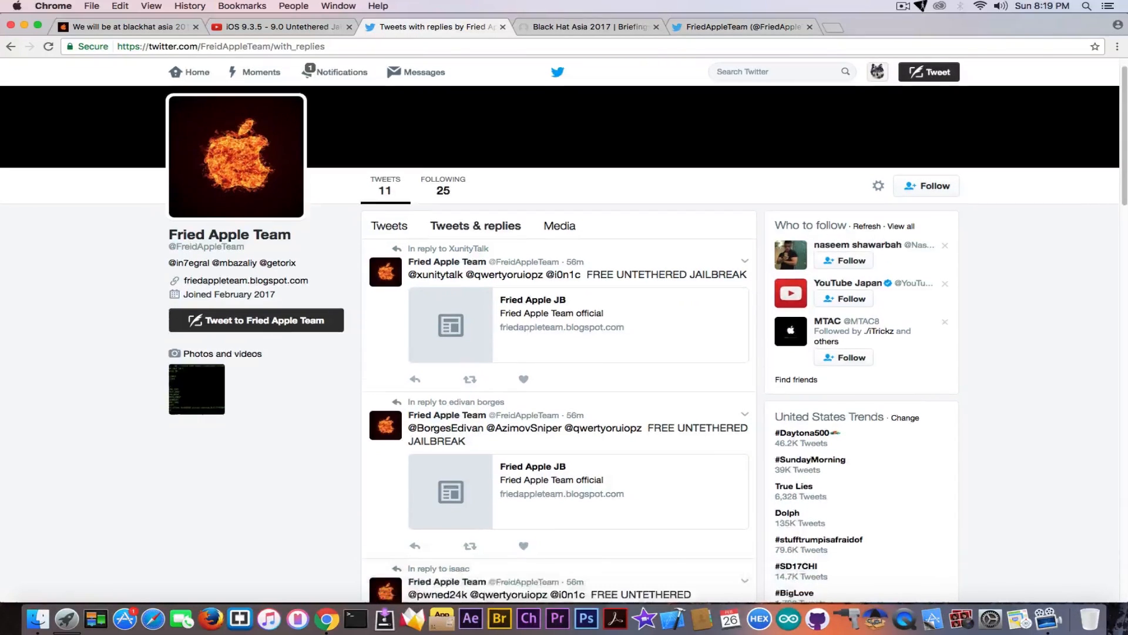
{"action": "scroll", "scroll_direction": "down", "scroll_amount": 3}
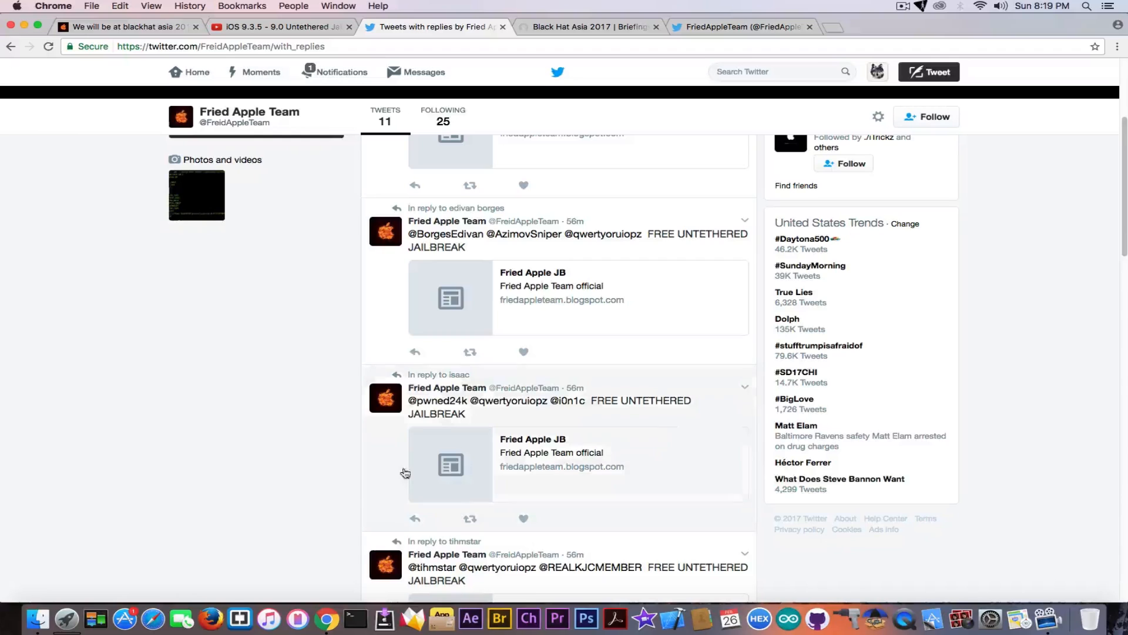
{"action": "scroll", "scroll_direction": "down", "scroll_amount": 3}
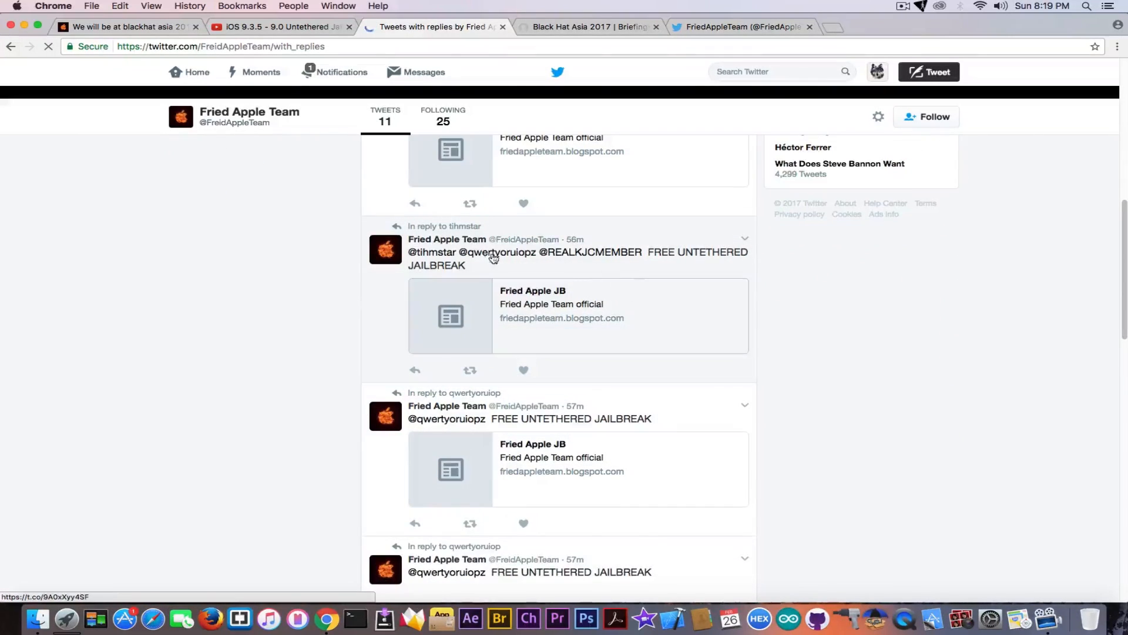
{"action": "scroll", "scroll_direction": "down", "scroll_amount": 3}
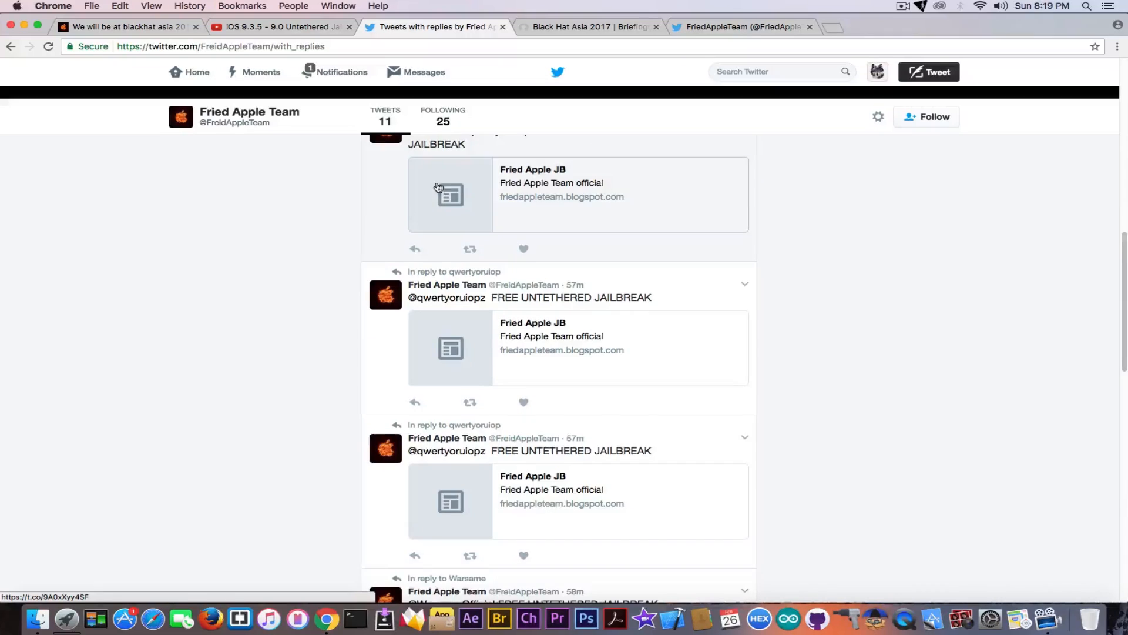
{"action": "scroll", "scroll_direction": "down", "scroll_amount": 3}
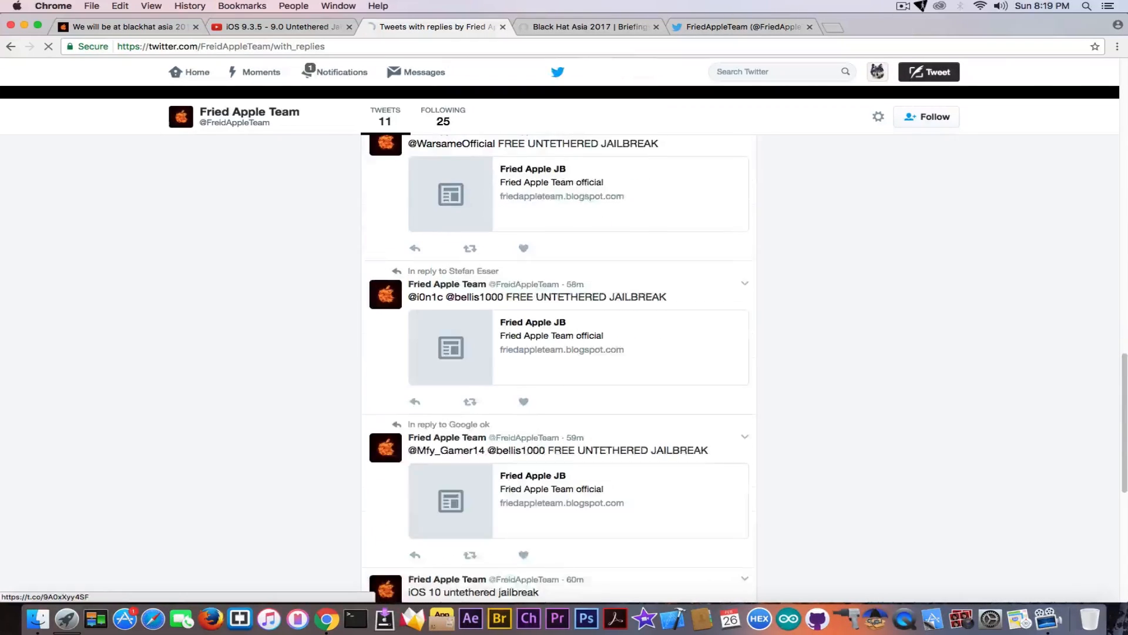
{"action": "scroll", "scroll_direction": "down", "scroll_amount": 3}
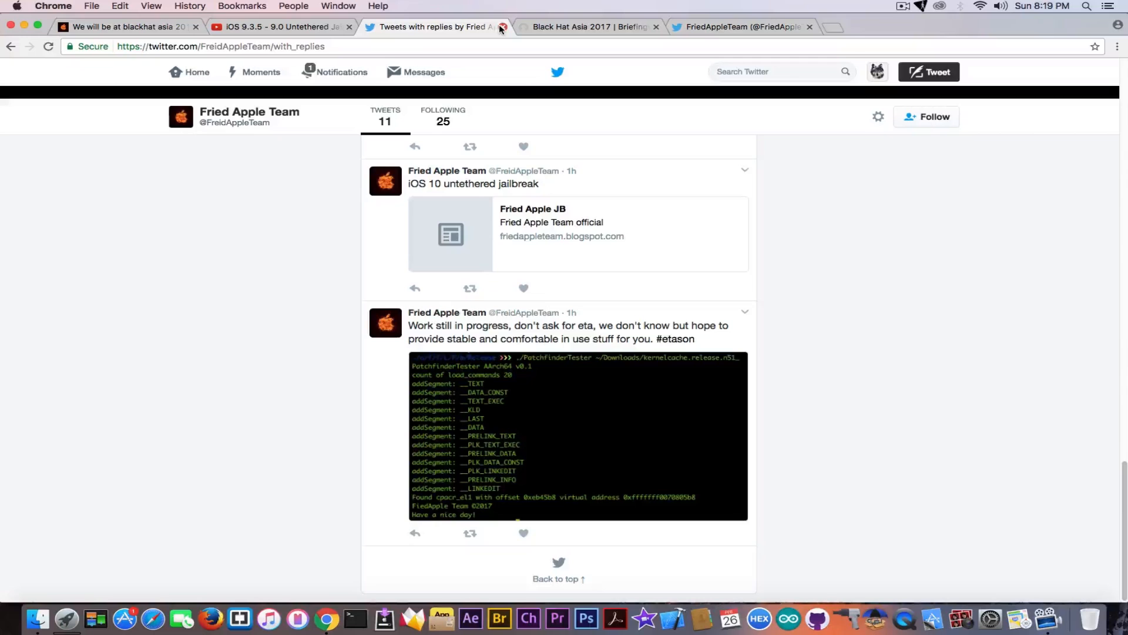
Step: Close the Twitter page, take a last look at the Fried Apple JB home page, and minimize Chrome to the desktop
{"action": "left_click", "coordinate": [502, 27]}
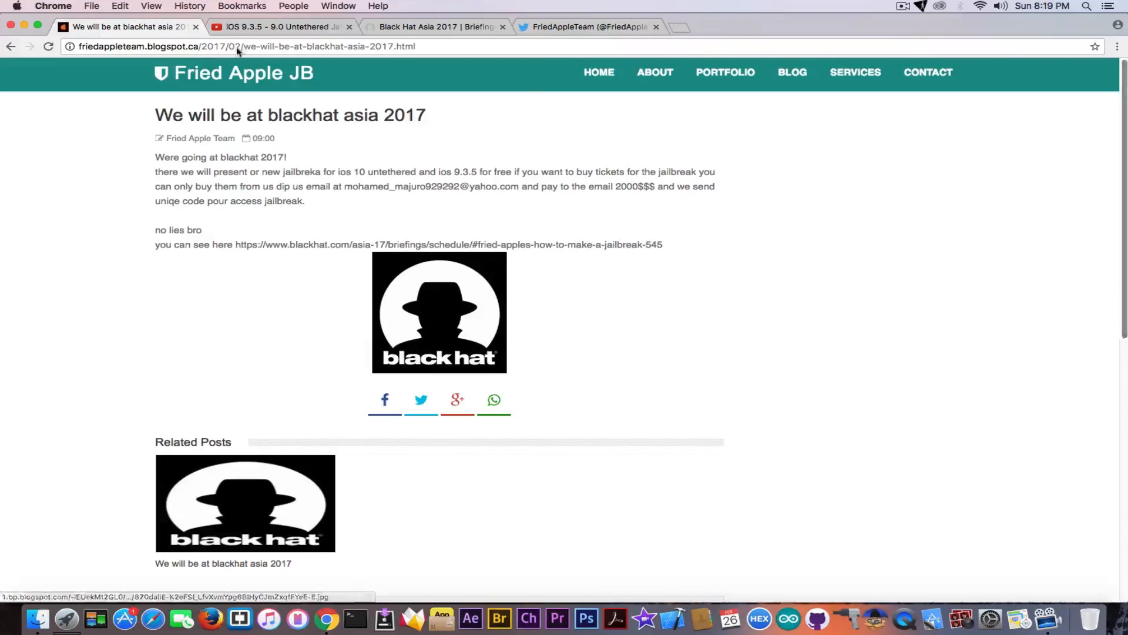
{"action": "left_click", "coordinate": [234, 72]}
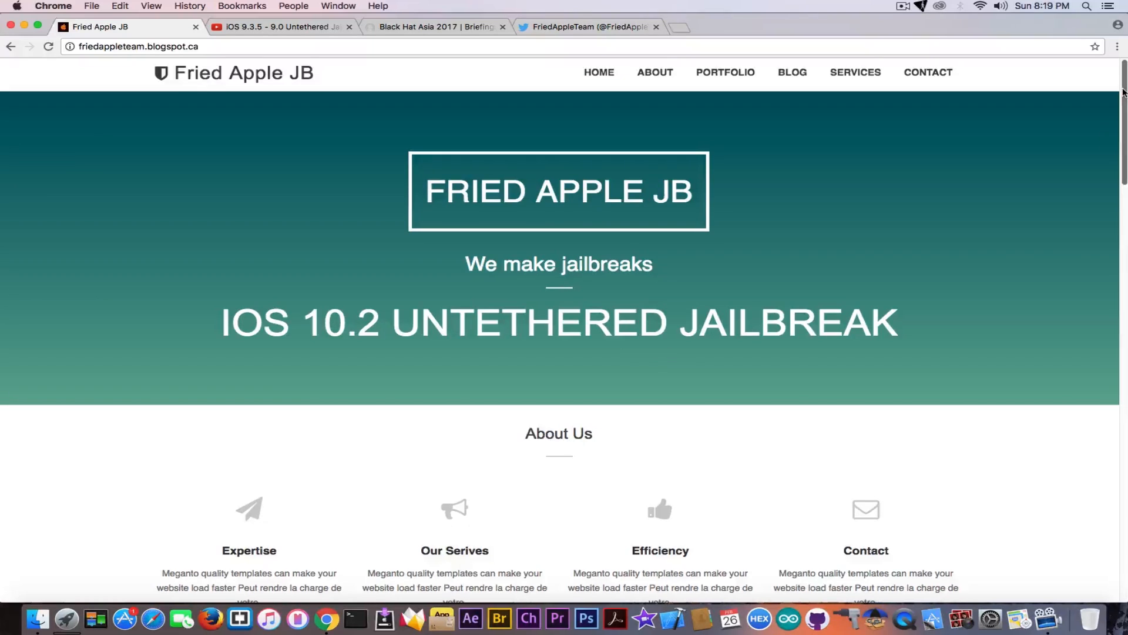
{"action": "scroll", "scroll_direction": "down", "scroll_amount": 3}
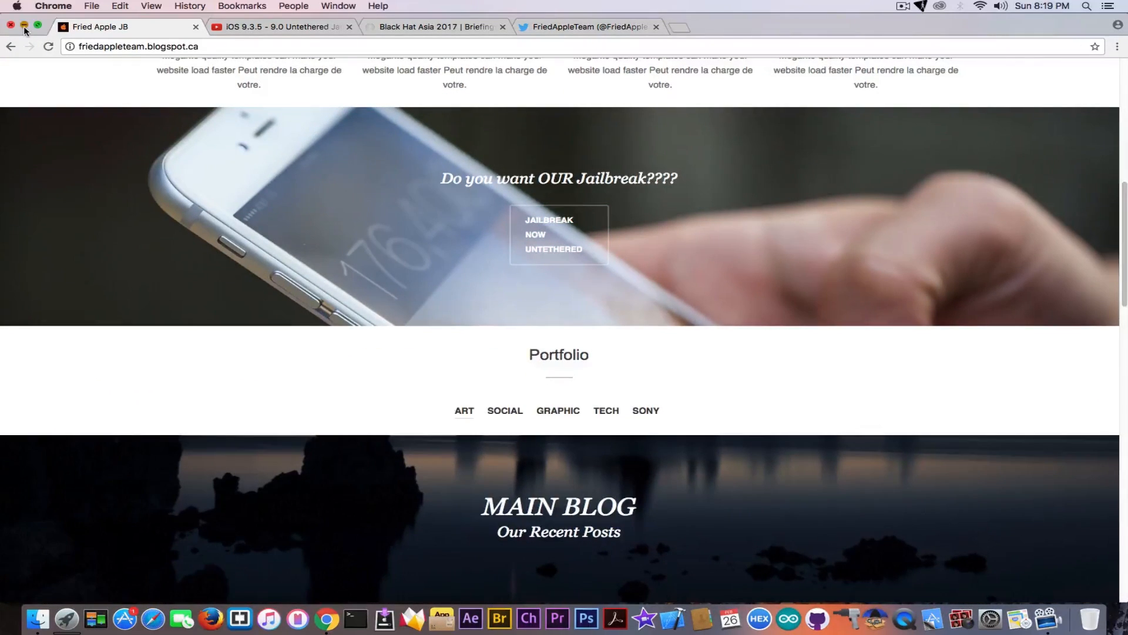
{"action": "left_click", "coordinate": [23, 27]}
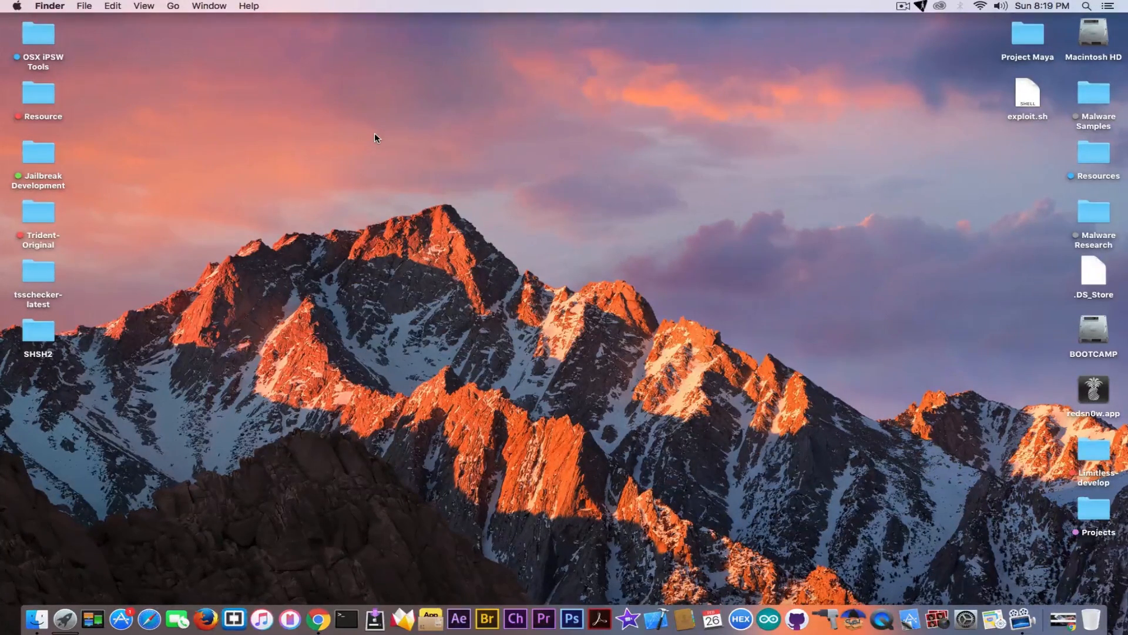
{"action": "mouse_move", "coordinate": [148, 20]}
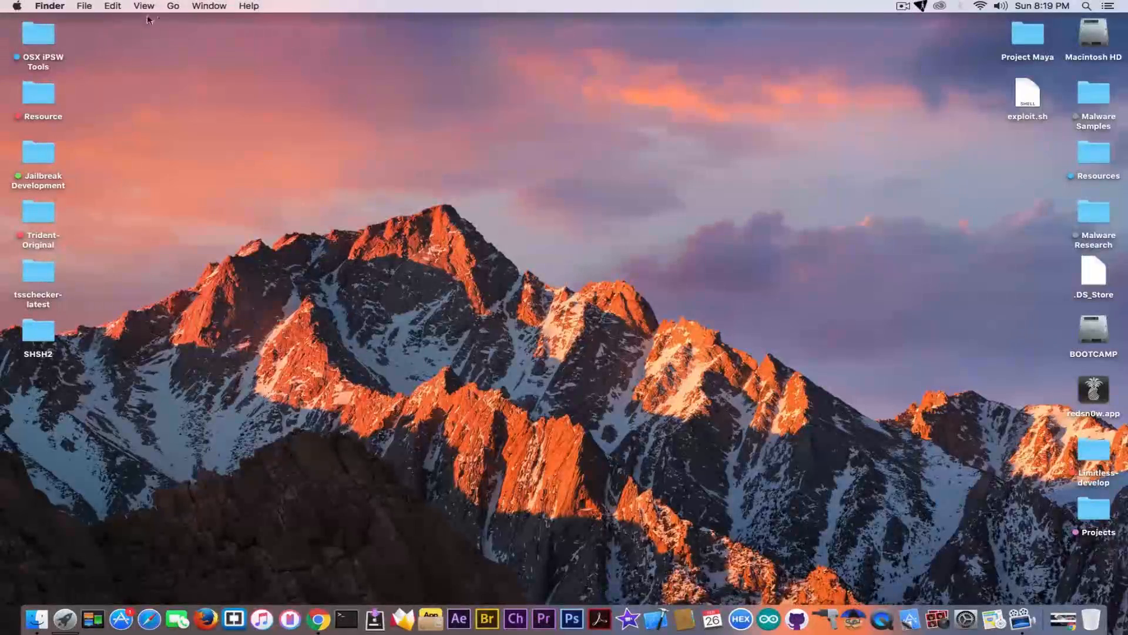
{"action": "mouse_move", "coordinate": [862, 36]}
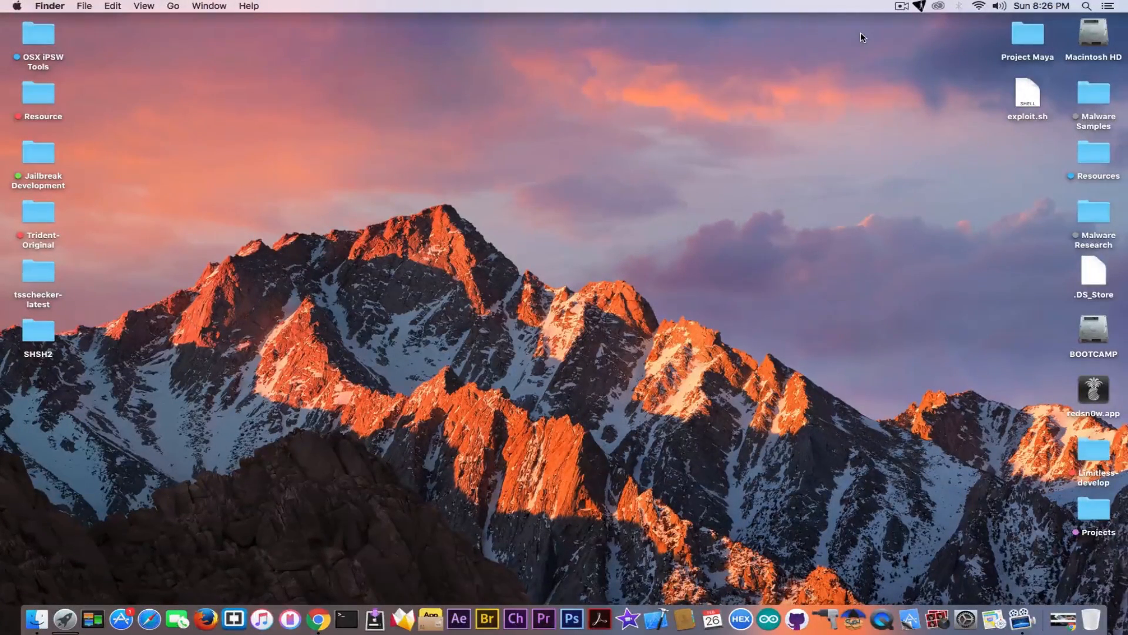
{"action": "mouse_move", "coordinate": [617, 277]}
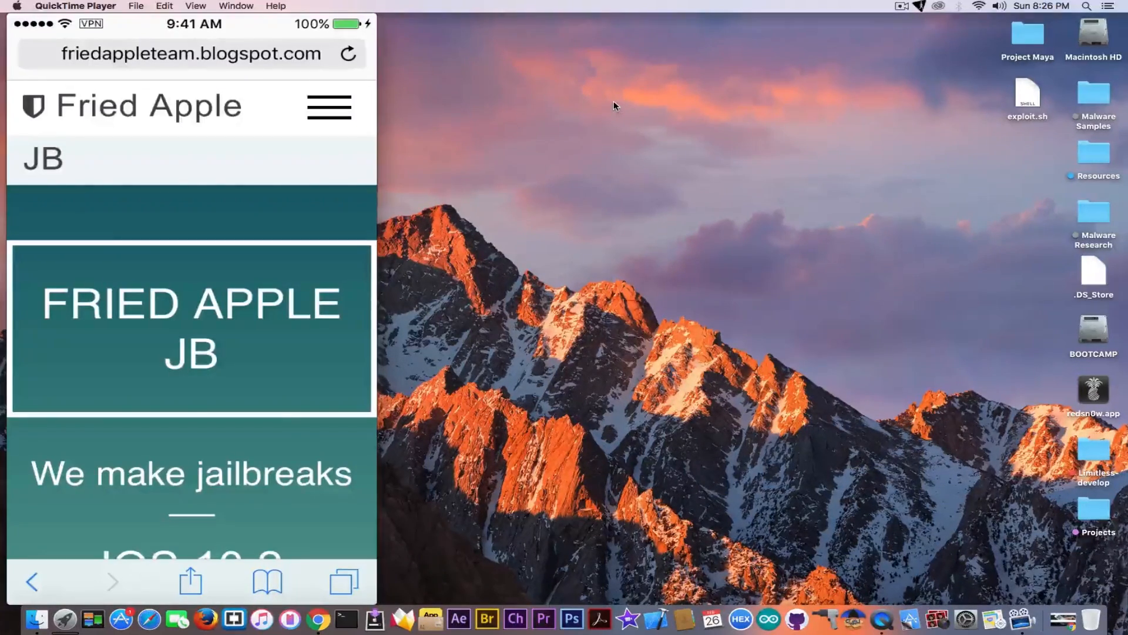
Step: On the mirrored iPod, tap 'JAILBREAK NOW UNTETHERED' so jailbreak.cydiamate.com starts loading
{"action": "scroll", "scroll_direction": "down", "scroll_amount": 3}
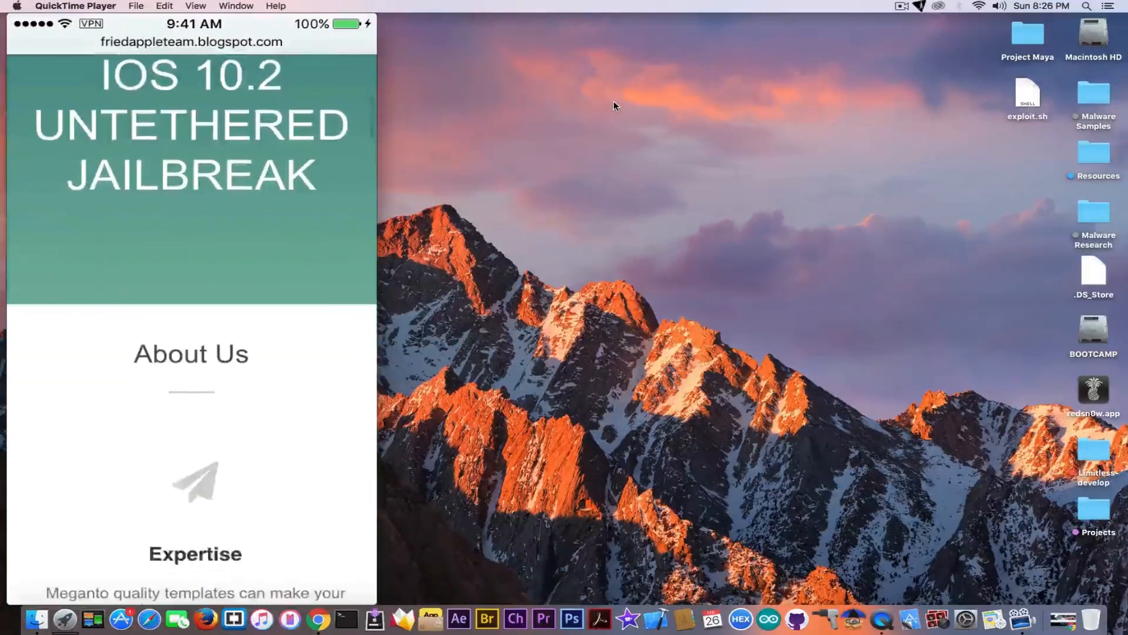
{"action": "scroll", "scroll_direction": "down", "scroll_amount": 3}
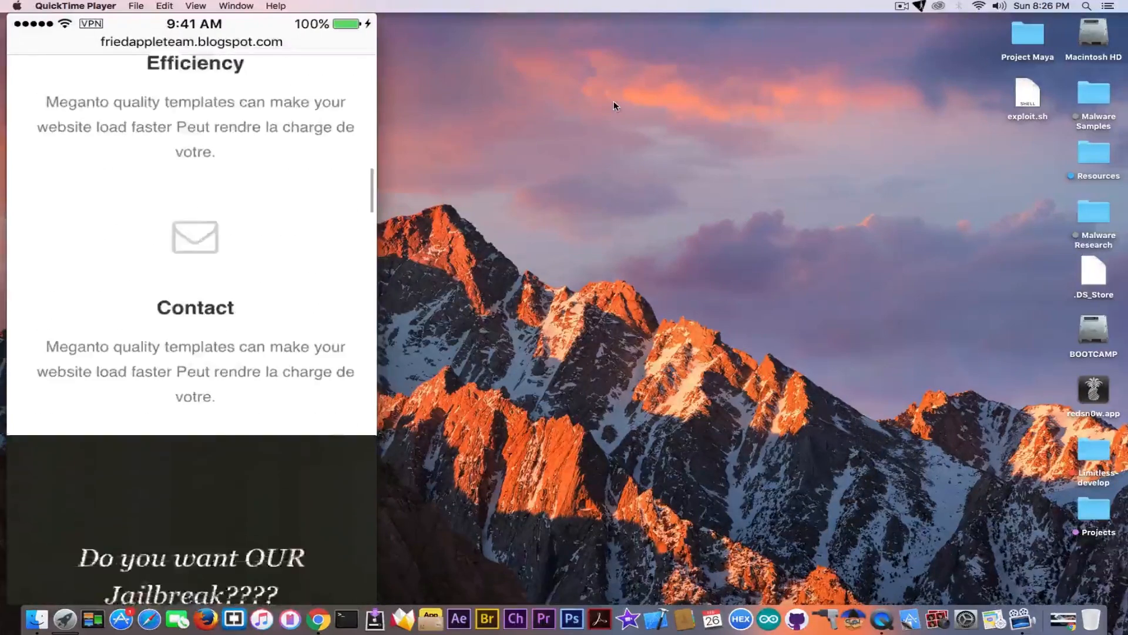
{"action": "scroll", "scroll_direction": "down", "scroll_amount": 3}
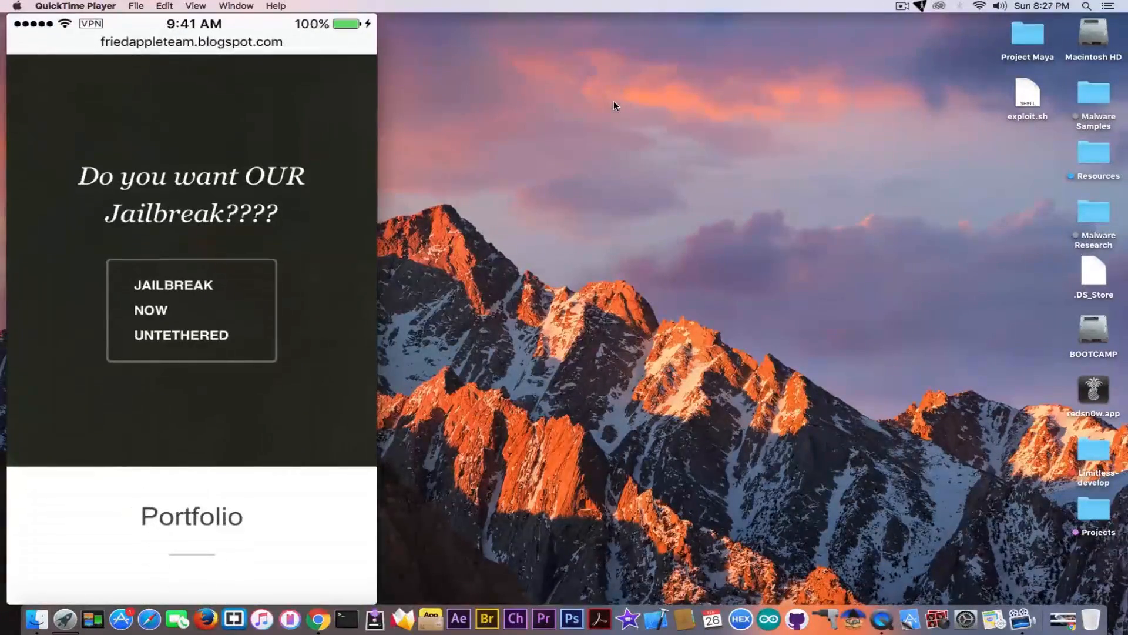
{"action": "left_click", "coordinate": [192, 309]}
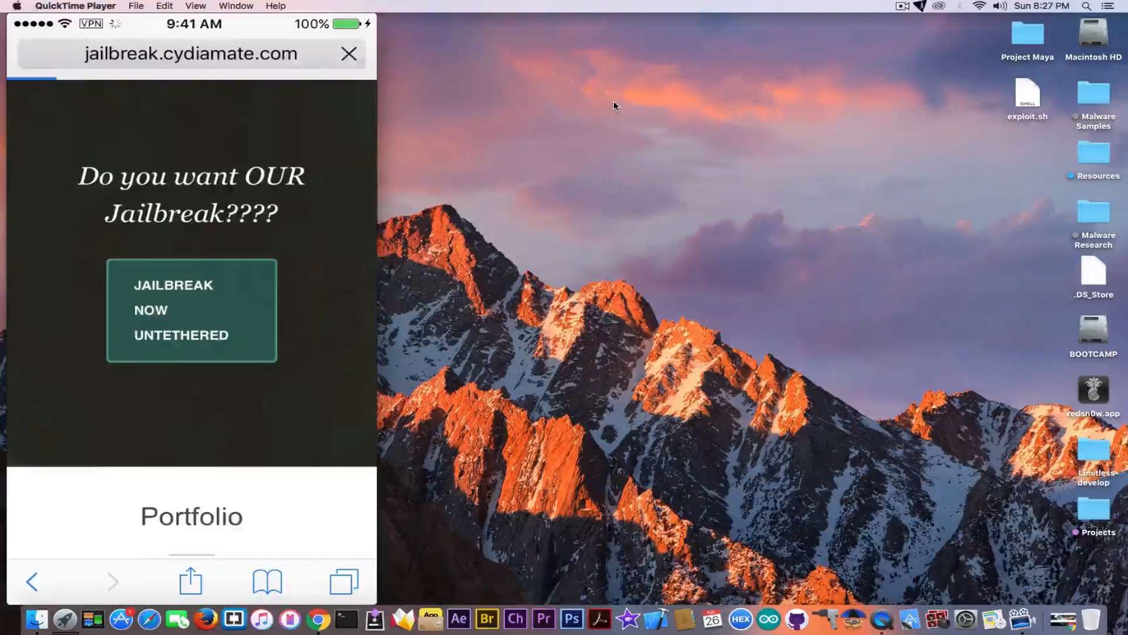
Step: Pass the fake Cydia Mate compatibility check and start the Cydia Download v1.0
{"action": "left_click", "coordinate": [192, 310]}
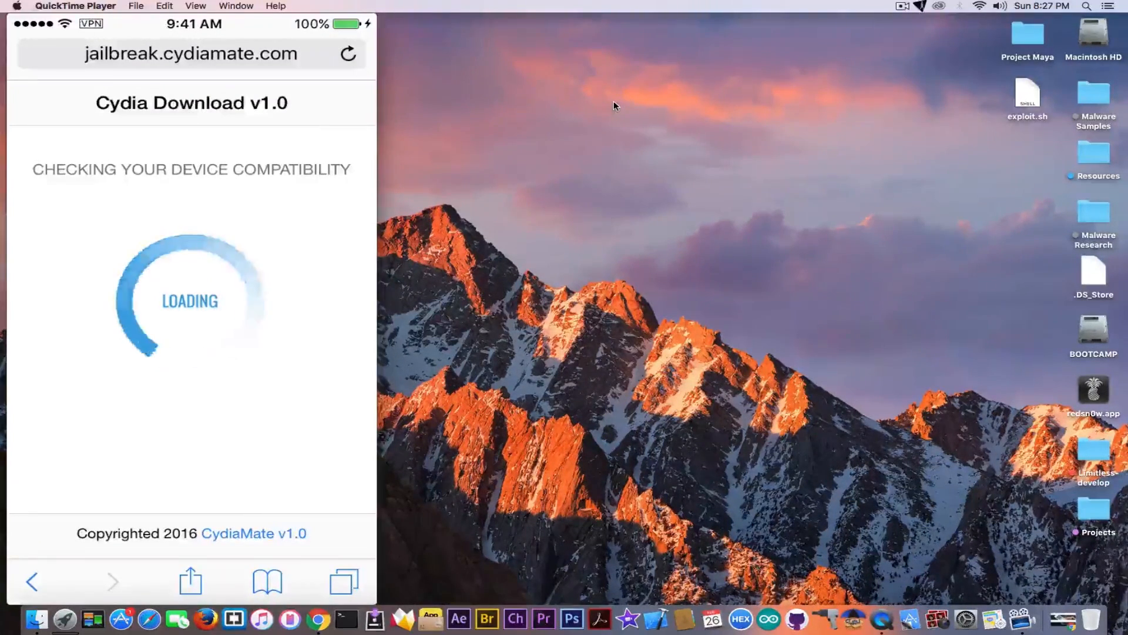
{"action": "left_click", "coordinate": [348, 53]}
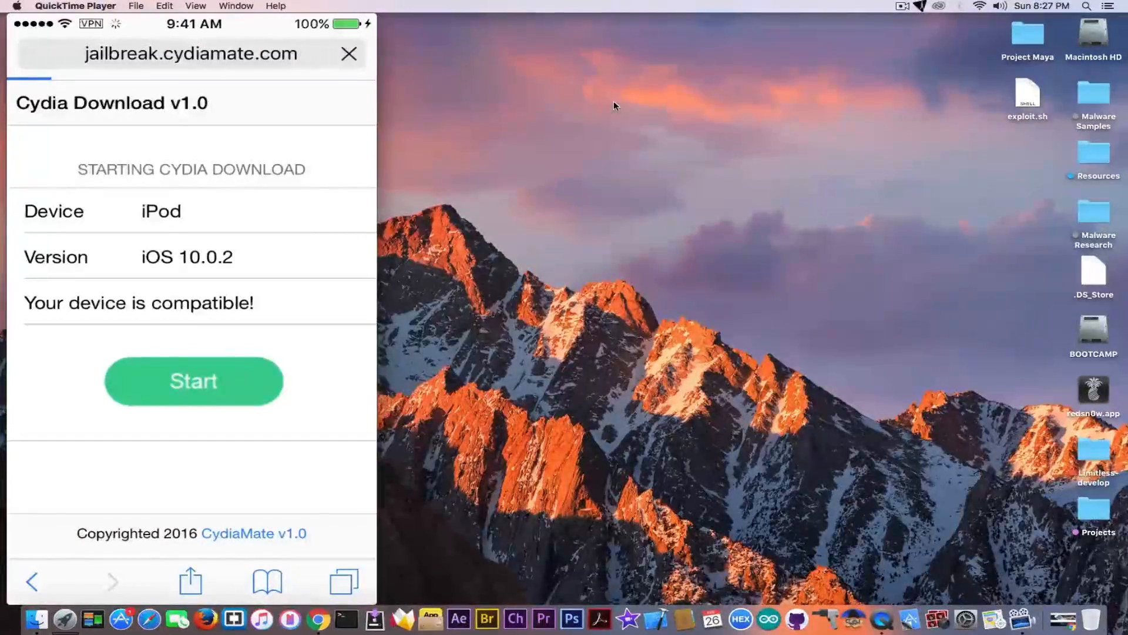
{"action": "left_click", "coordinate": [192, 381]}
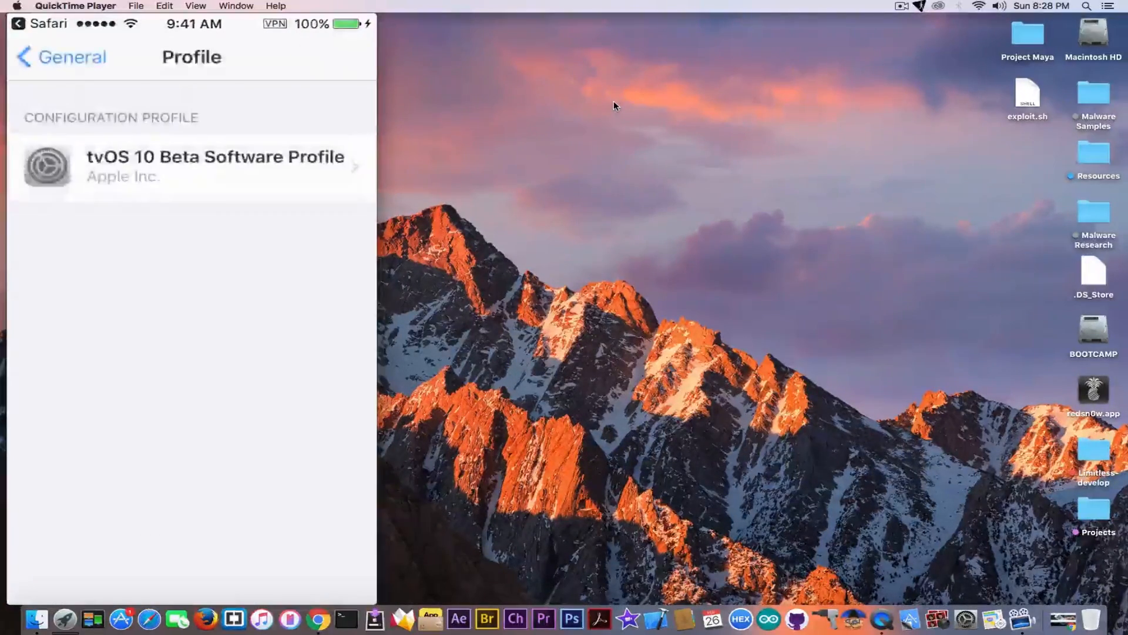
Step: Install the Cydia Demo profile from cydiamate.com and accept its root certificate warning
{"action": "left_click", "coordinate": [191, 165]}
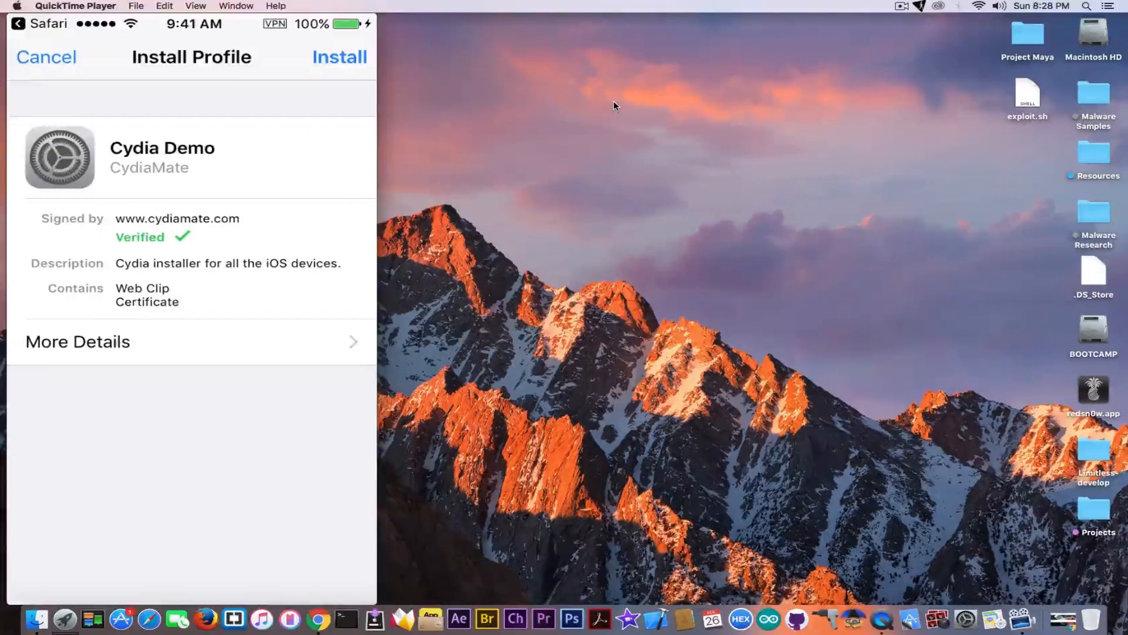
{"action": "left_click", "coordinate": [78, 341]}
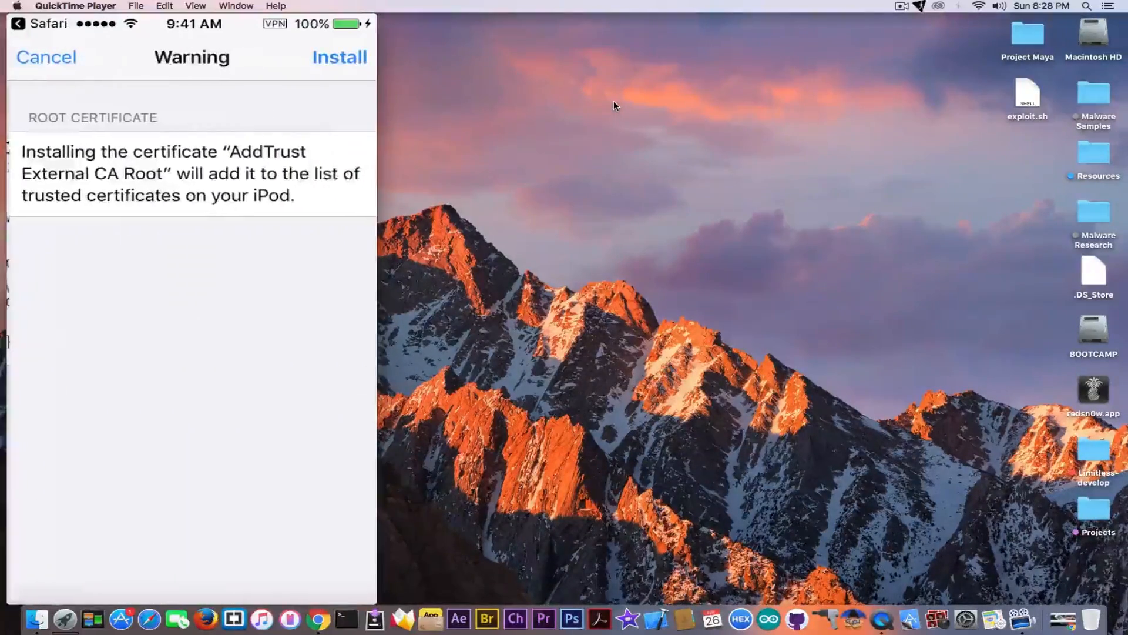
{"action": "left_click", "coordinate": [339, 56]}
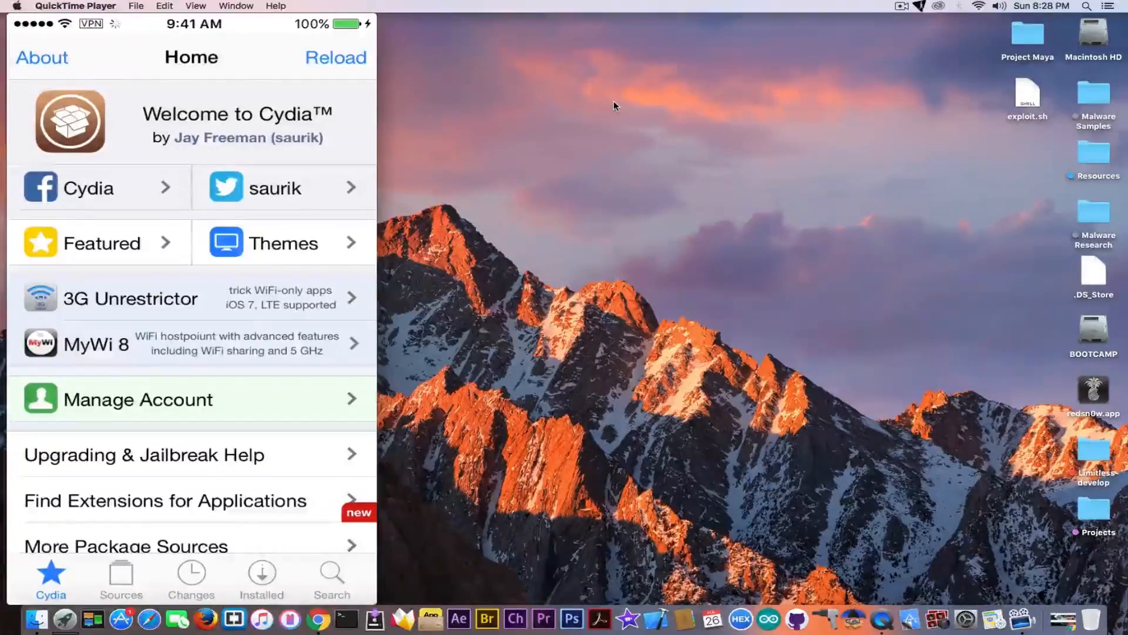
Step: In the fake Cydia app, attempt to add a new package source and confirm it
{"action": "scroll", "scroll_direction": "down", "scroll_amount": 3}
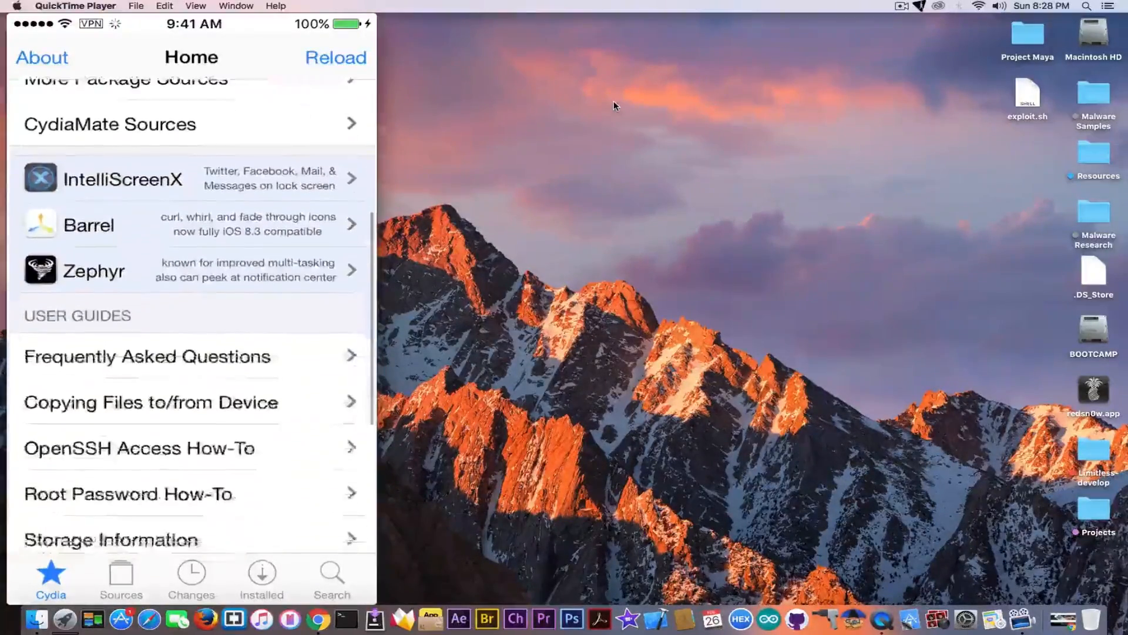
{"action": "scroll", "scroll_direction": "down", "scroll_amount": 3}
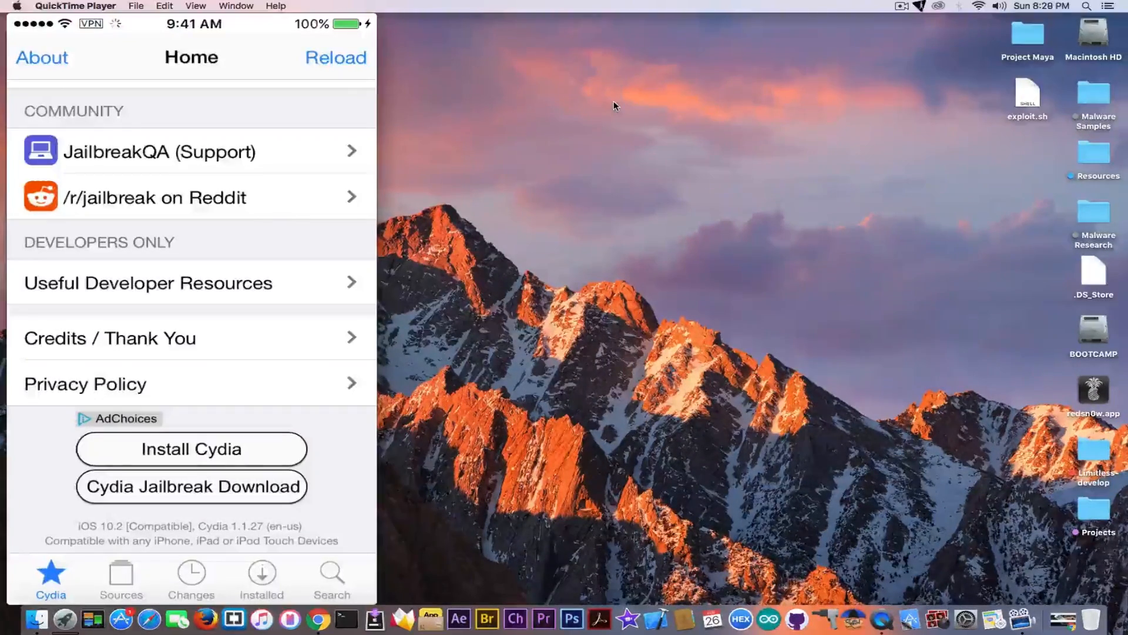
{"action": "left_click", "coordinate": [120, 576]}
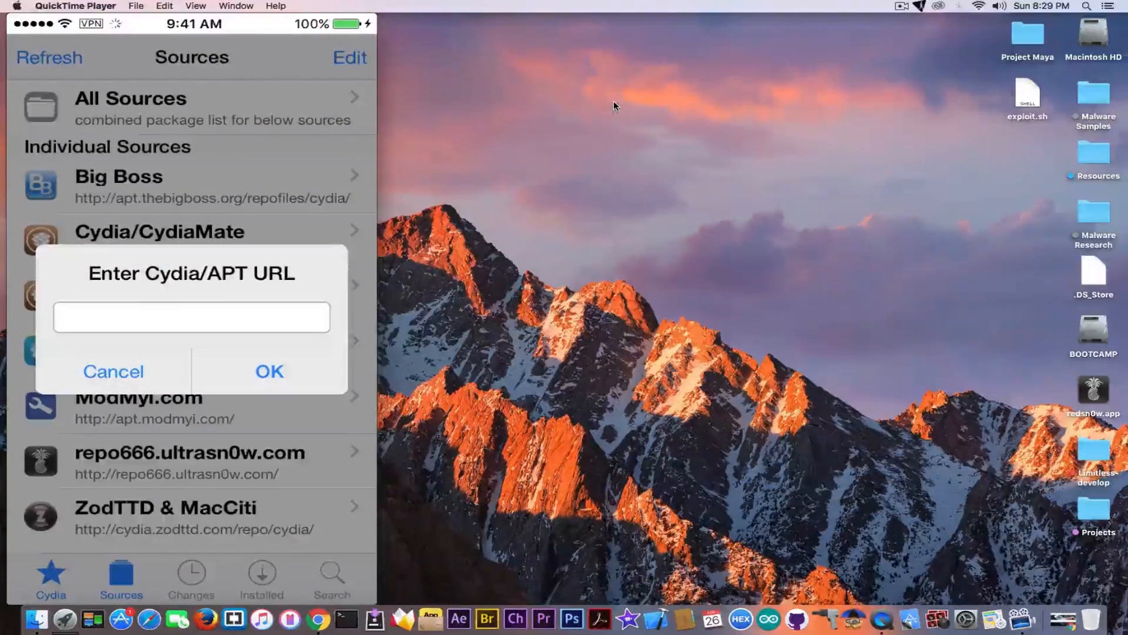
{"action": "left_click", "coordinate": [269, 370]}
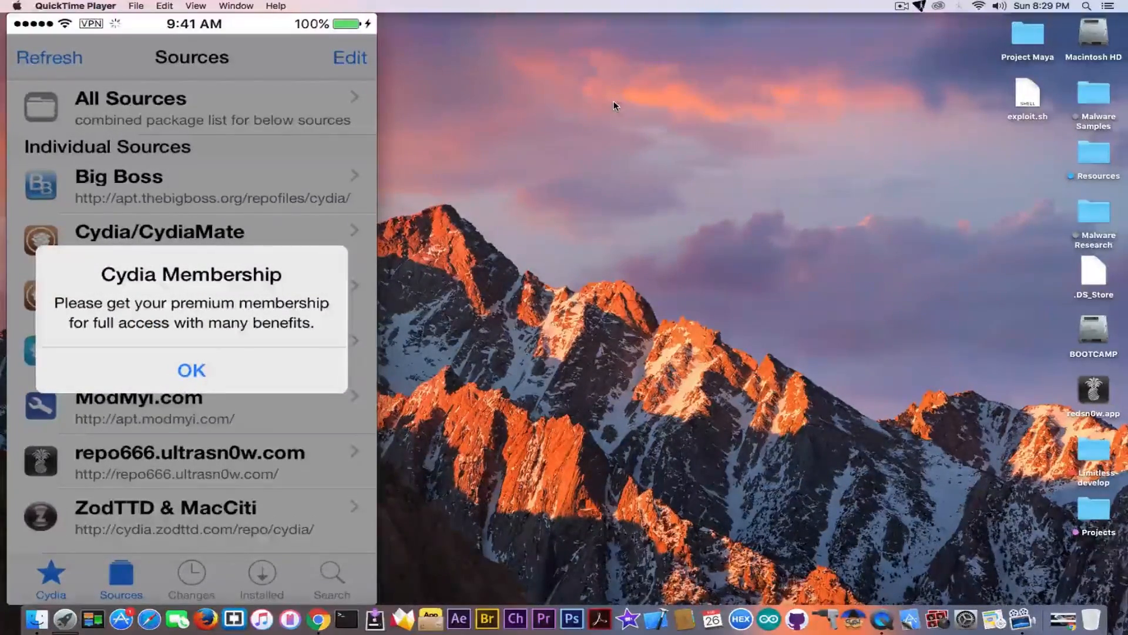
Step: Dismiss the premium membership alert and reach the demo-version payment page
{"action": "left_click", "coordinate": [191, 370]}
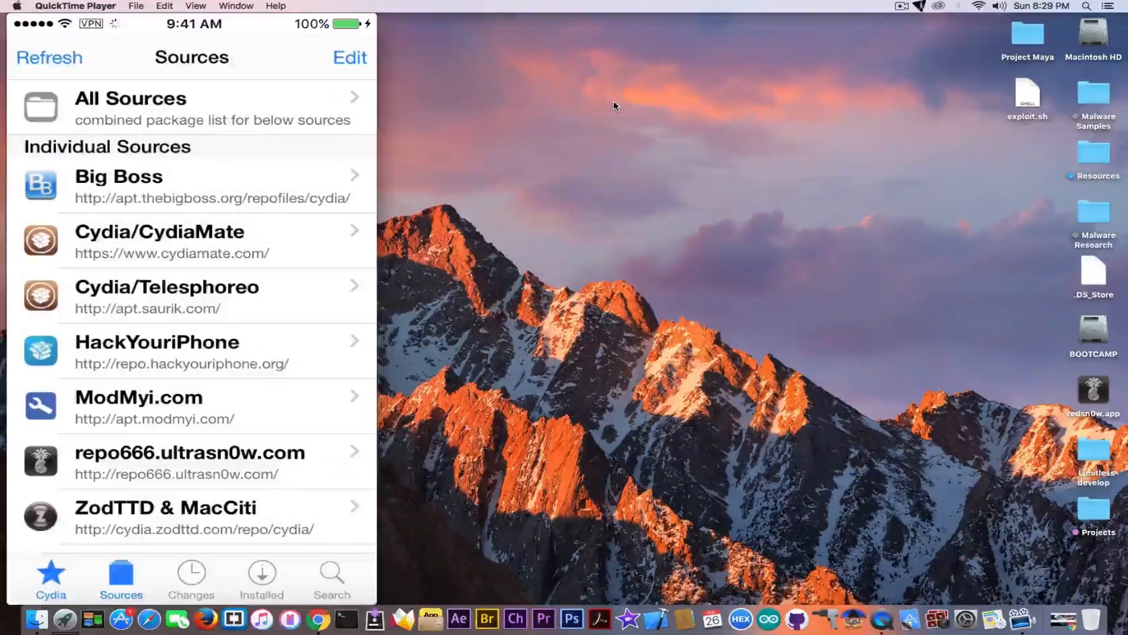
{"action": "left_click", "coordinate": [331, 579]}
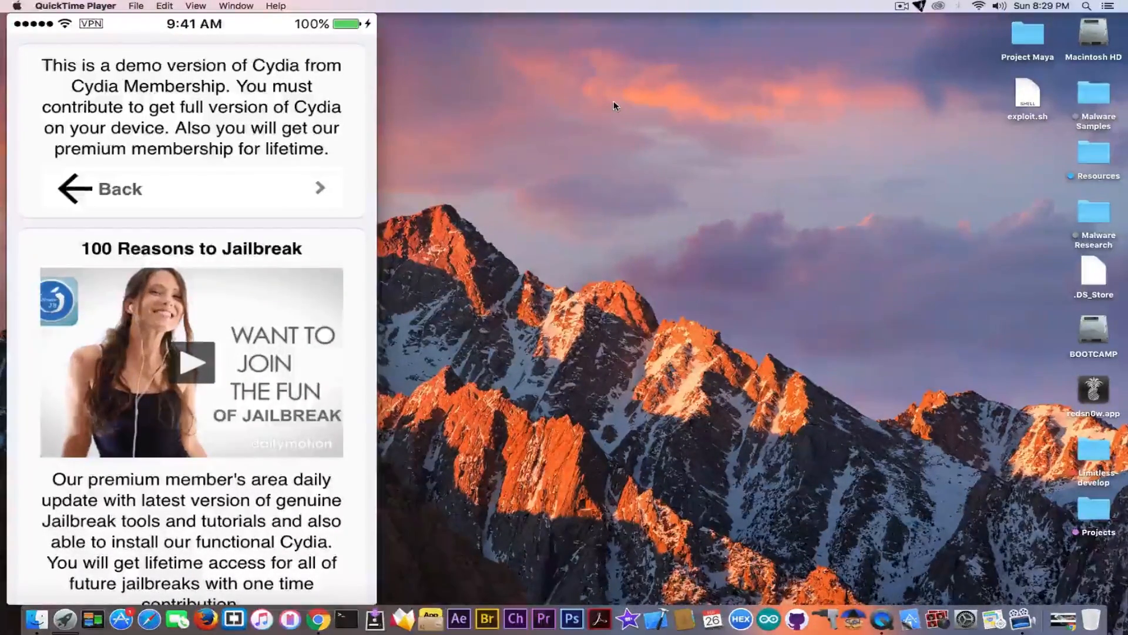
{"action": "scroll", "scroll_direction": "down", "scroll_amount": 3}
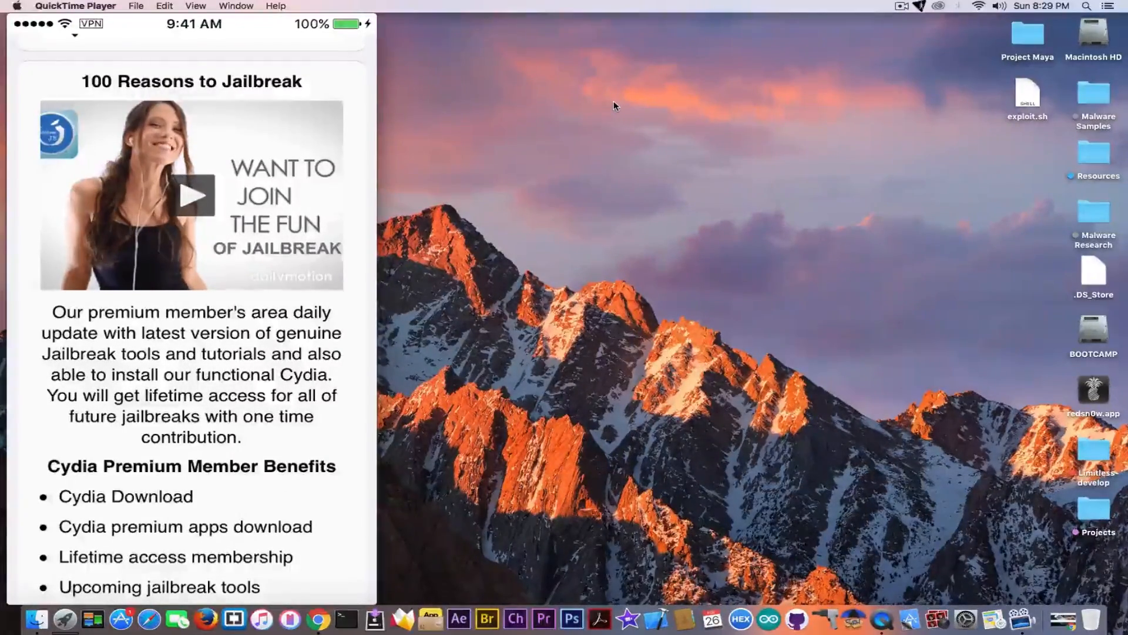
{"action": "scroll", "scroll_direction": "down", "scroll_amount": 3}
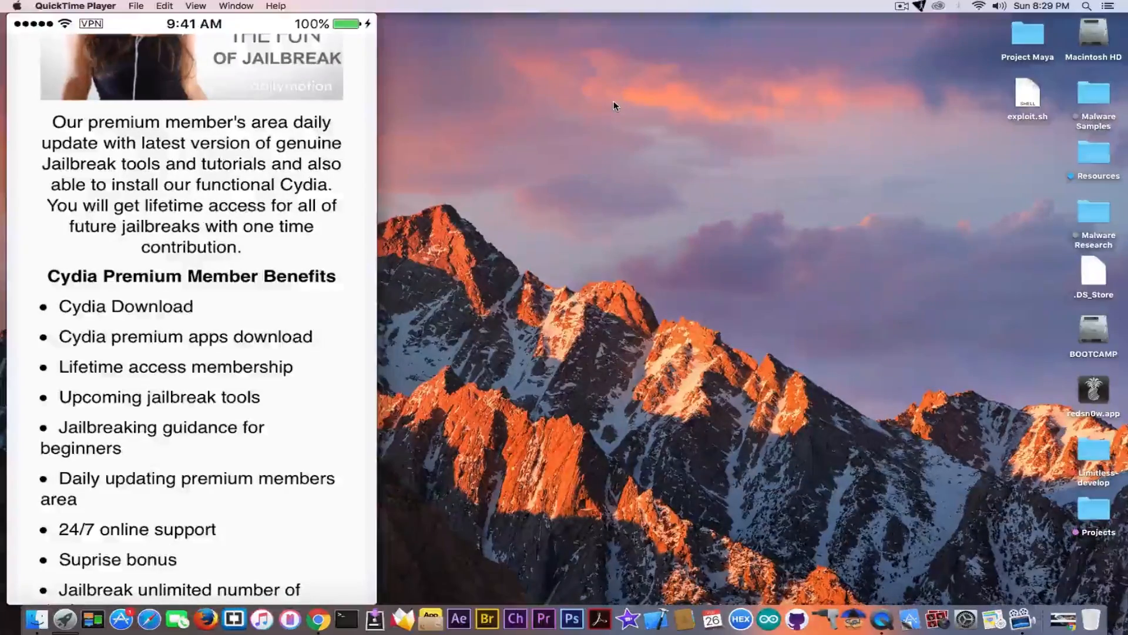
{"action": "scroll", "scroll_direction": "down", "scroll_amount": 3}
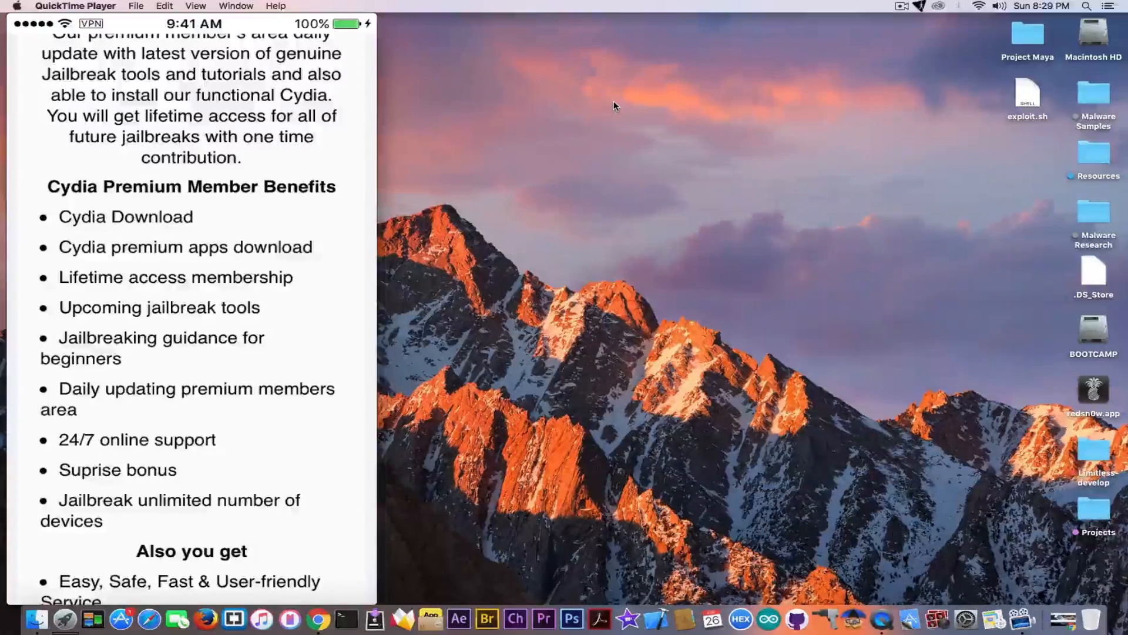
{"action": "scroll", "scroll_direction": "down", "scroll_amount": 3}
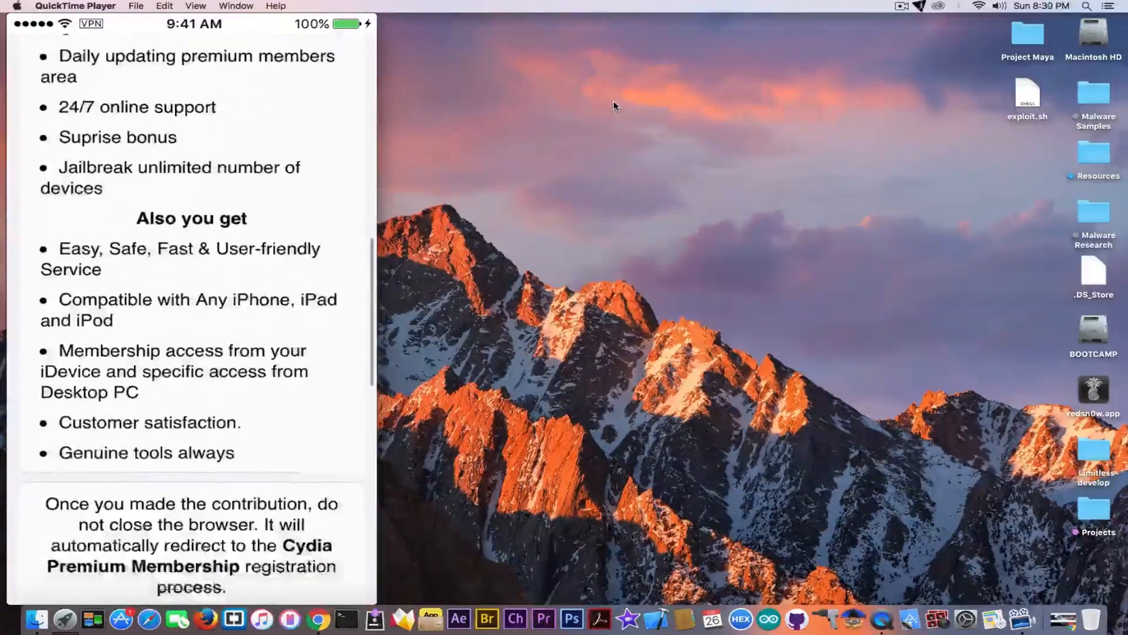
{"action": "scroll", "scroll_direction": "down", "scroll_amount": 3}
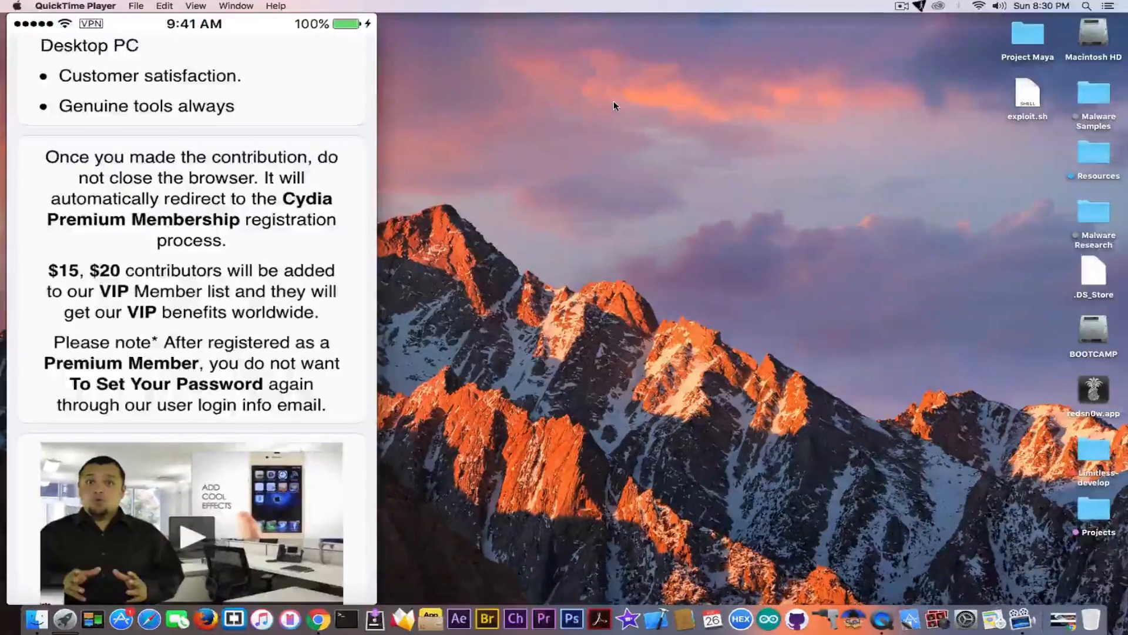
{"action": "scroll", "scroll_direction": "down", "scroll_amount": 3}
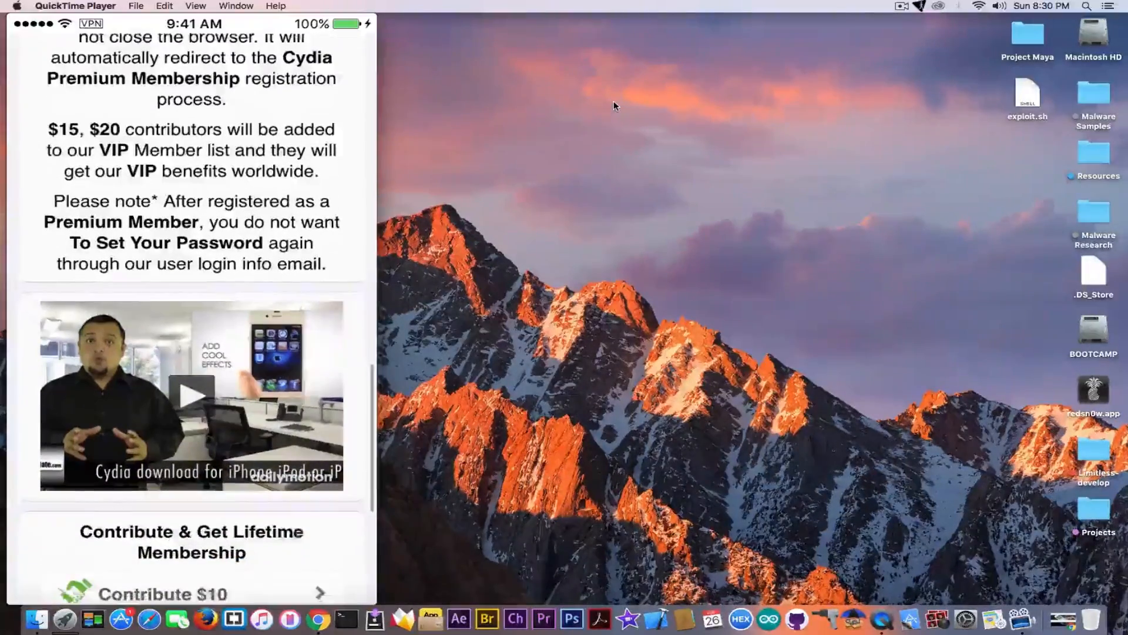
{"action": "scroll", "scroll_direction": "down", "scroll_amount": 3}
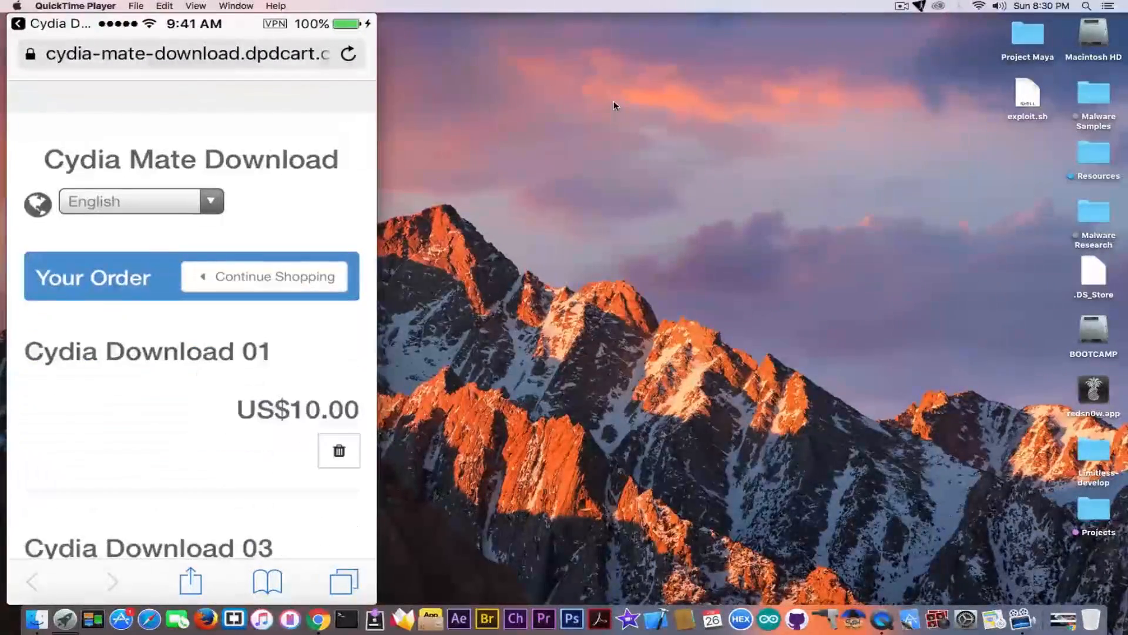
Step: Review the US$10.00 Cydia Mate dpdcart checkout, then return to the iPod home screen
{"action": "scroll", "scroll_direction": "down", "scroll_amount": 3}
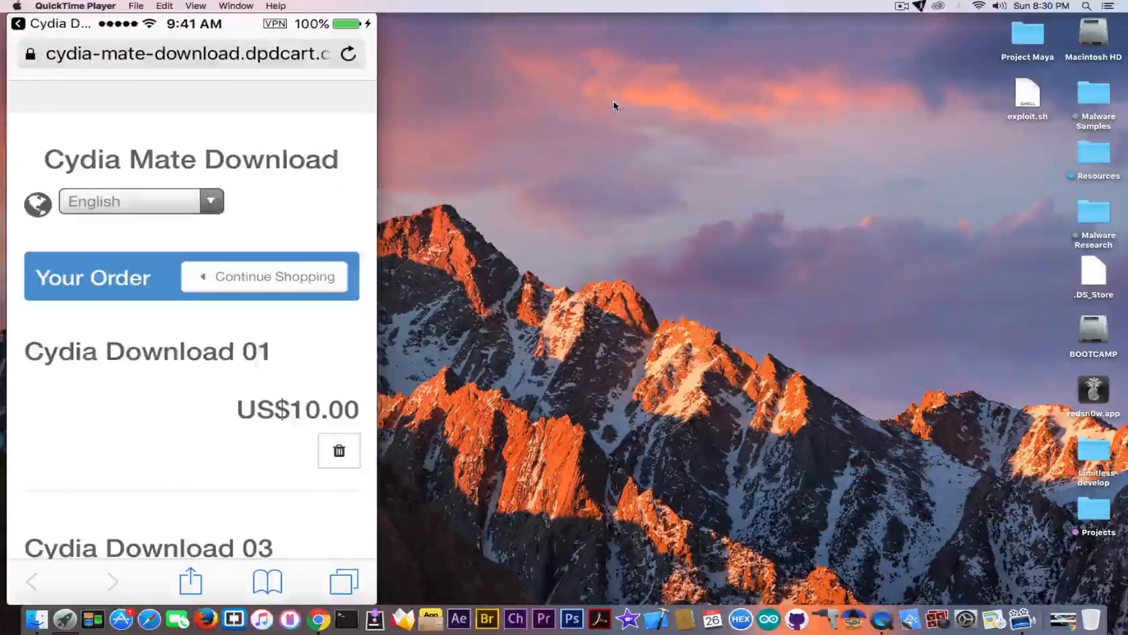
{"action": "left_click", "coordinate": [140, 201]}
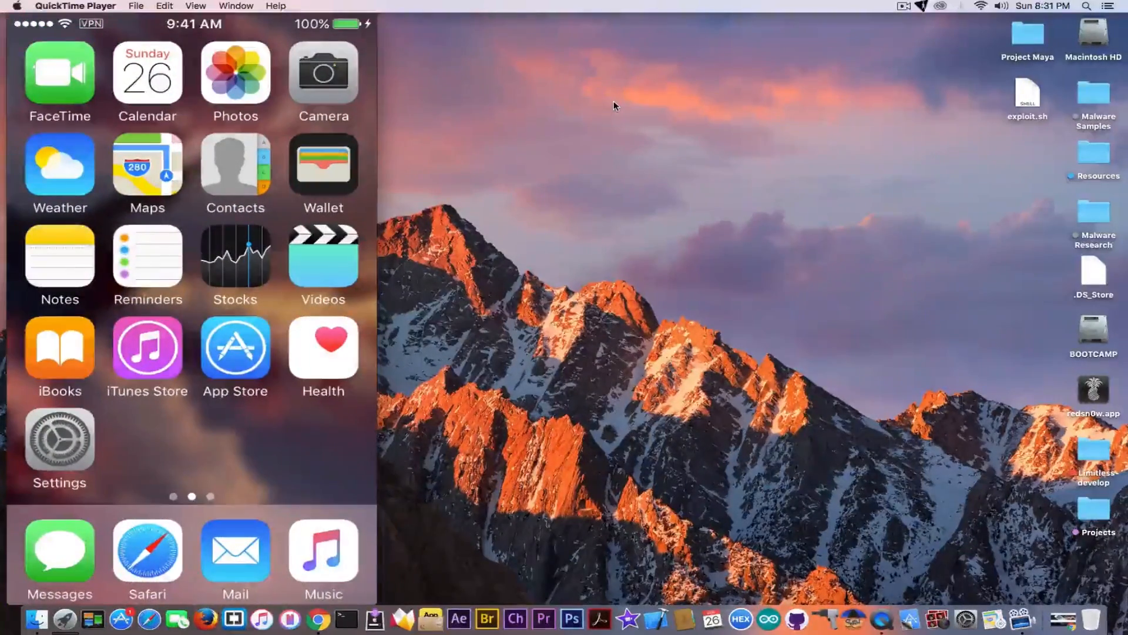
{"action": "mouse_move", "coordinate": [599, 78]}
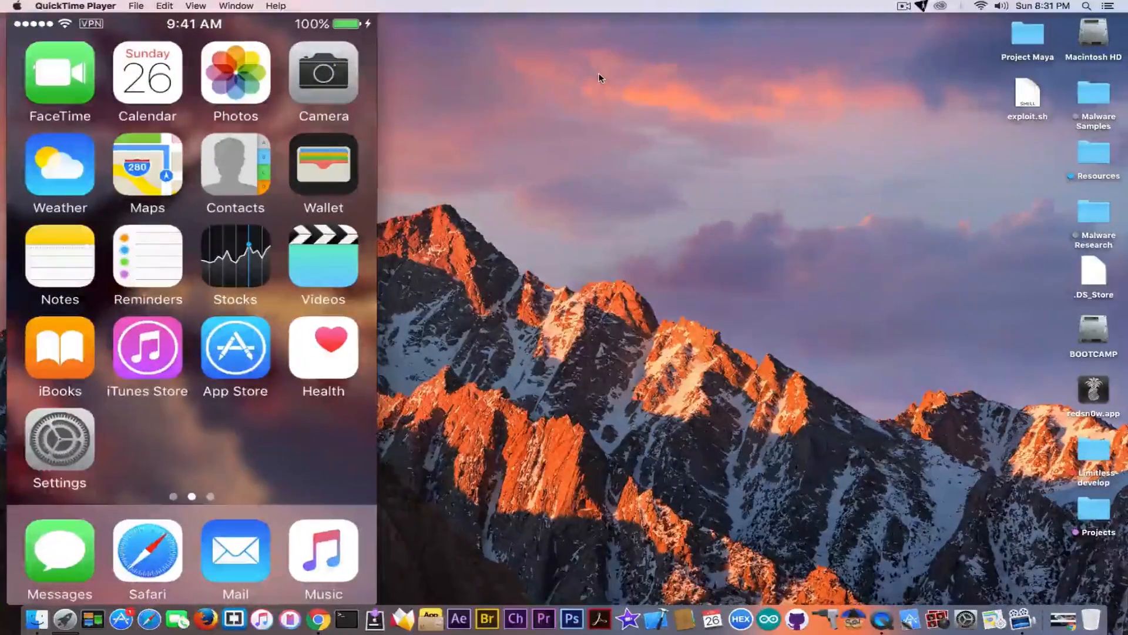